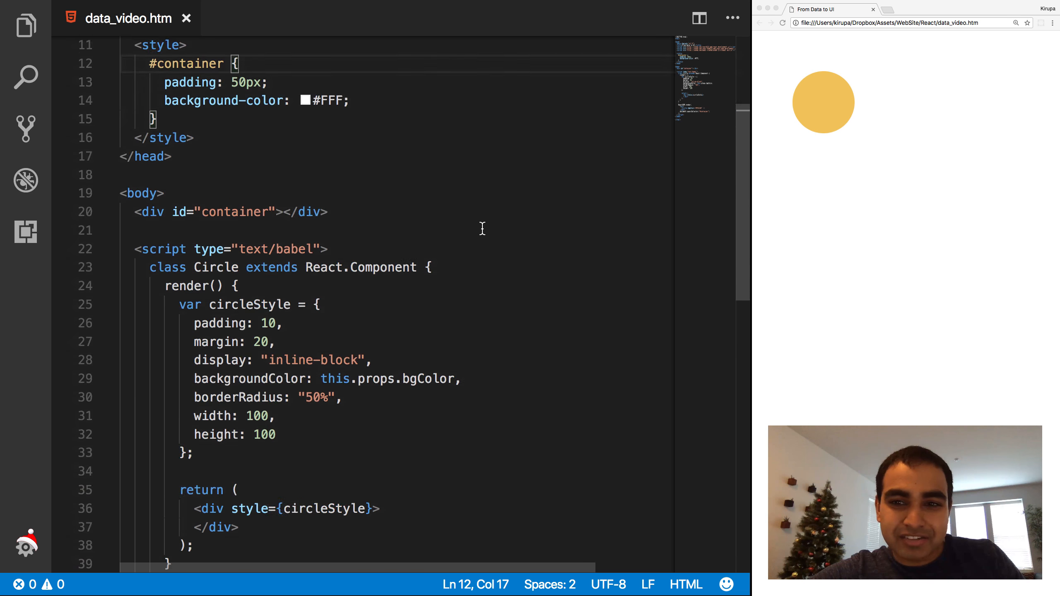
Review the Circle element being rendered and its bgColor value in the render call.
{"action": "scroll", "scroll_direction": "down", "scroll_amount": 3}
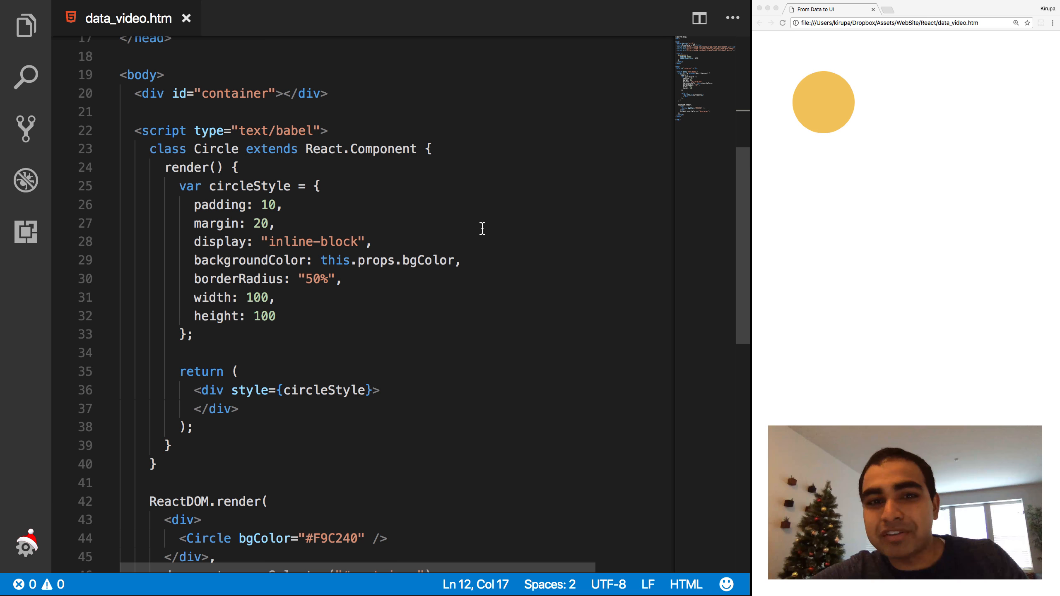
{"action": "scroll", "scroll_direction": "down", "scroll_amount": 3}
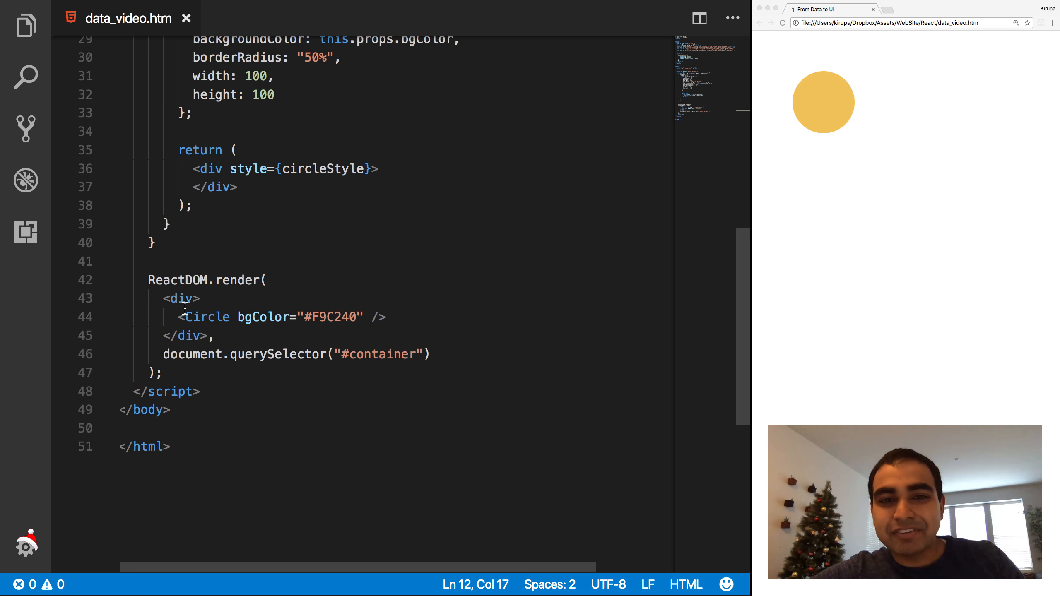
{"action": "double_click", "coordinate": [207, 316]}
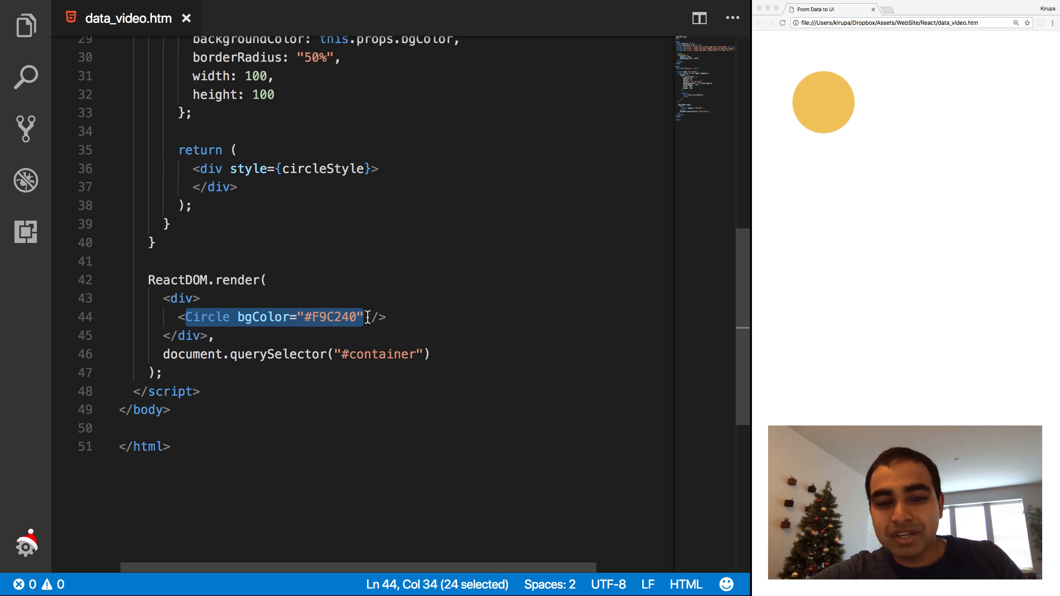
{"action": "left_click", "coordinate": [365, 317]}
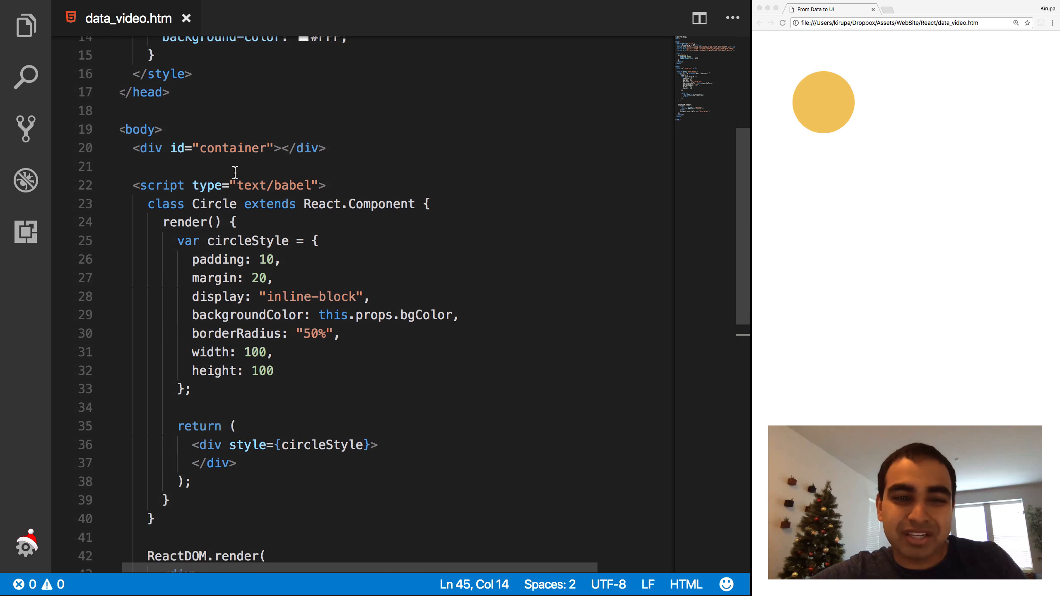
{"action": "scroll", "scroll_direction": "down", "scroll_amount": 3}
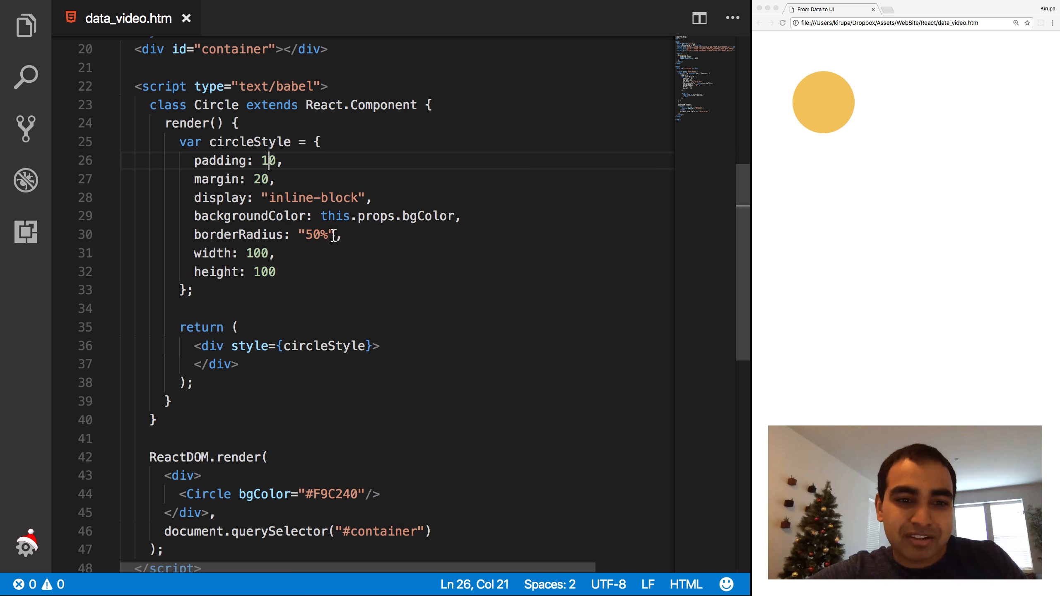
{"action": "left_click_drag", "start_coordinate": [211, 235], "coordinate": [342, 235]}
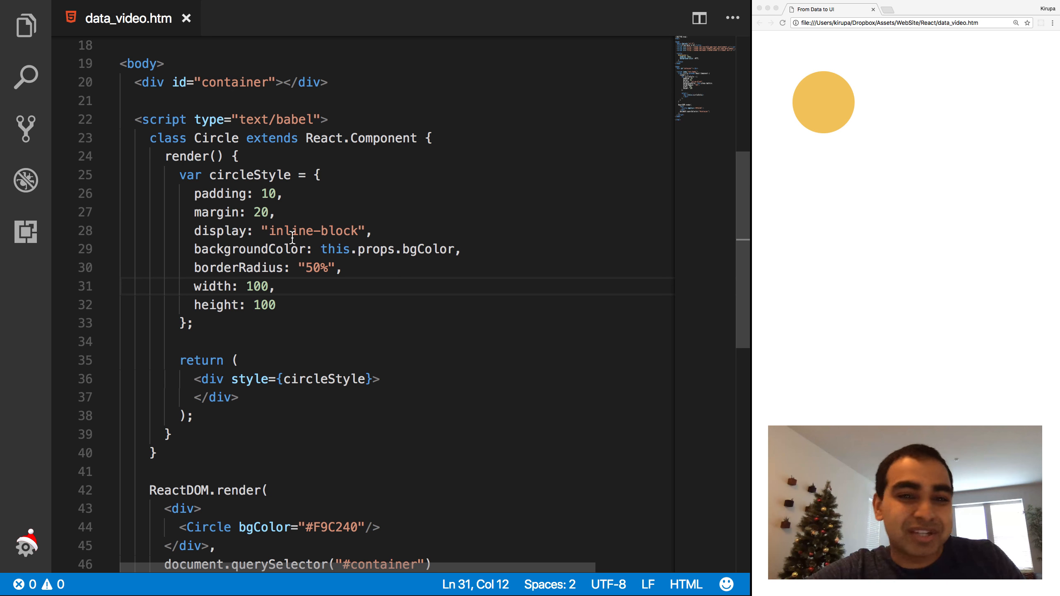
Add blank lines after the Circle class, above ReactDOM.render.
{"action": "scroll", "scroll_direction": "down", "scroll_amount": 3}
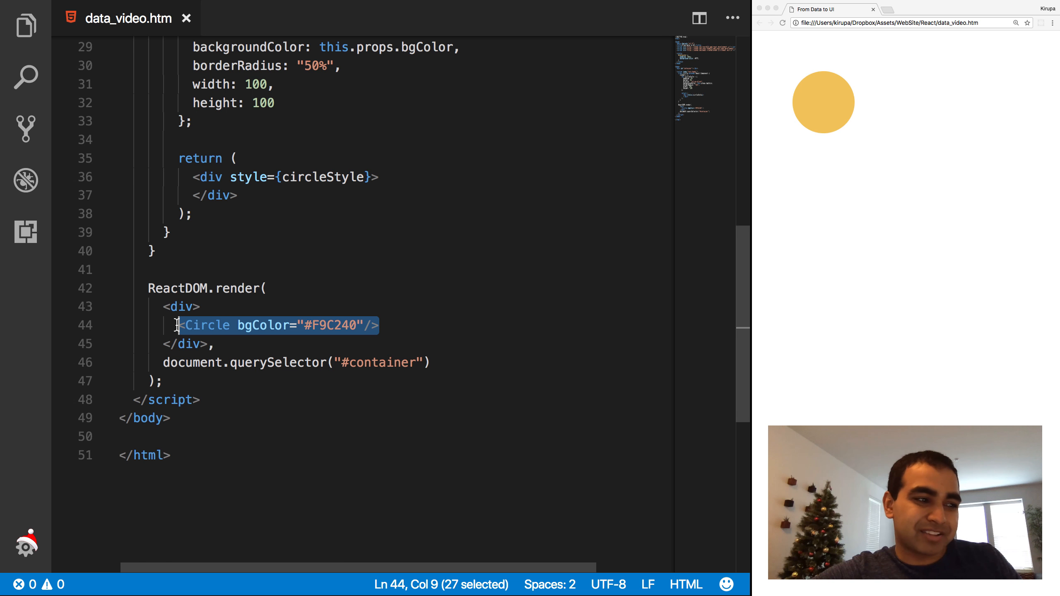
{"action": "left_click", "coordinate": [196, 325]}
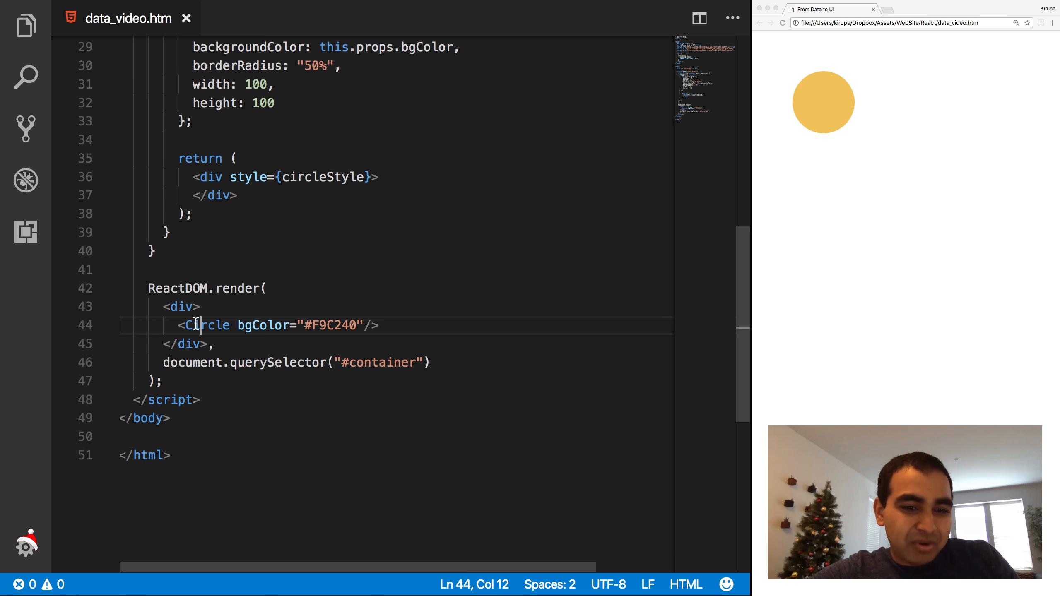
{"action": "left_click_drag", "start_coordinate": [185, 326], "coordinate": [365, 326]}
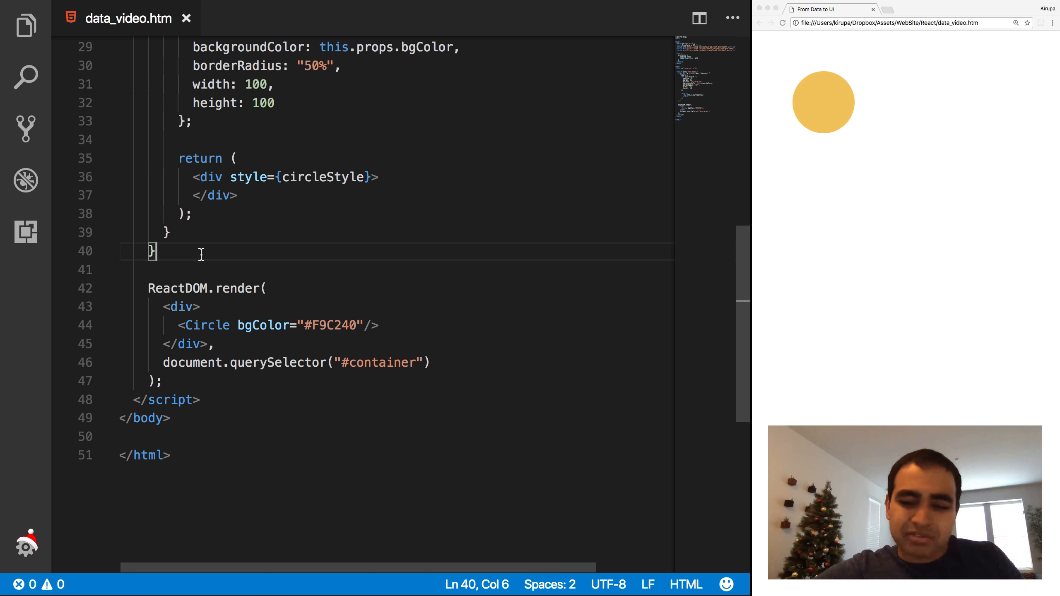
{"action": "key", "text": "enter"}
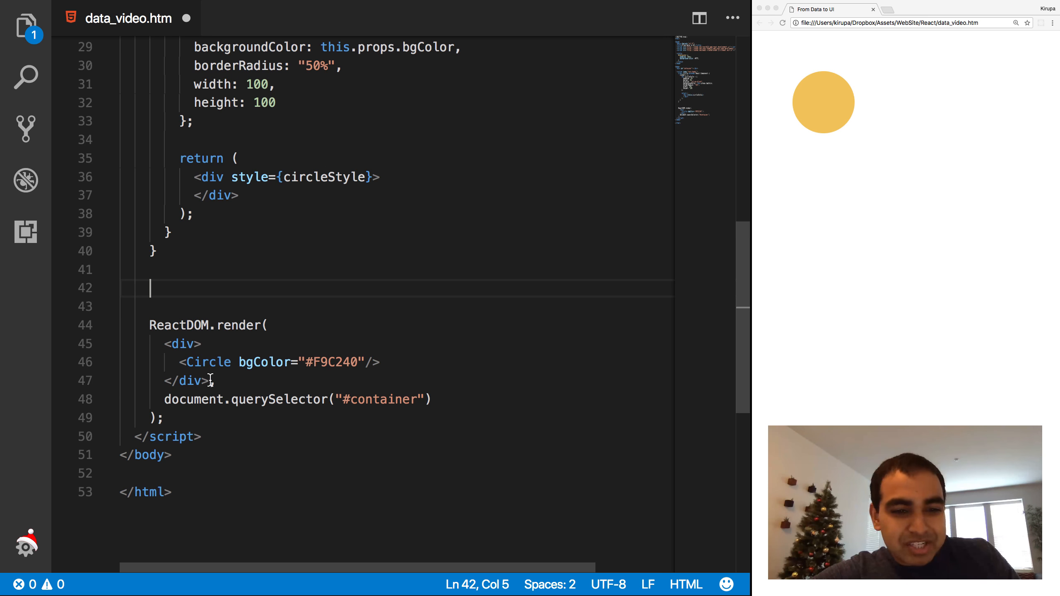
Declare var theCircle = <Circle bgColor="#F9C240"/>; above the render call.
{"action": "left_click_drag", "start_coordinate": [162, 343], "coordinate": [215, 381]}
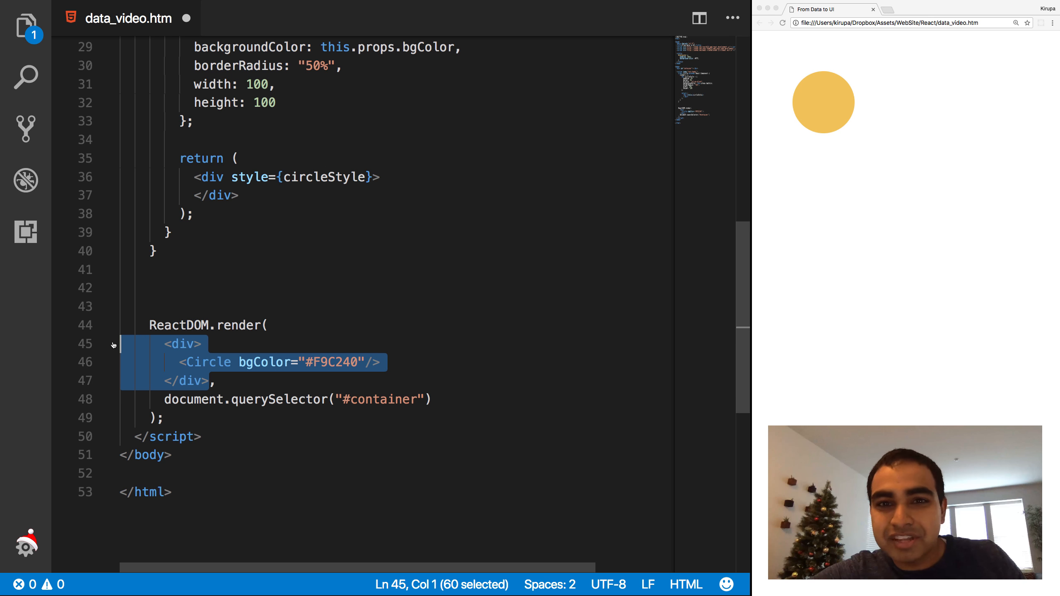
{"action": "left_click", "coordinate": [182, 344]}
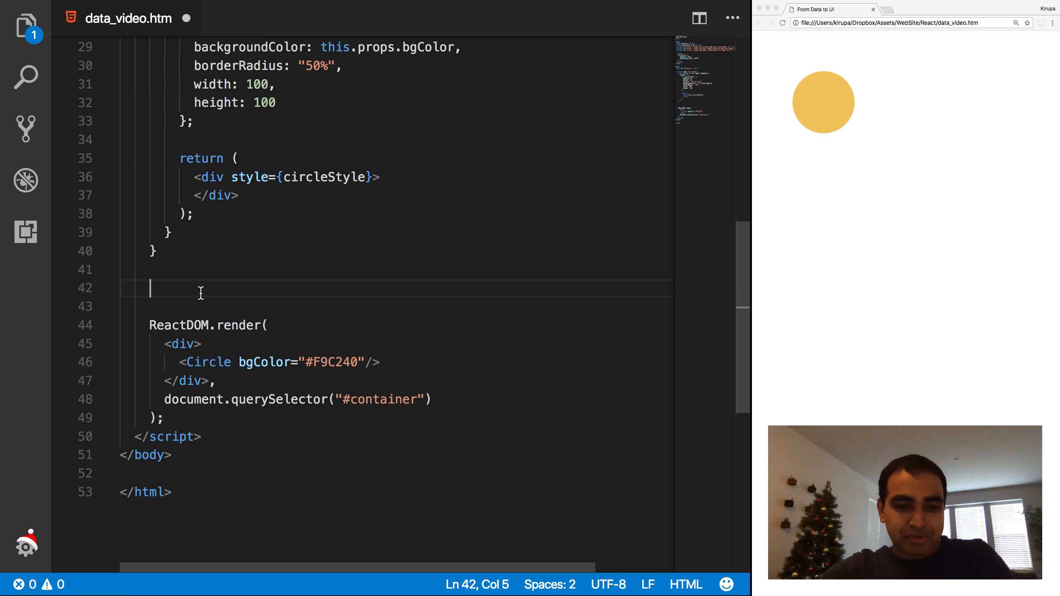
{"action": "type", "text": "var the"}
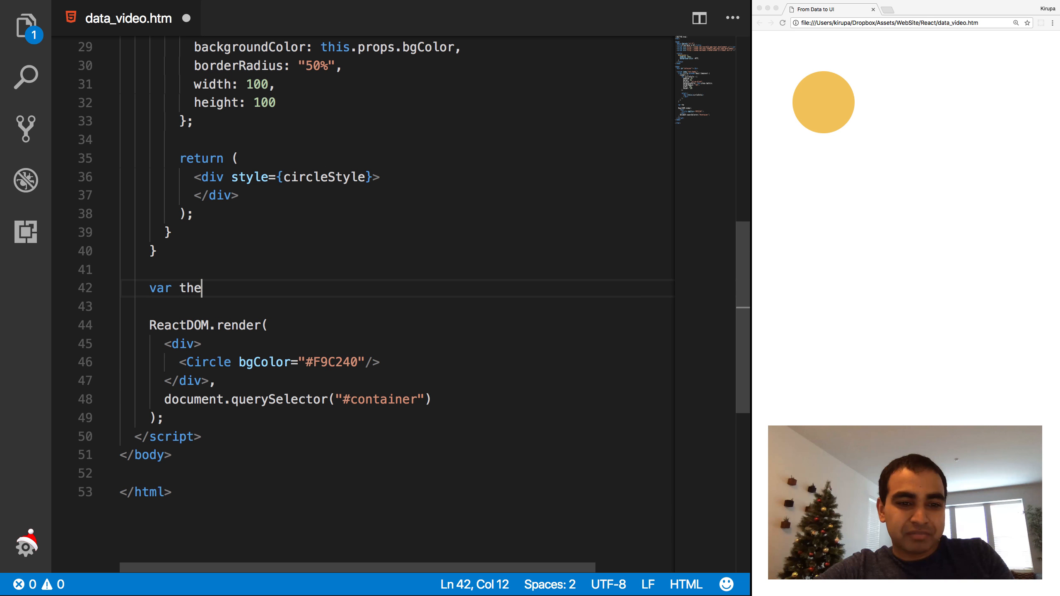
{"action": "type", "text": "Circle ="}
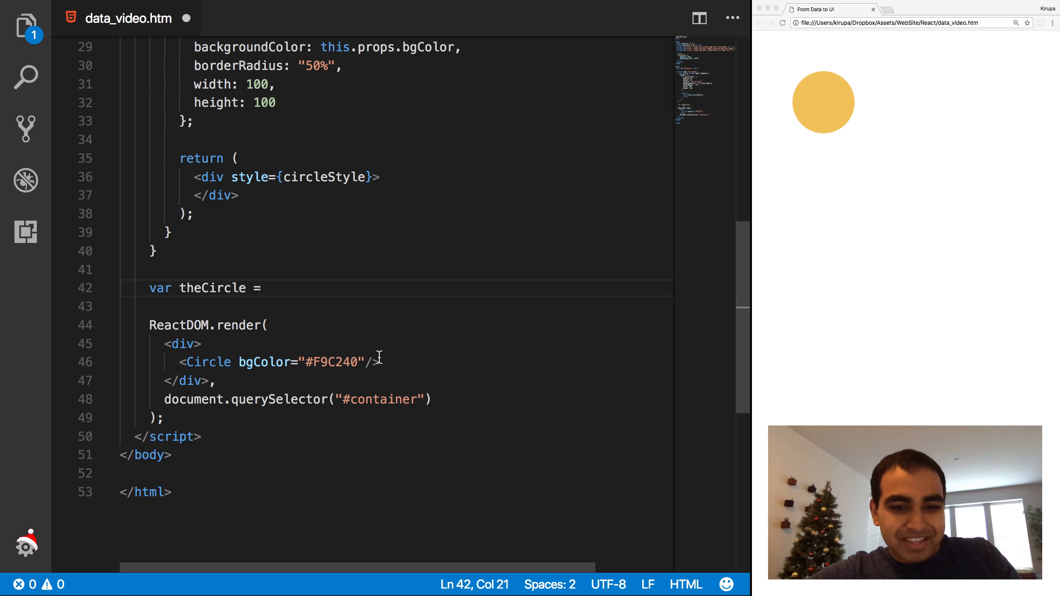
{"action": "left_click_drag", "start_coordinate": [178, 362], "coordinate": [380, 362]}
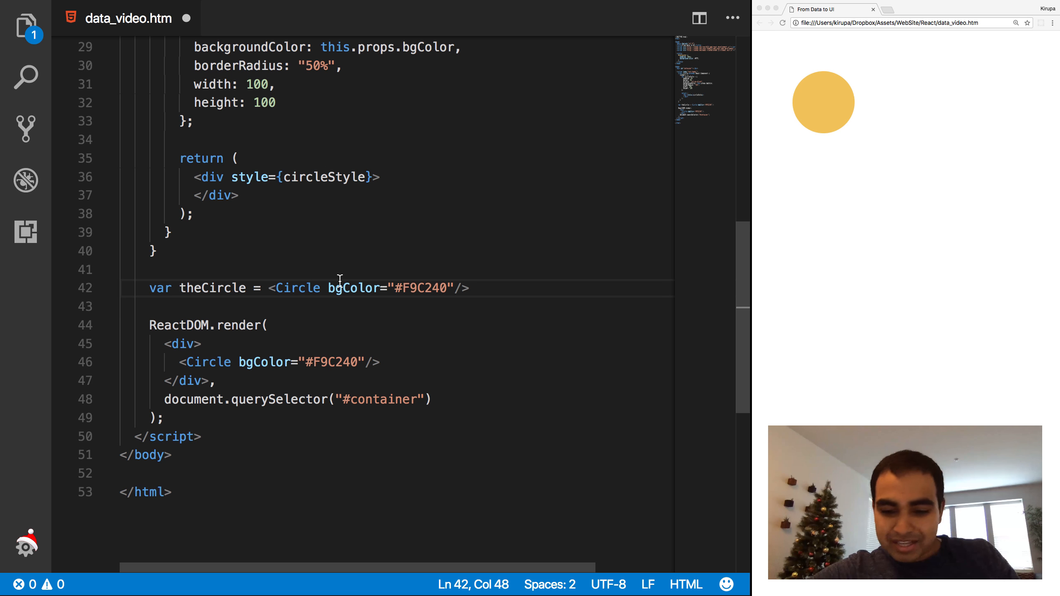
{"action": "type", "text": ";"}
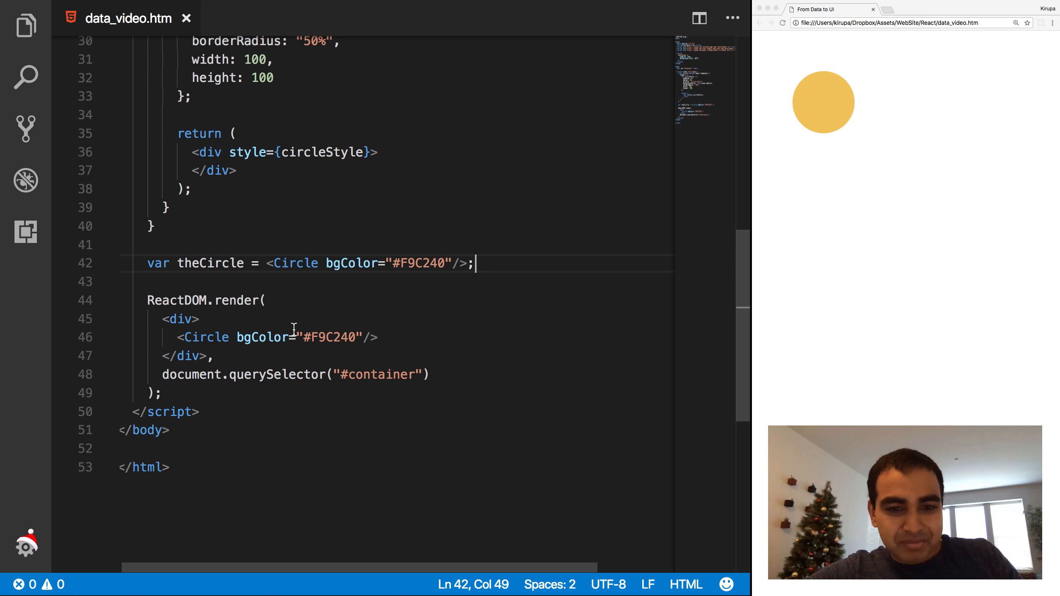
Replace the Circle element in render with {theCircle} and reload the preview.
{"action": "left_click_drag", "start_coordinate": [178, 337], "coordinate": [378, 337]}
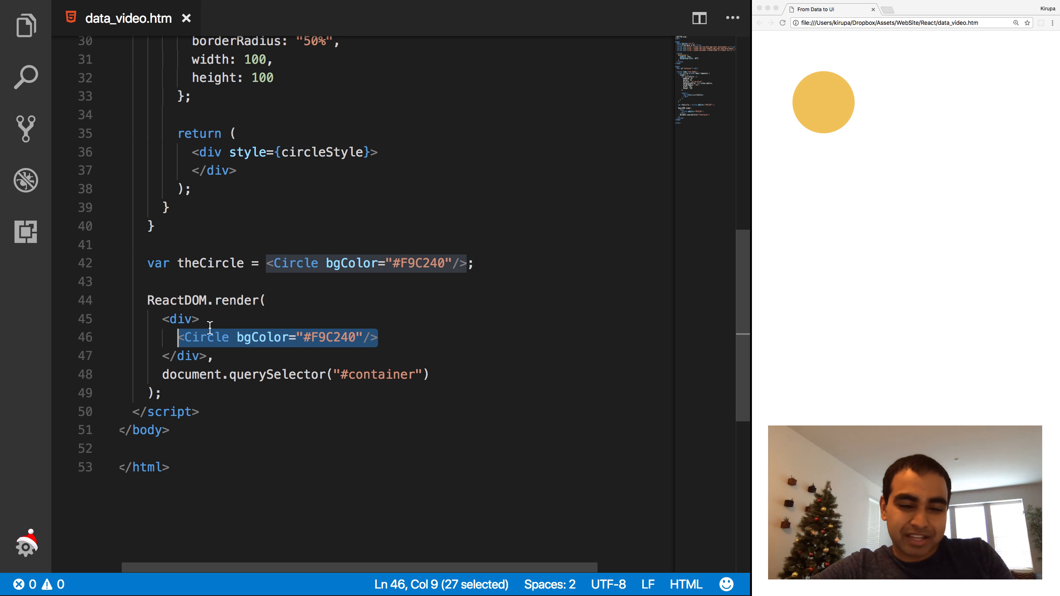
{"action": "type", "text": "{"}
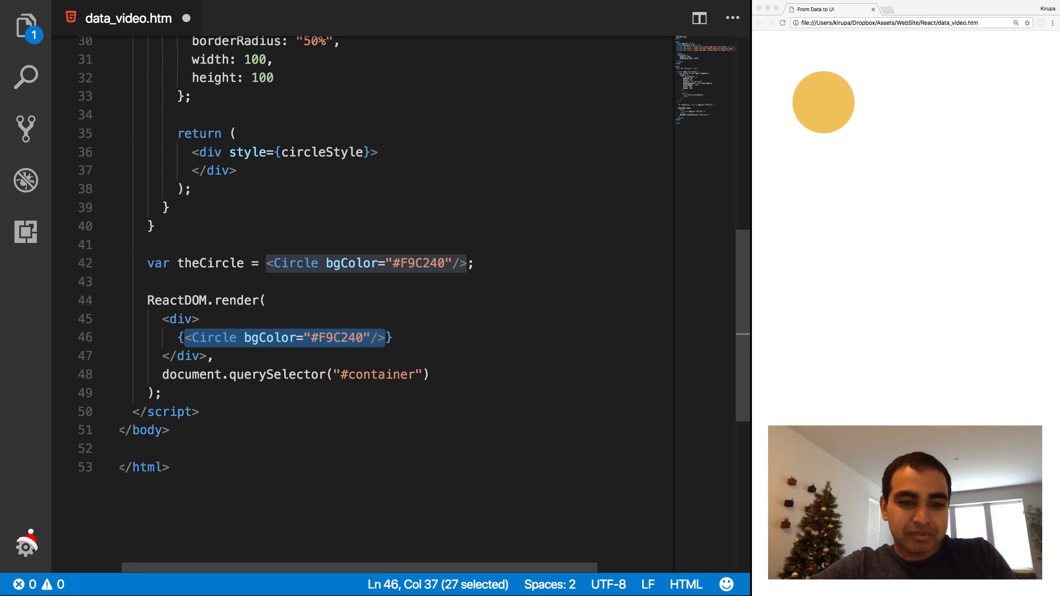
{"action": "type", "text": "theCircle"}
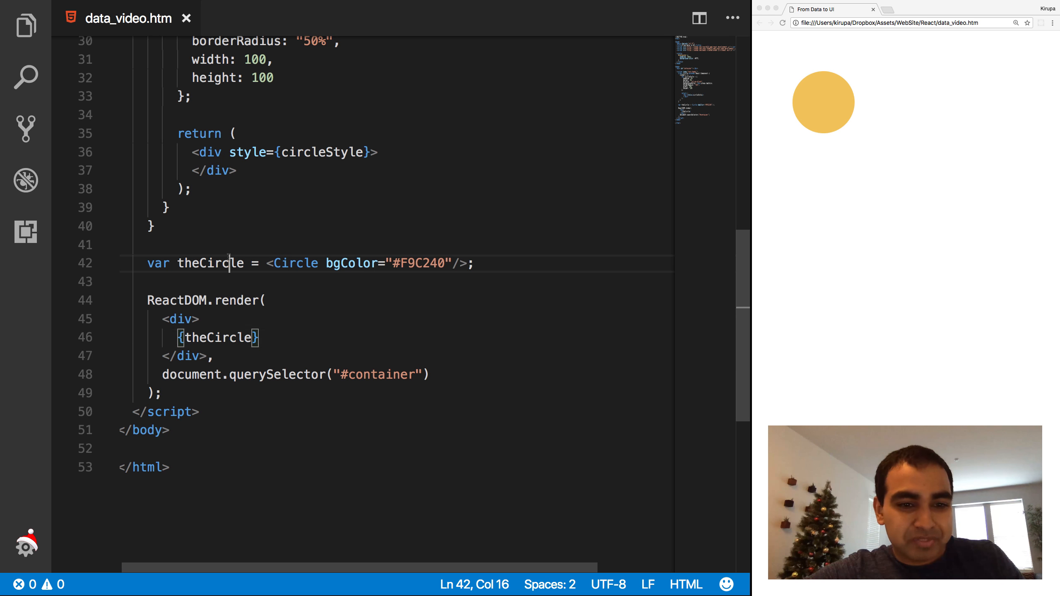
{"action": "left_click", "coordinate": [783, 23]}
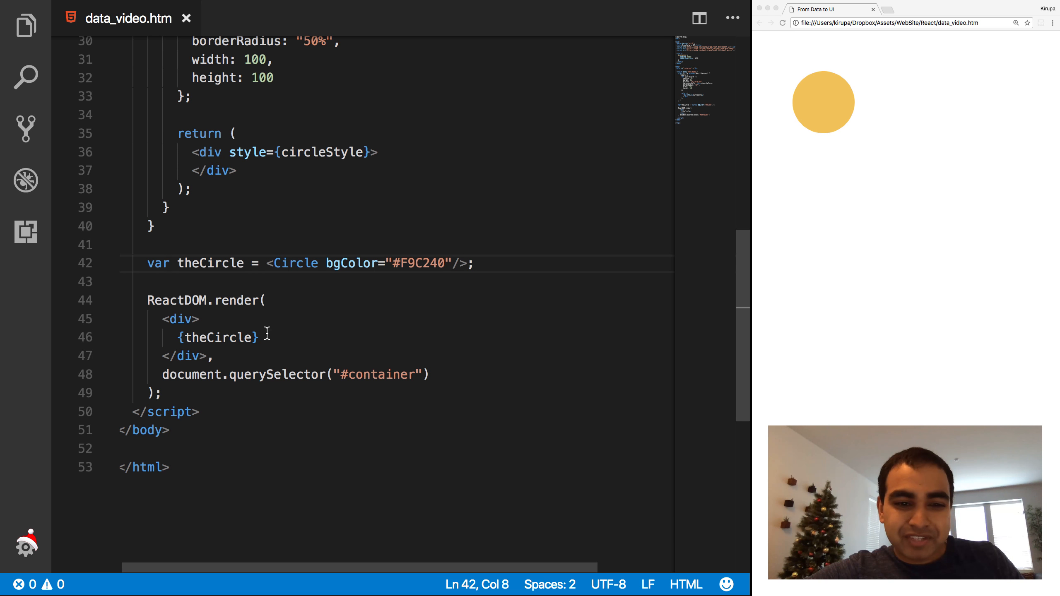
{"action": "double_click", "coordinate": [216, 337]}
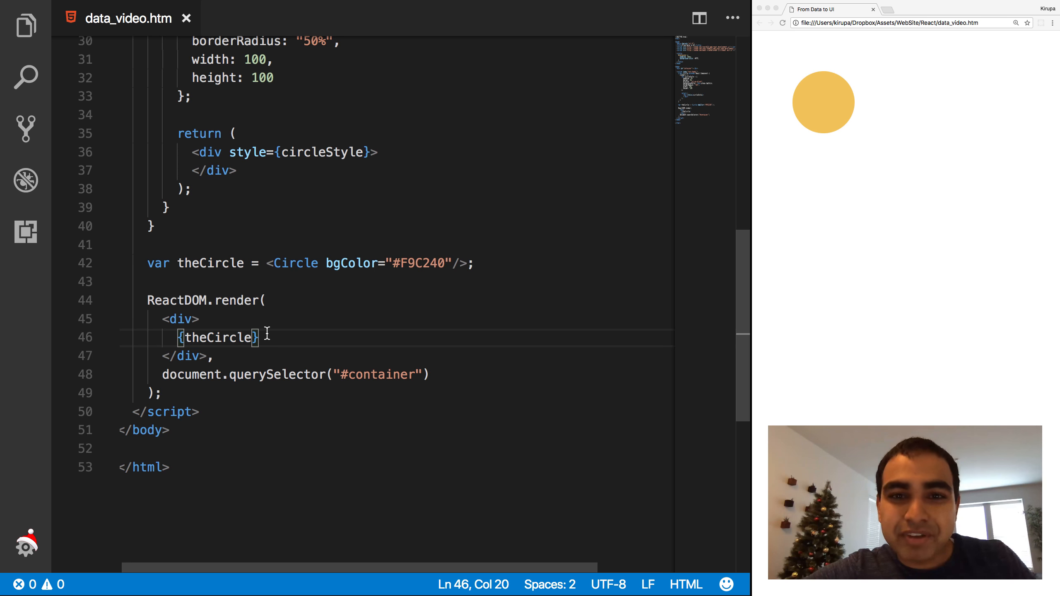
{"action": "double_click", "coordinate": [218, 337]}
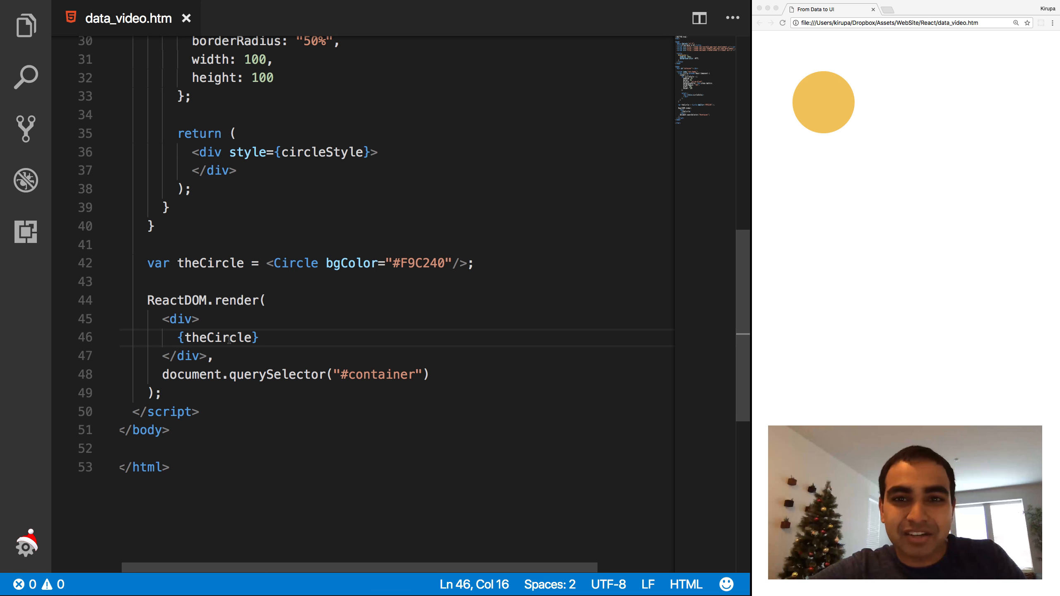
{"action": "double_click", "coordinate": [211, 263]}
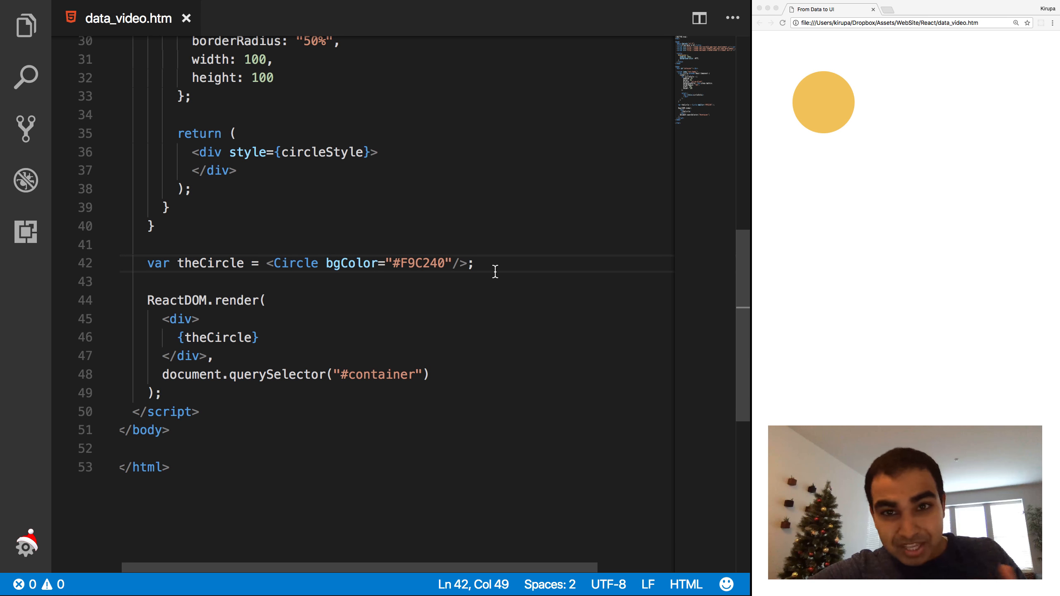
{"action": "left_click_drag", "start_coordinate": [230, 264], "coordinate": [472, 263]}
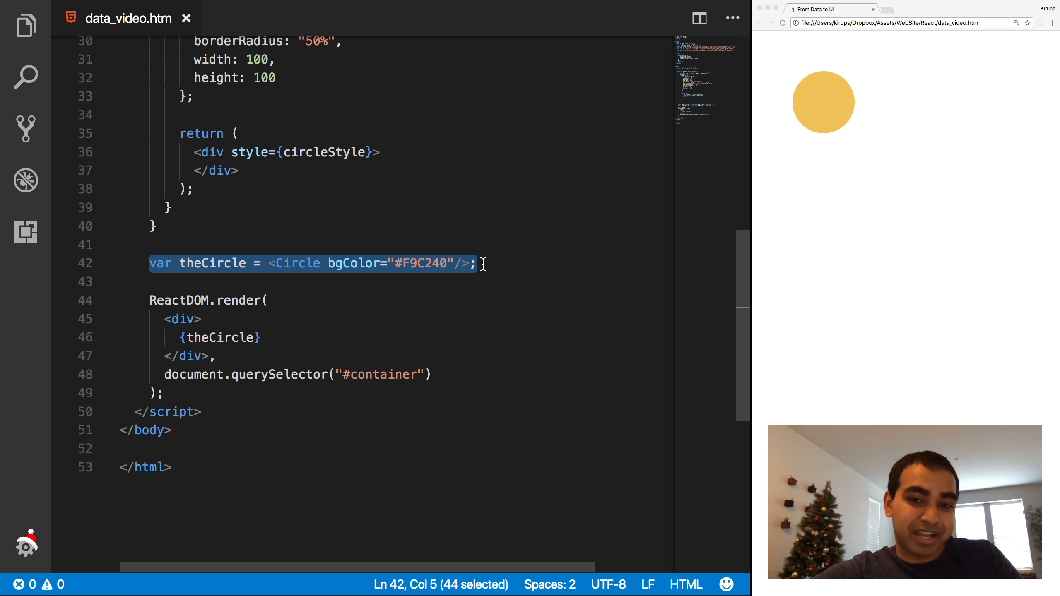
Define showCircle with colors = ["#393E41", "#E94F37", "#1C89BF", "#A1D363"].
{"action": "type", "text": "function showC"}
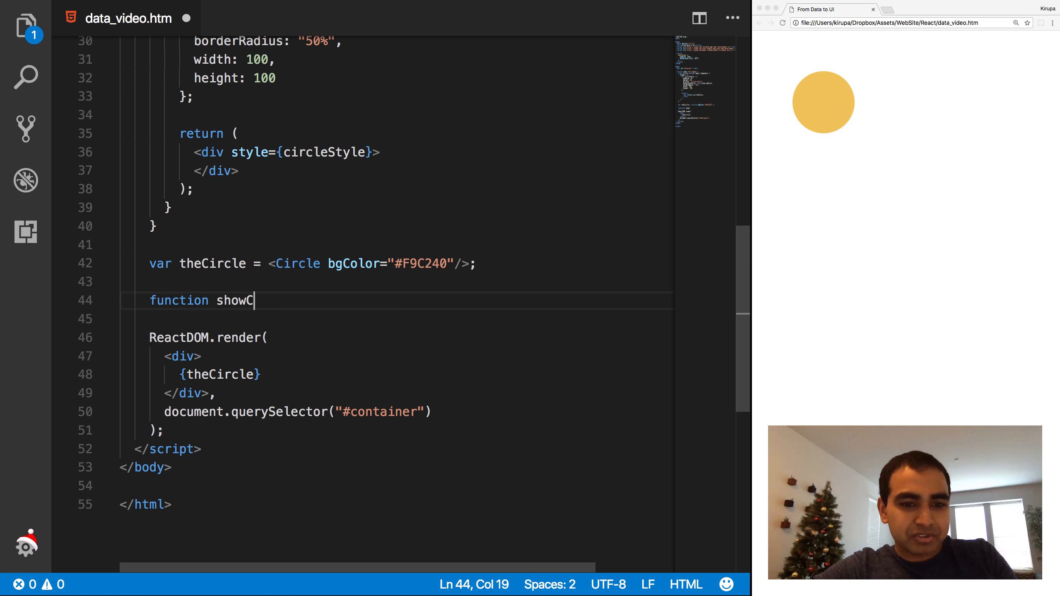
{"action": "type", "text": "ircle() {"}
{"action": "type", "text": "var colors ="}
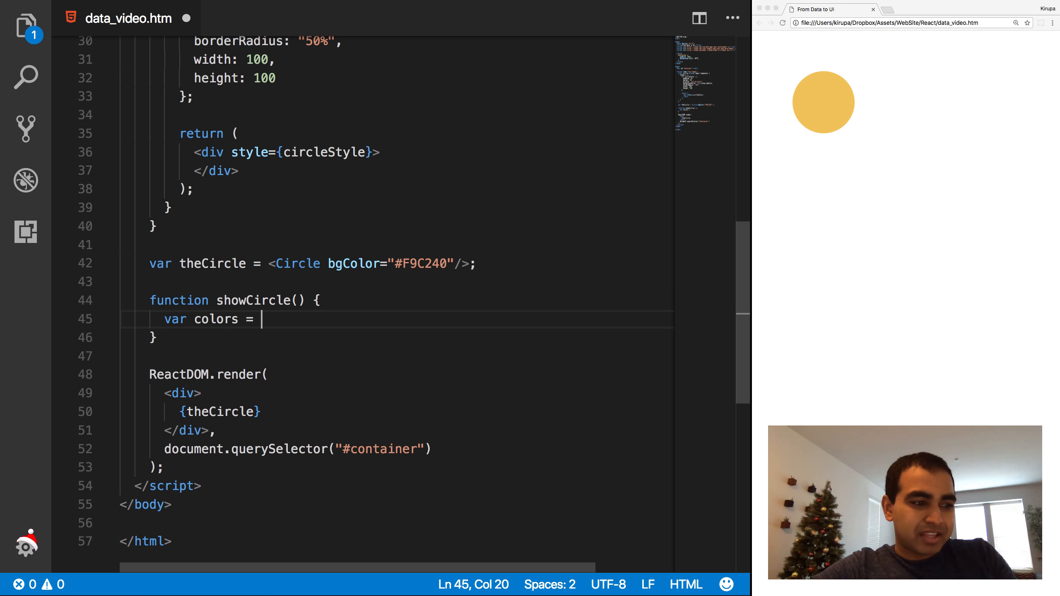
{"action": "type", "text": "[\"]"}
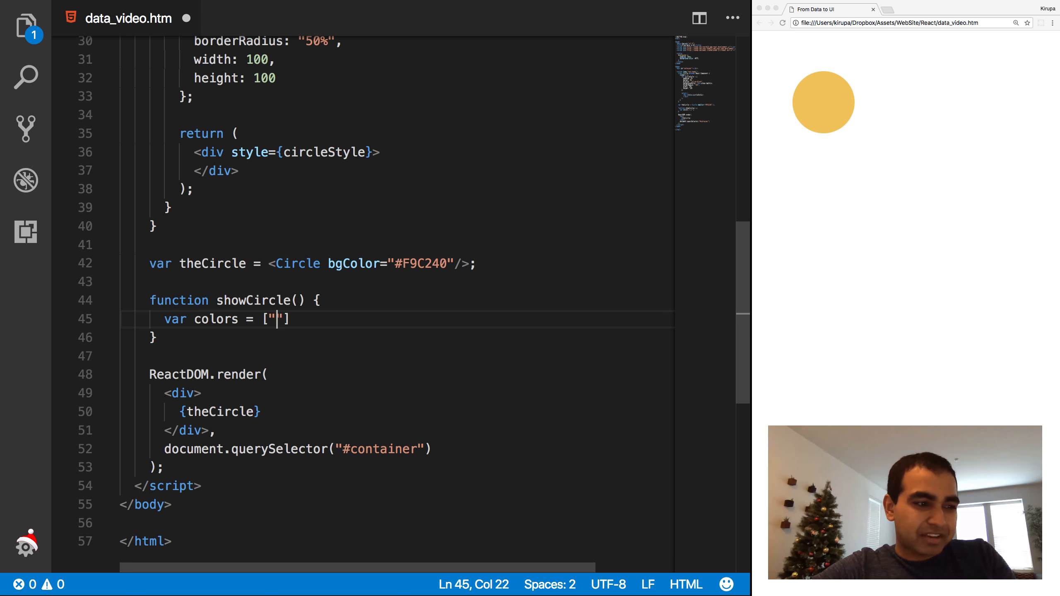
{"action": "type", "text": "#"}
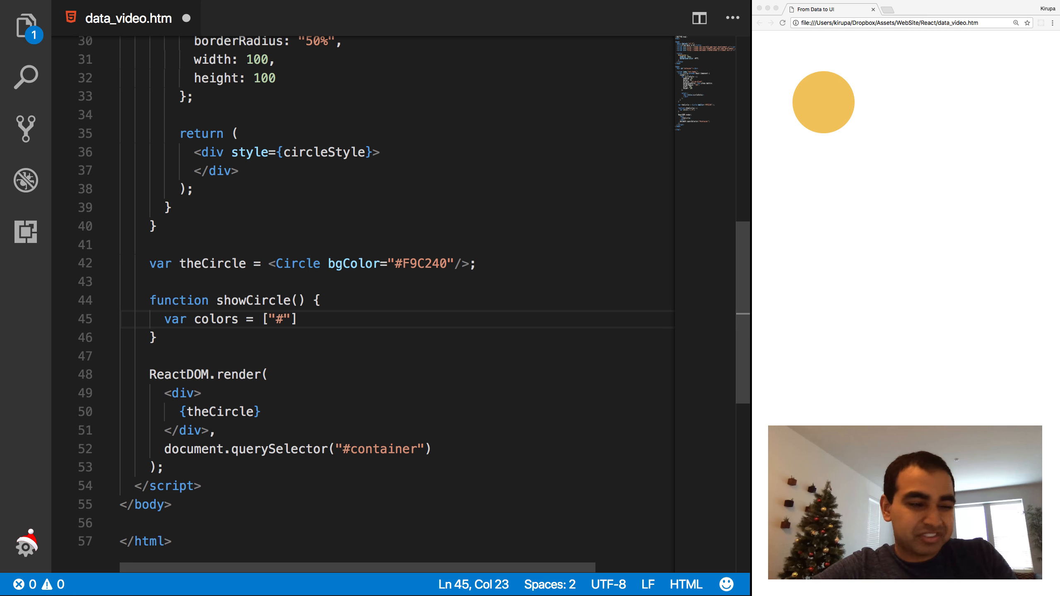
{"action": "type", "text": "393"}
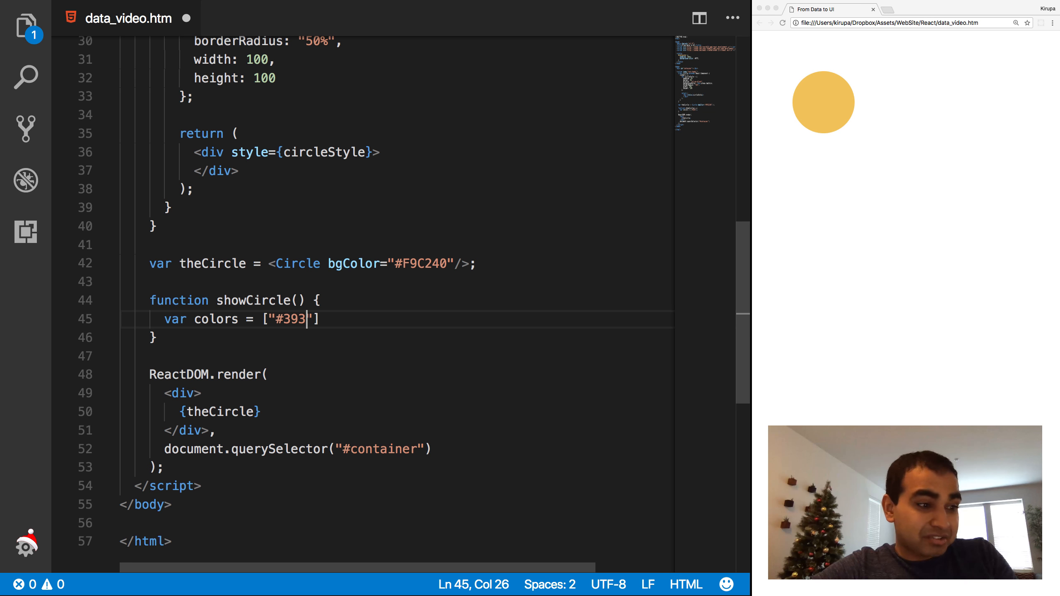
{"action": "type", "text": "E41"}
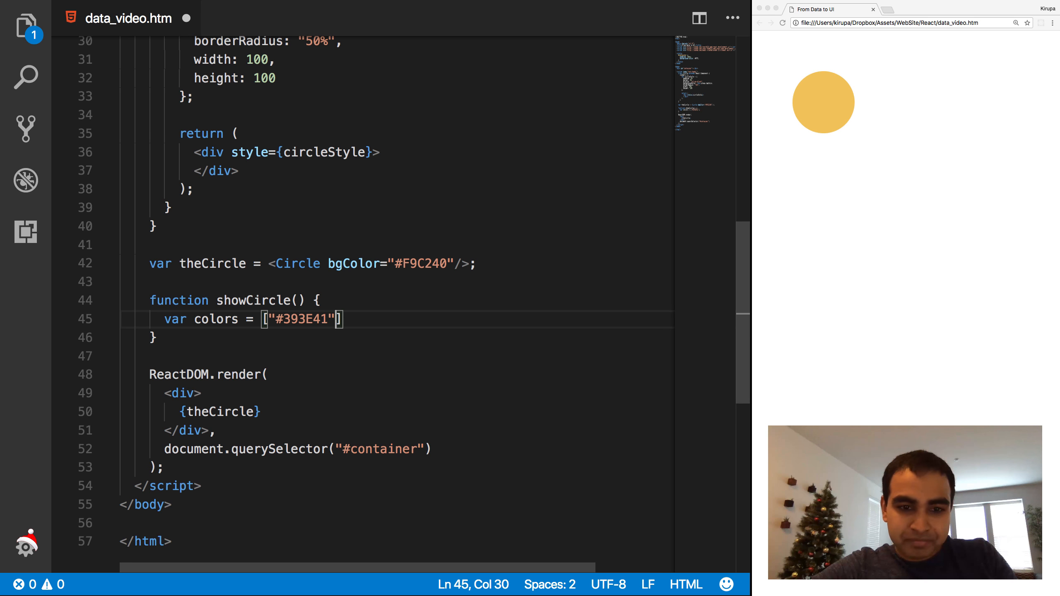
{"action": "type", "text": ", \"\""}
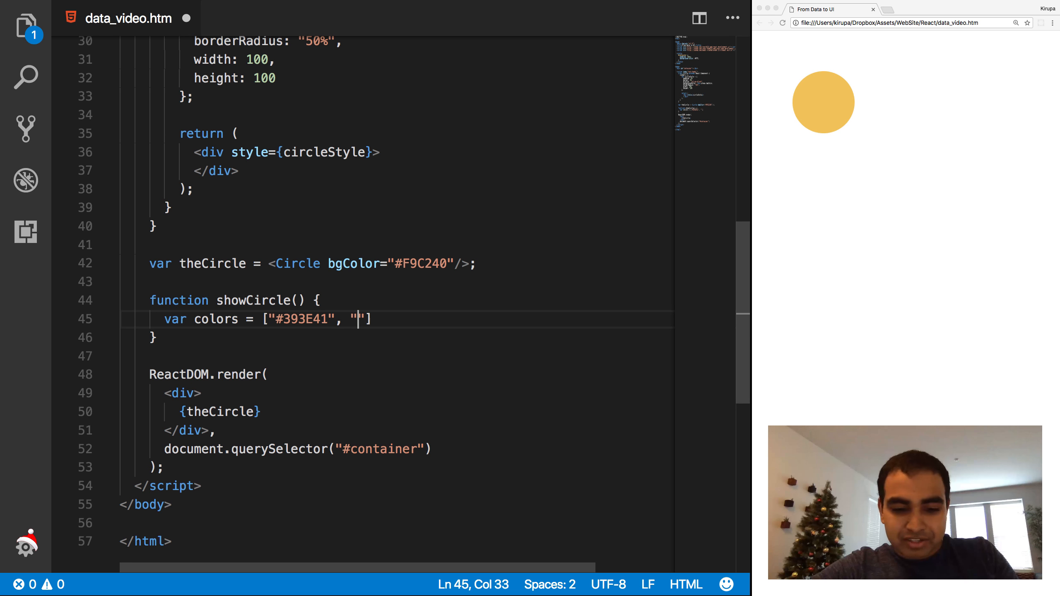
{"action": "type", "text": "#E"}
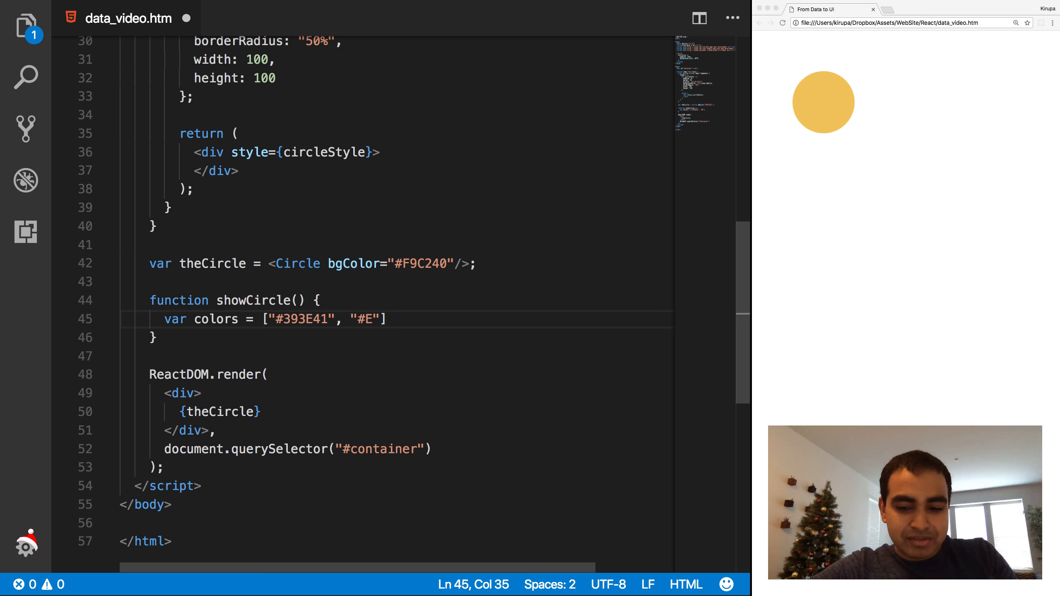
{"action": "type", "text": "94F3"}
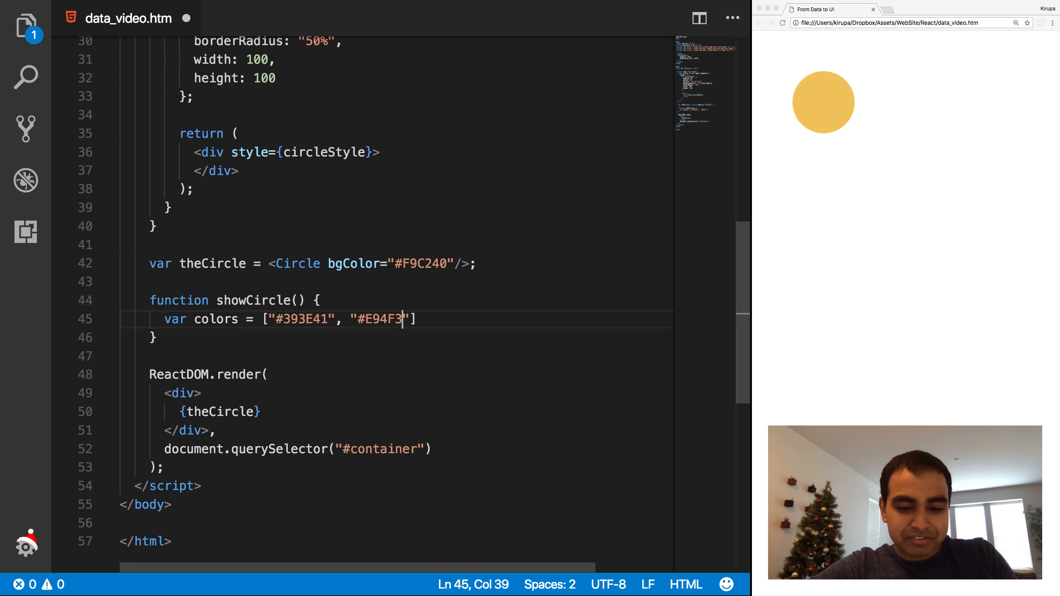
{"action": "type", "text": "7,"}
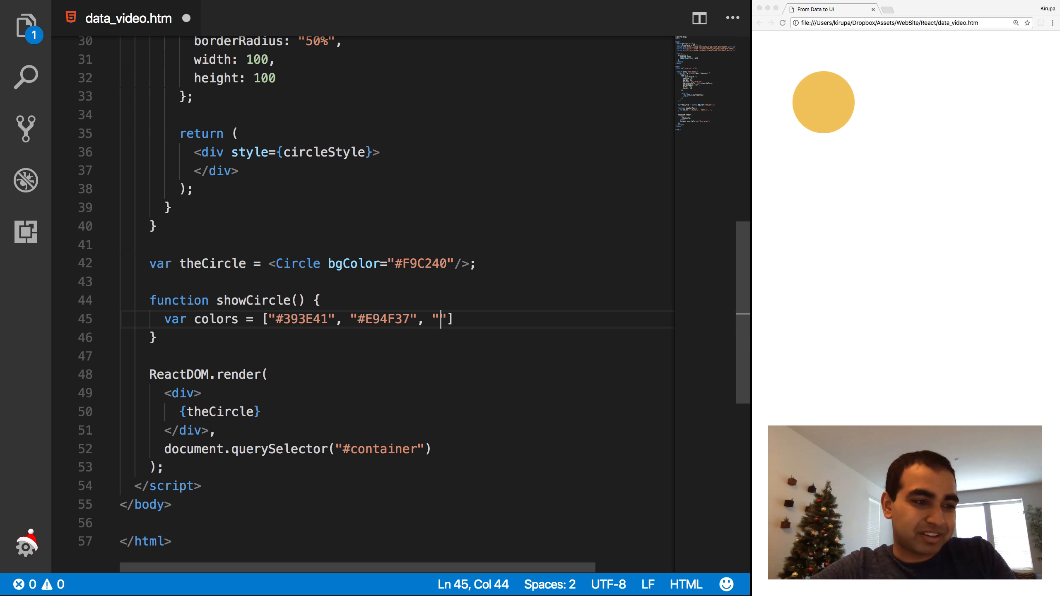
{"action": "type", "text": "1C"}
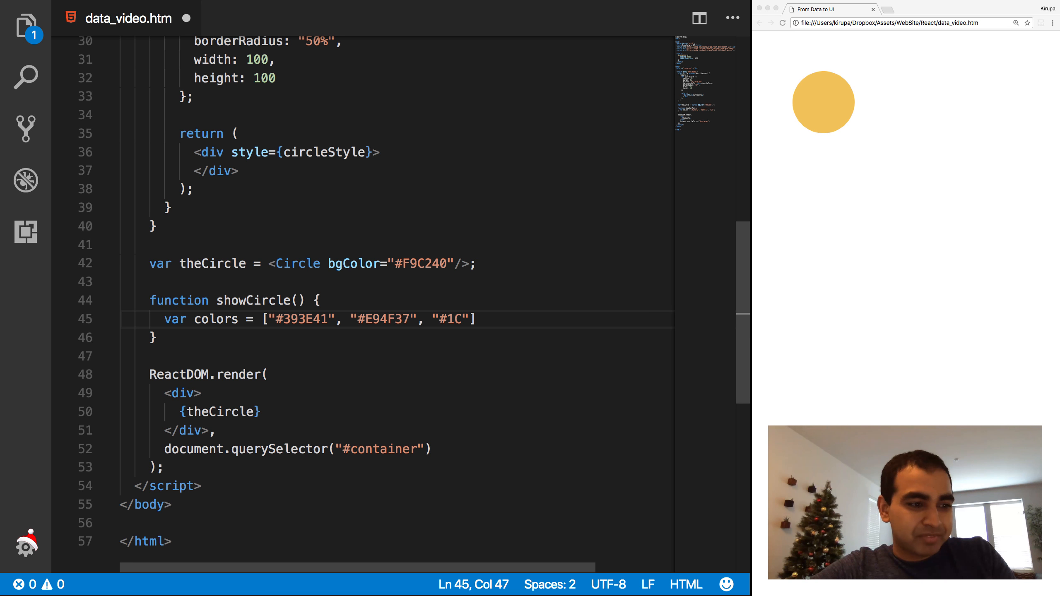
{"action": "type", "text": "89BF\","}
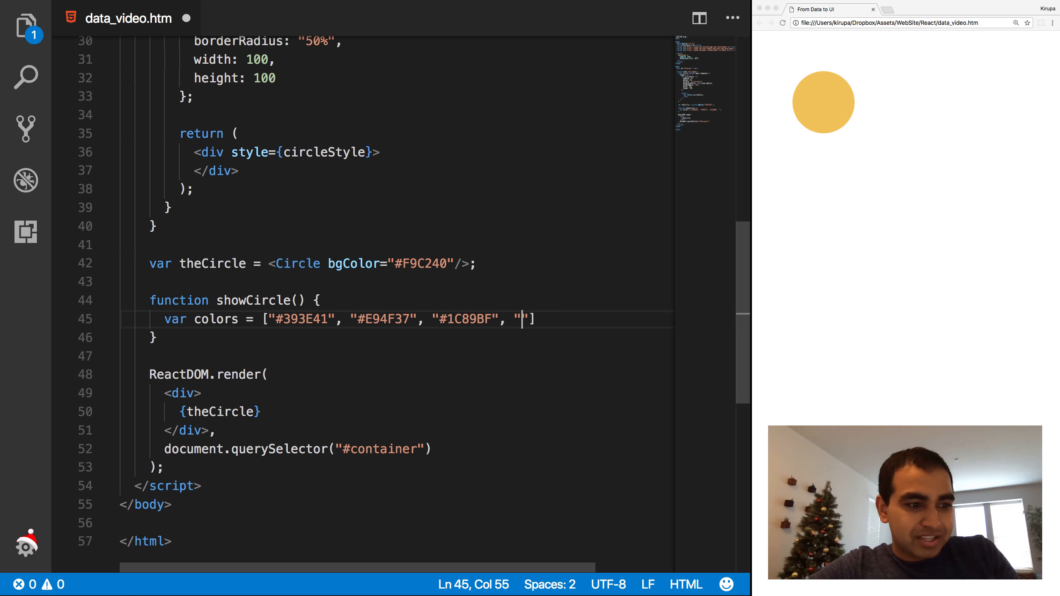
{"action": "type", "text": "#A"}
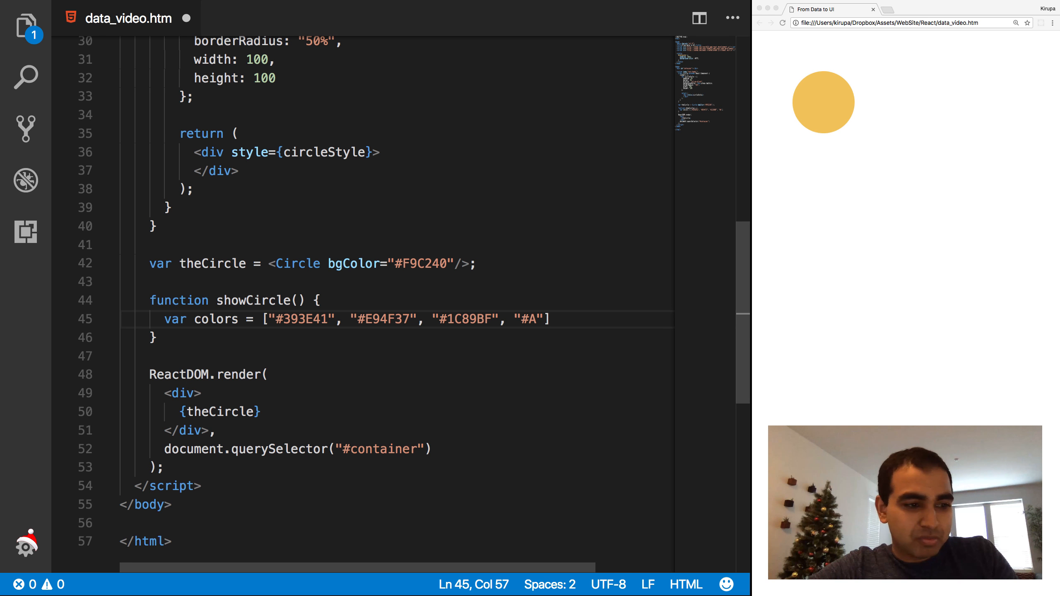
{"action": "type", "text": "1D363"}
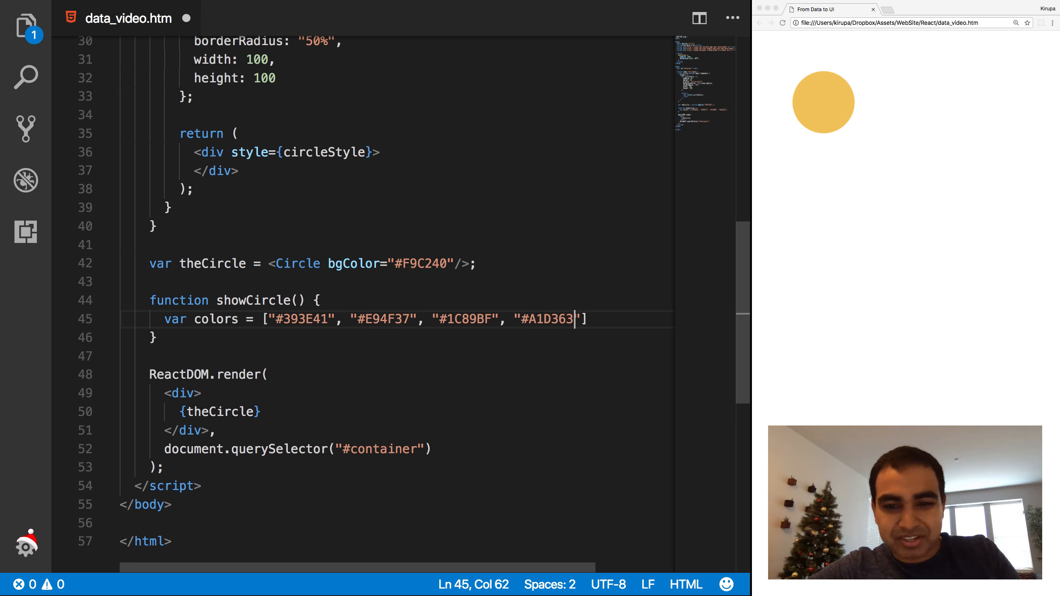
{"action": "type", "text": "];"}
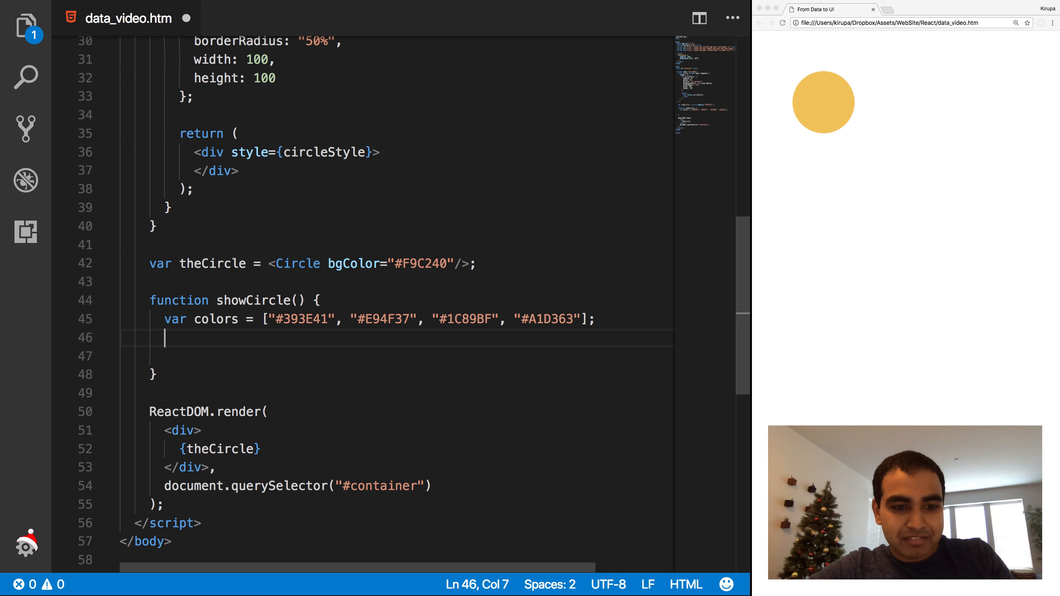
Add var ran = Math.floor(Math.random() * colors.length); below the array.
{"action": "type", "text": "var ran"}
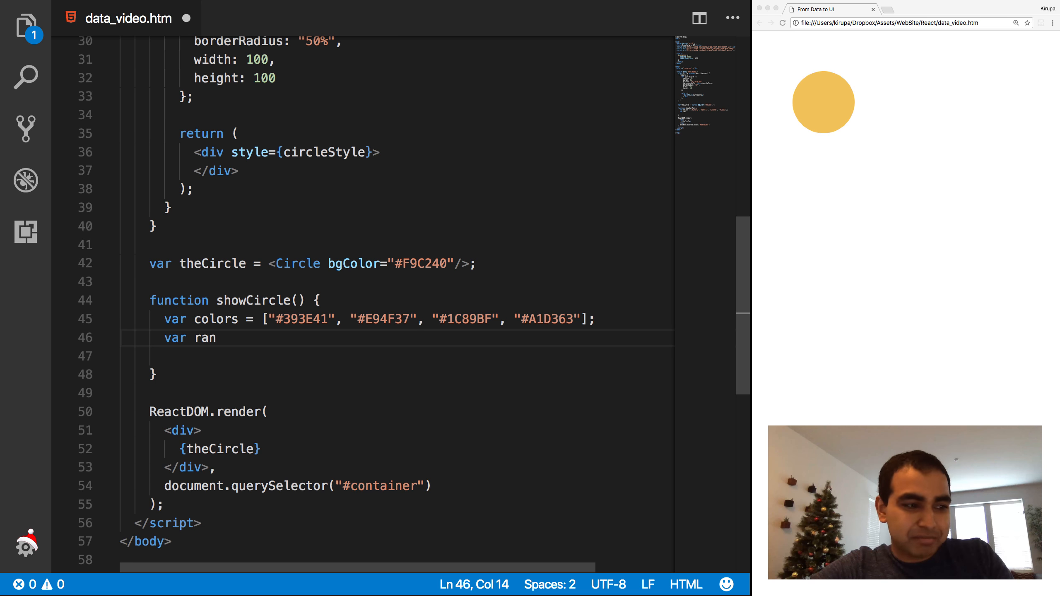
{"action": "type", "text": "= Math"}
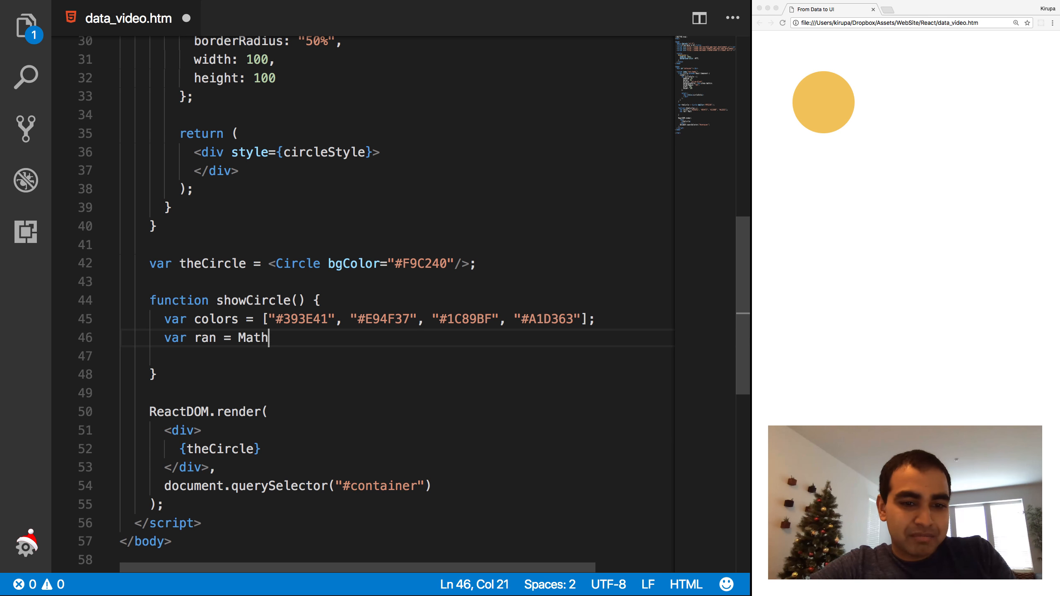
{"action": "type", "text": ".floor("}
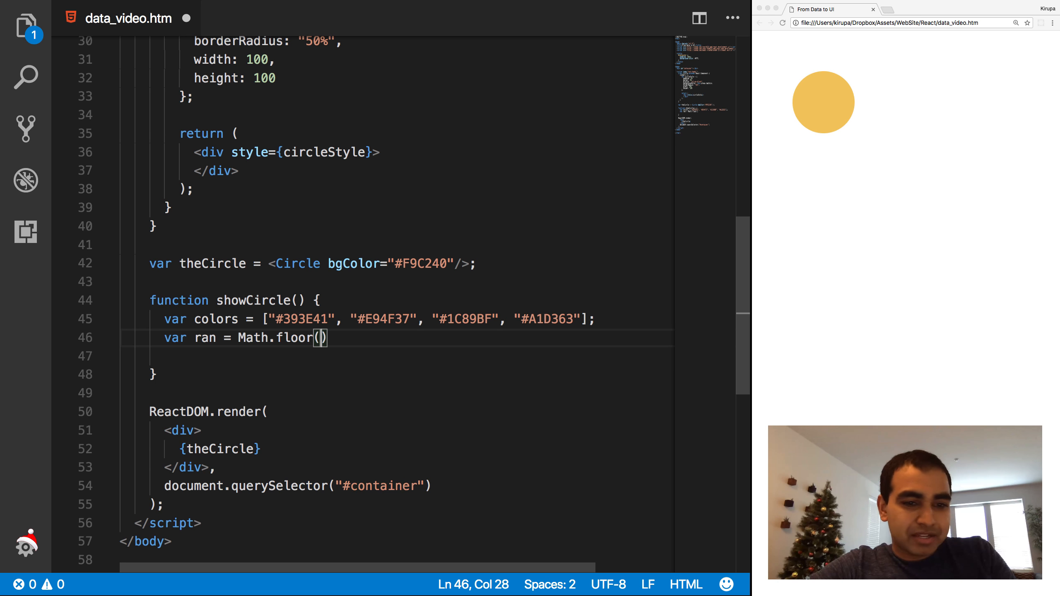
{"action": "type", "text": "Math.random("}
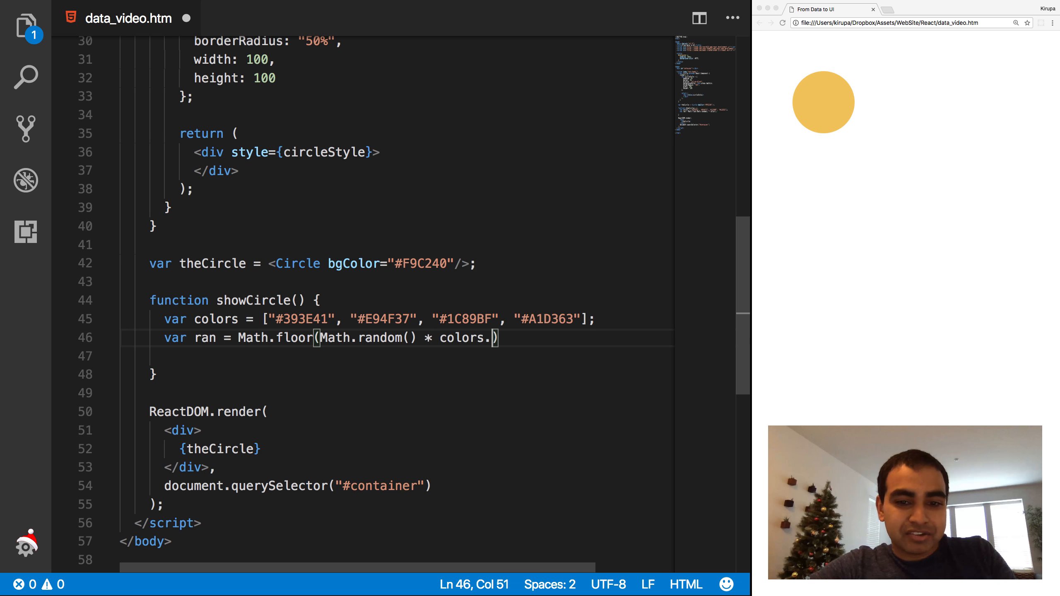
{"action": "type", "text": "length);"}
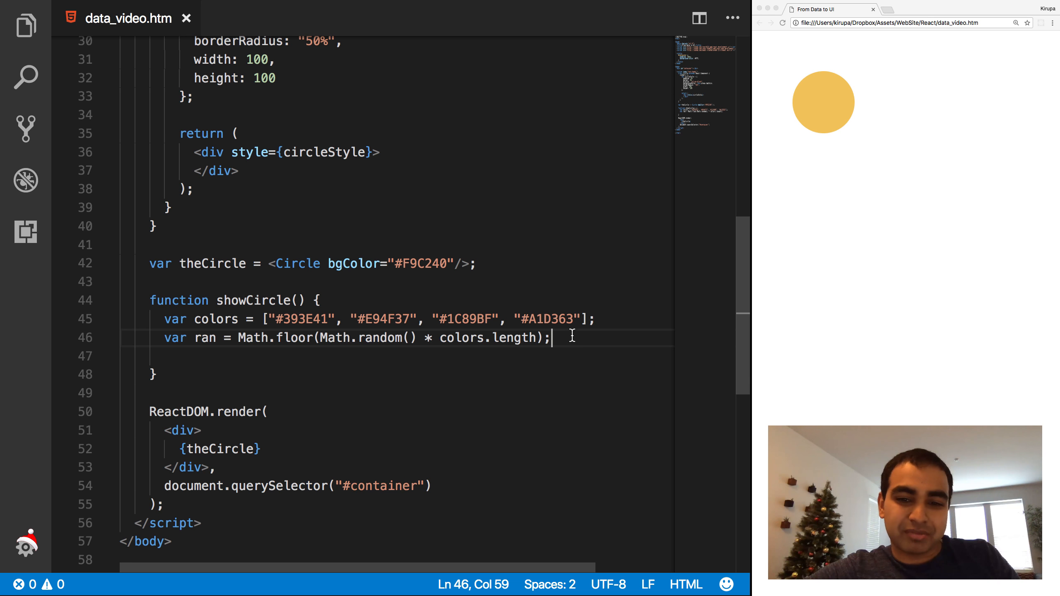
{"action": "key", "text": "Enter"}
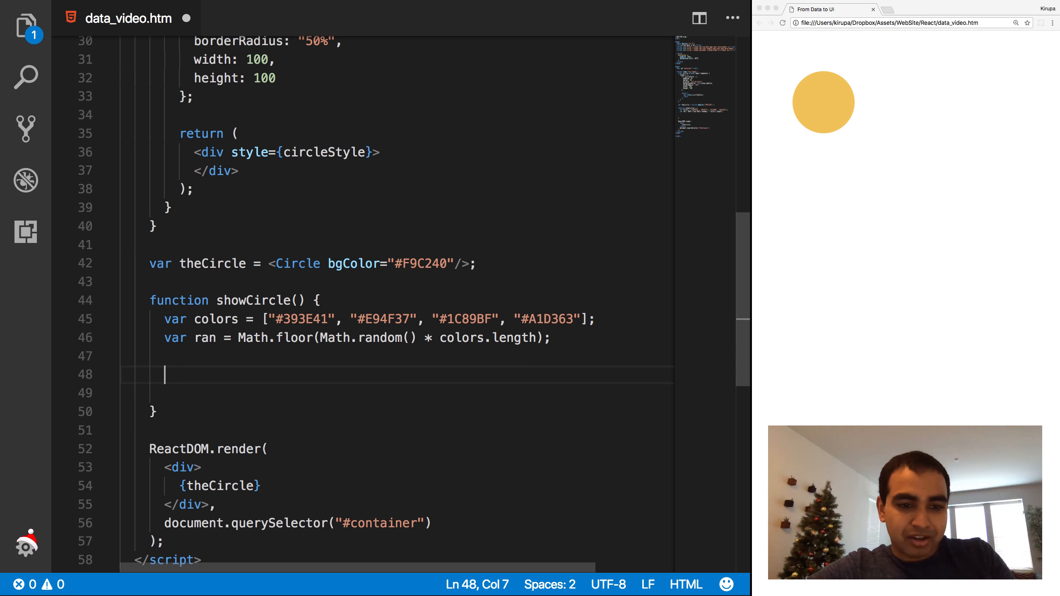
Return a Circle from showCircle with bgColor={colors[ran]} instead of #F9C240.
{"action": "type", "text": "return <Circle bgColor=\"#F9C240\"/>;"}
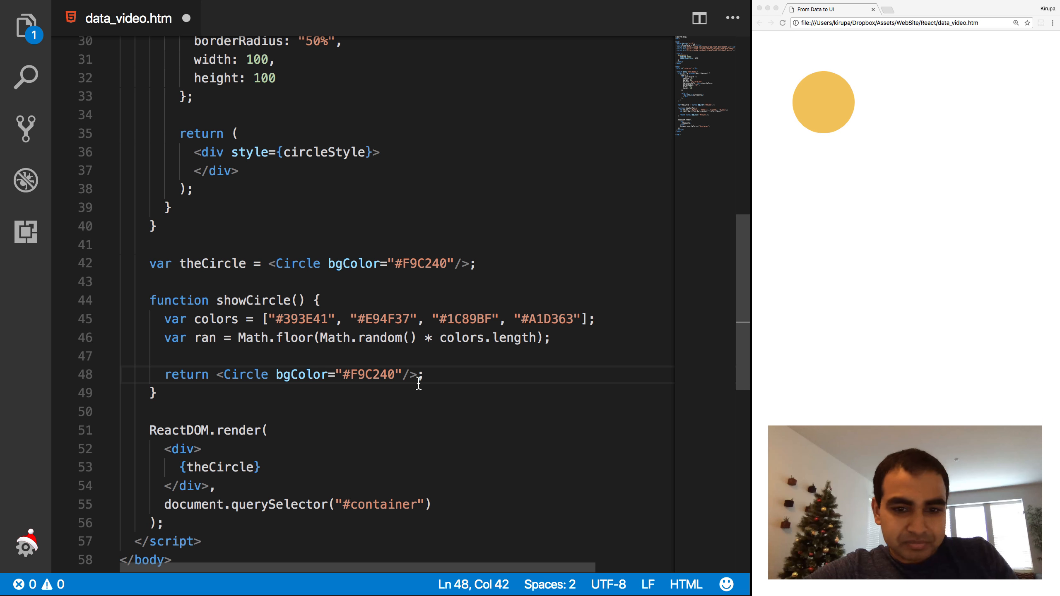
{"action": "left_click", "coordinate": [446, 374]}
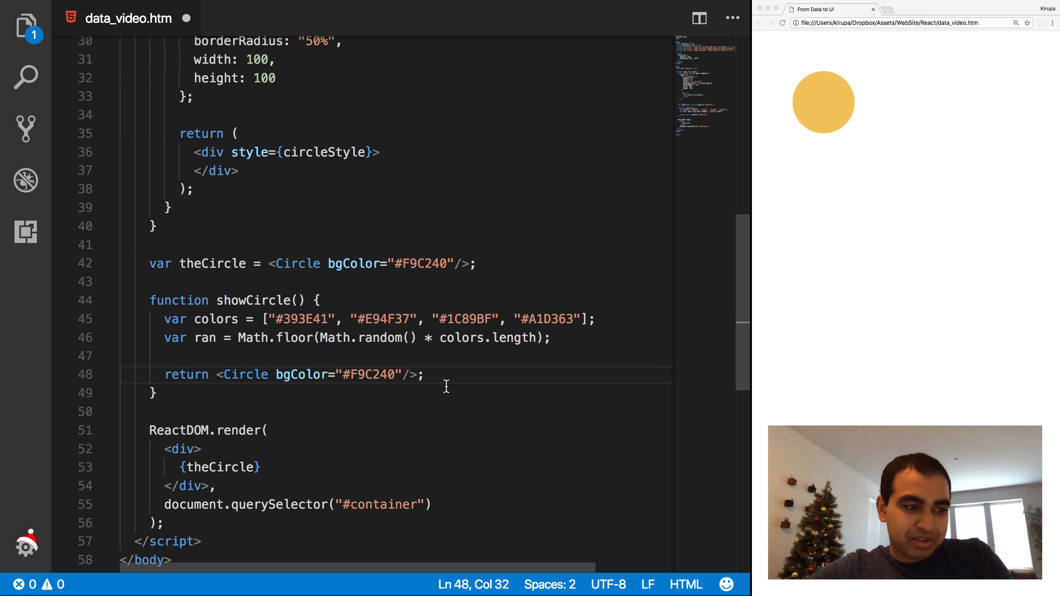
{"action": "double_click", "coordinate": [378, 374]}
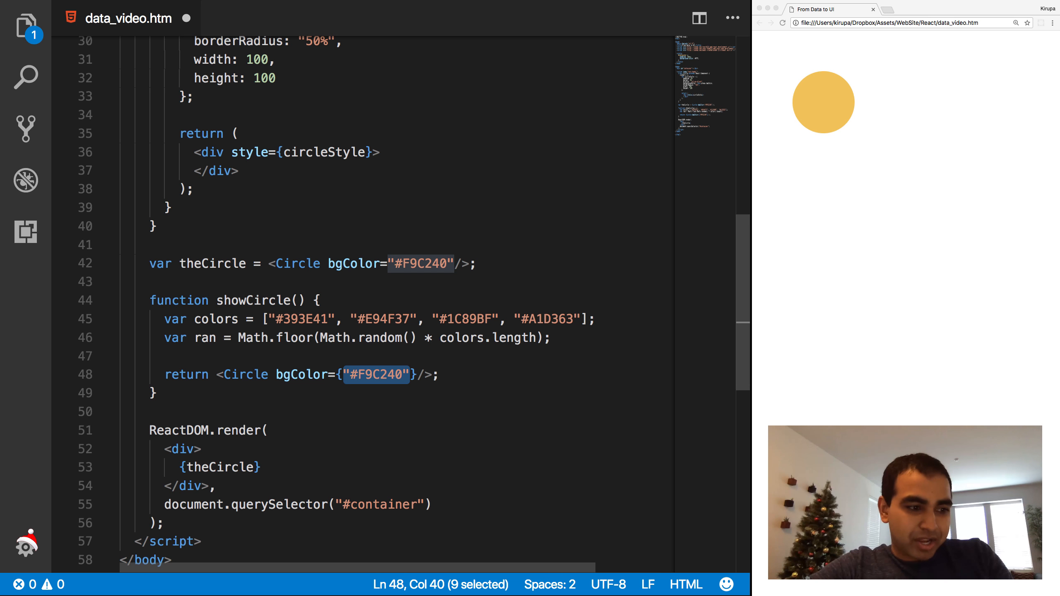
{"action": "type", "text": "colors[ran]"}
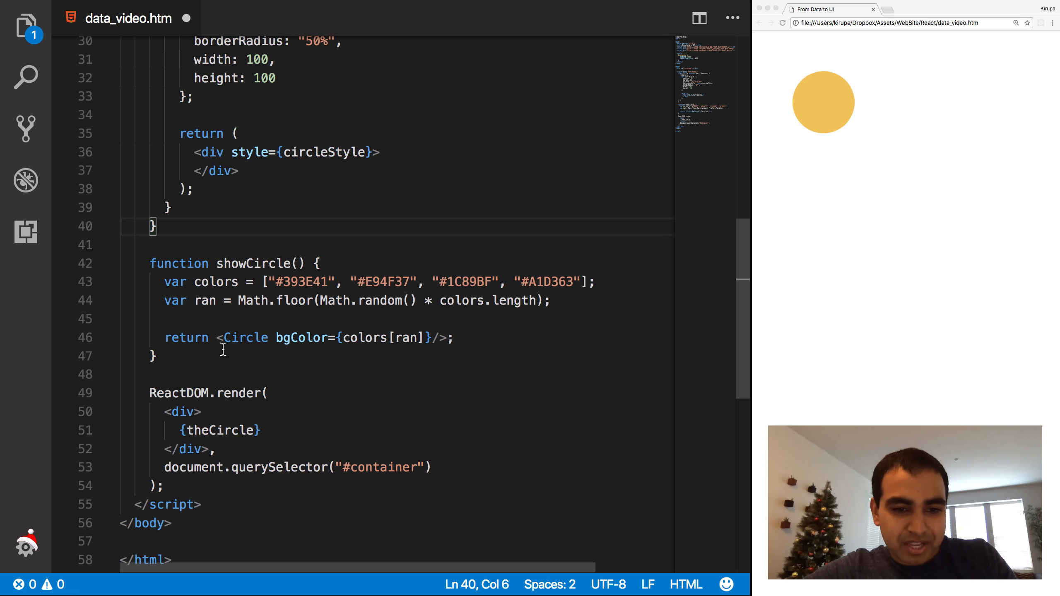
Remove the var theCircle line and select theCircle inside the render call.
{"action": "left_click_drag", "start_coordinate": [271, 337], "coordinate": [430, 337]}
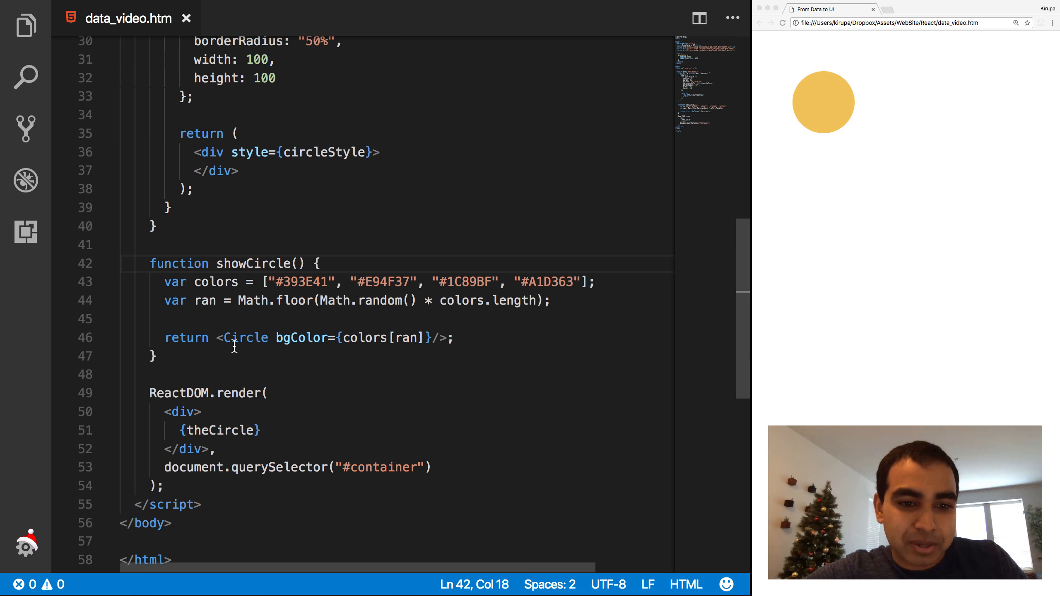
{"action": "left_click", "coordinate": [326, 338]}
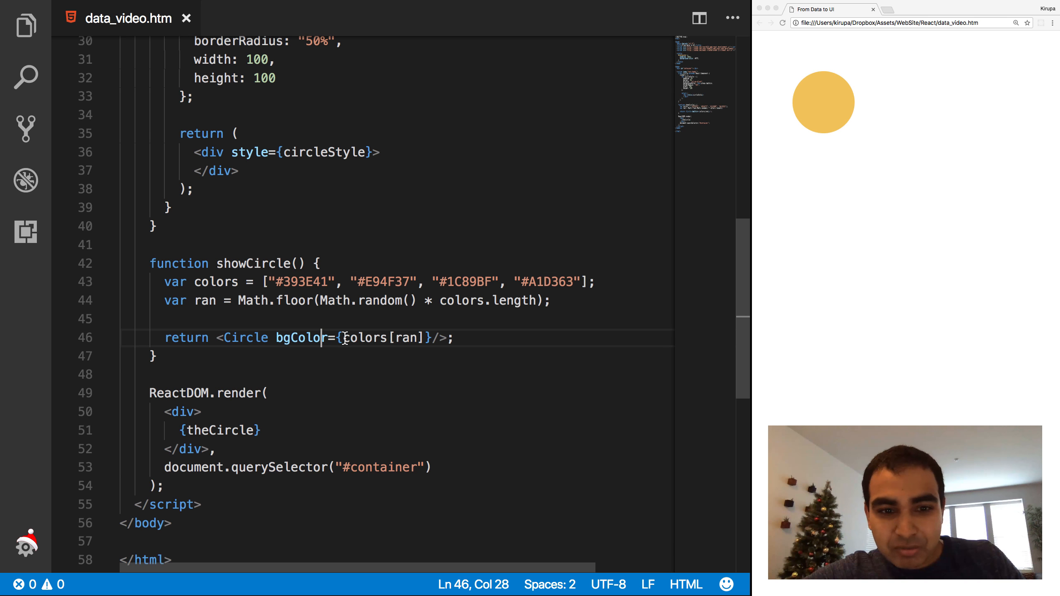
{"action": "left_click_drag", "start_coordinate": [340, 337], "coordinate": [429, 338]}
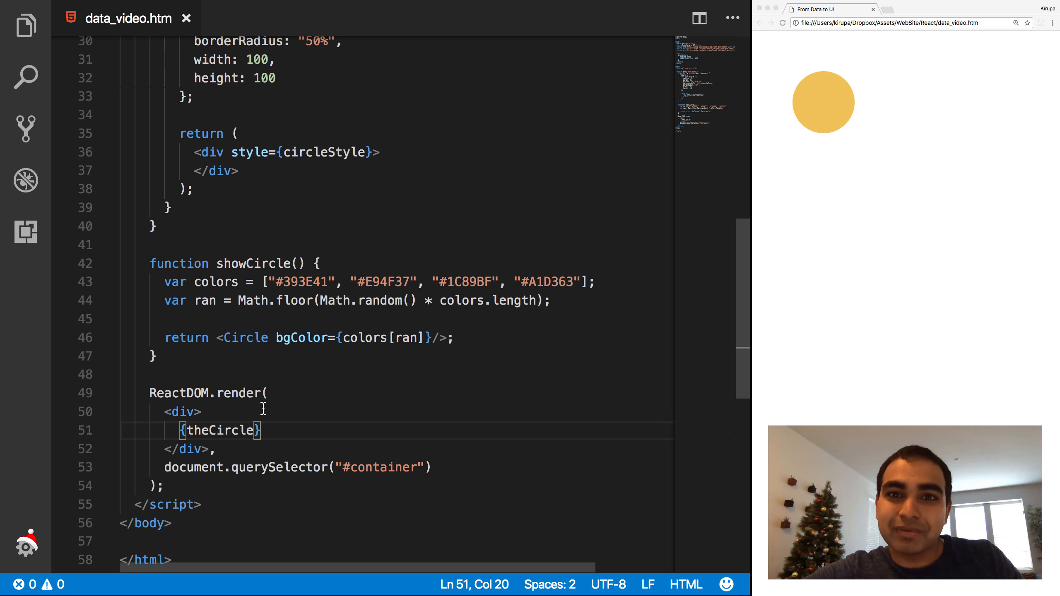
{"action": "left_click", "coordinate": [238, 152]}
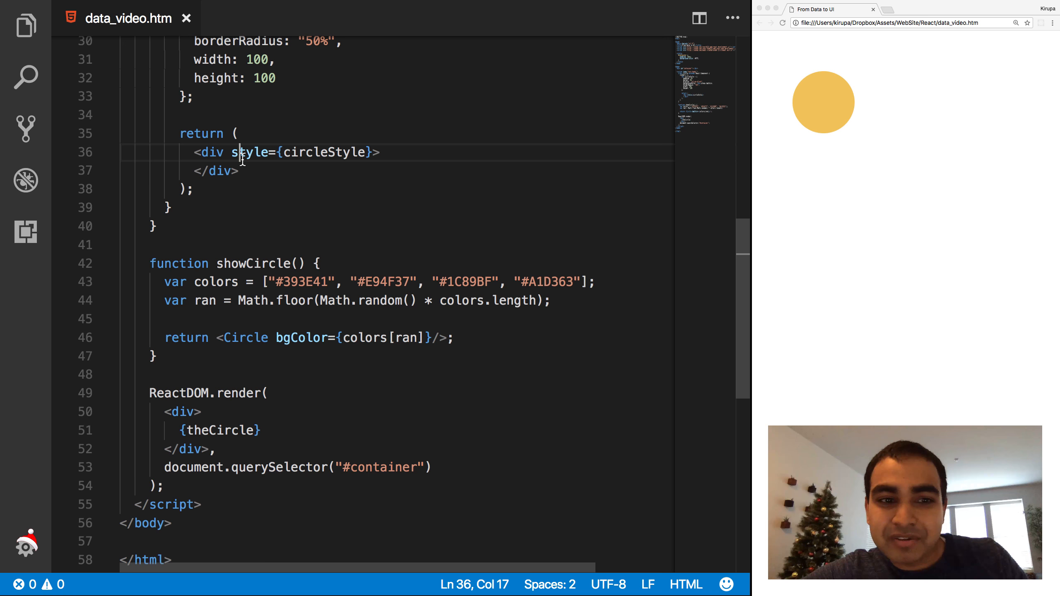
{"action": "double_click", "coordinate": [219, 430]}
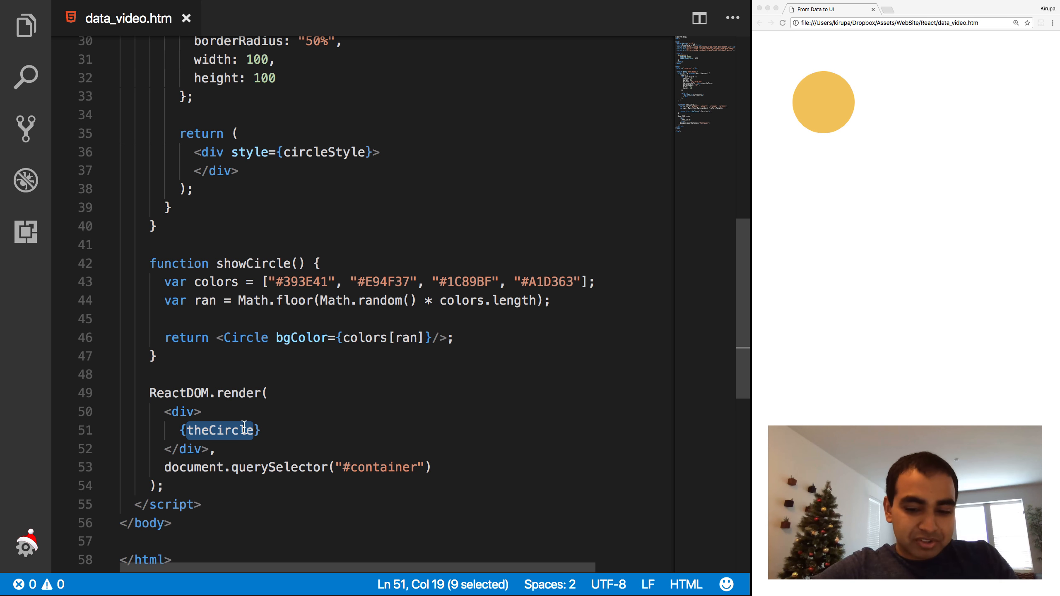
Render {showCircle()} and reload Chrome several times to see random colours.
{"action": "type", "text": "showCirl"}
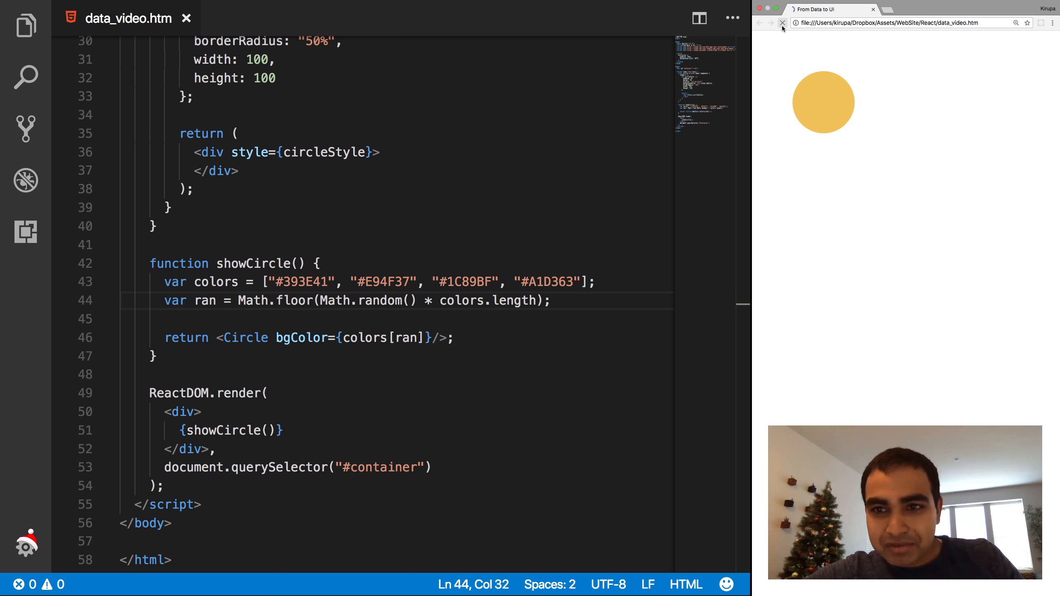
{"action": "left_click", "coordinate": [783, 23]}
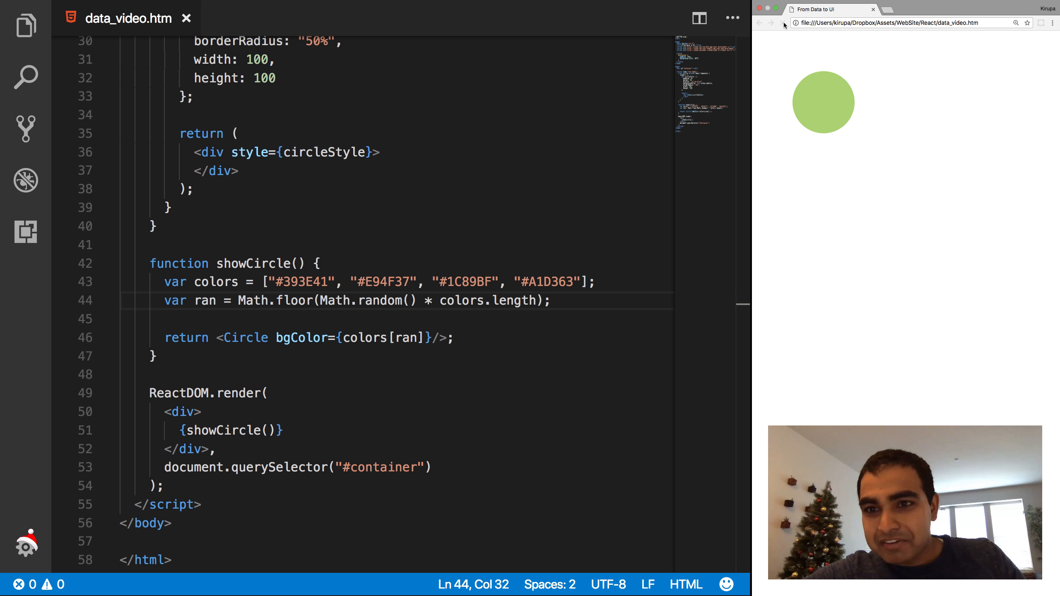
{"action": "left_click", "coordinate": [782, 22]}
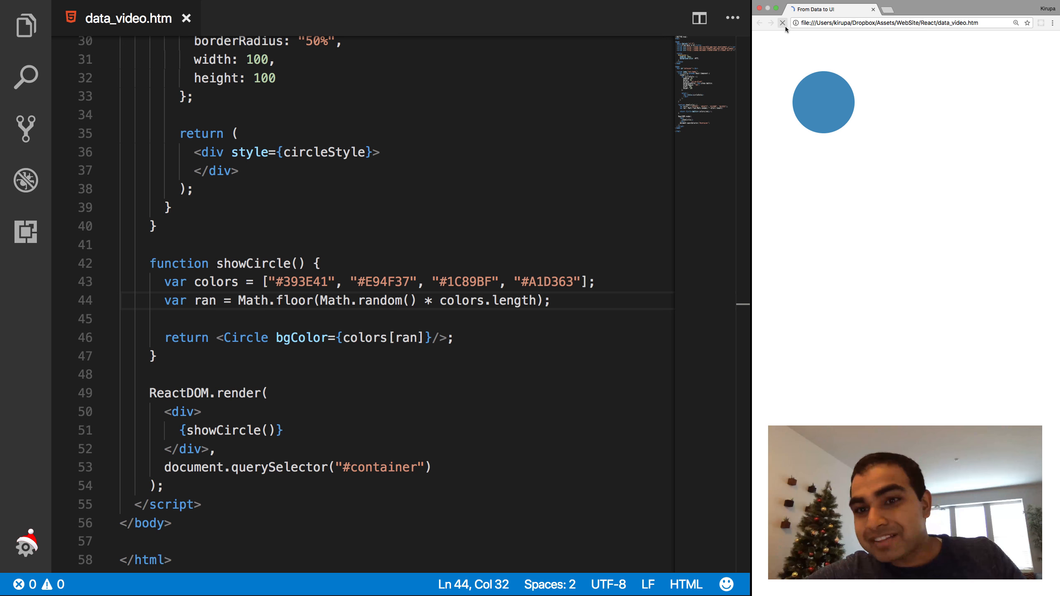
{"action": "left_click", "coordinate": [782, 23]}
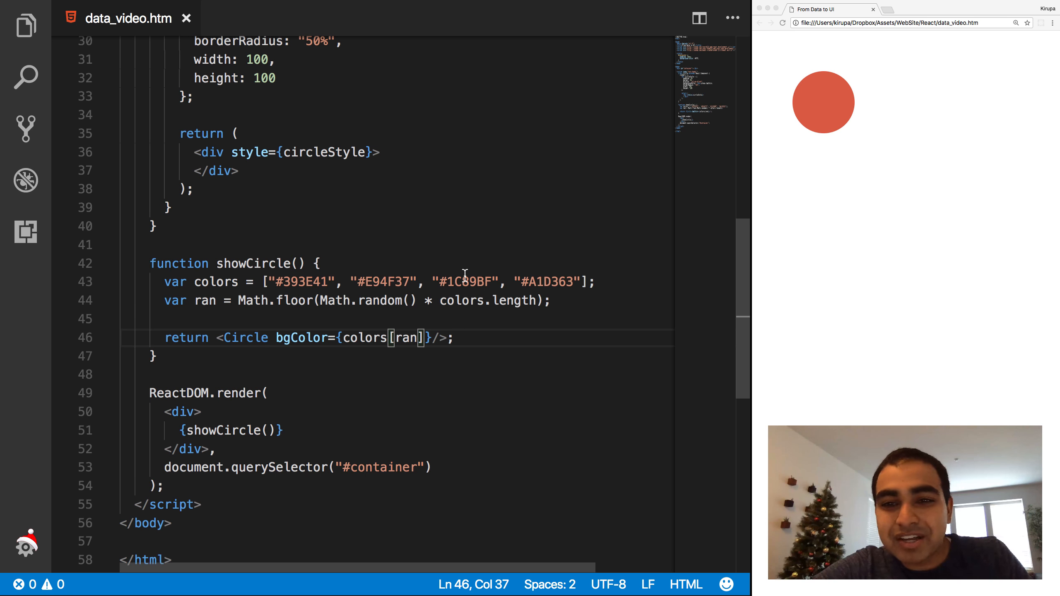
{"action": "scroll", "scroll_direction": "down", "scroll_amount": 3}
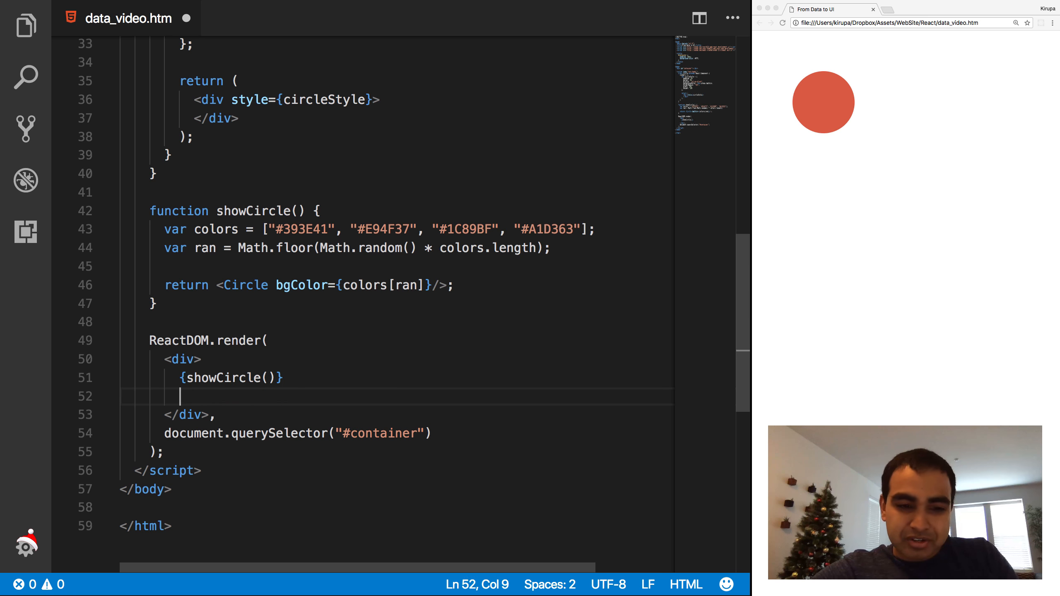
Add another {showCircle()} line inside the render div.
{"action": "type", "text": "{showCircle()}"}
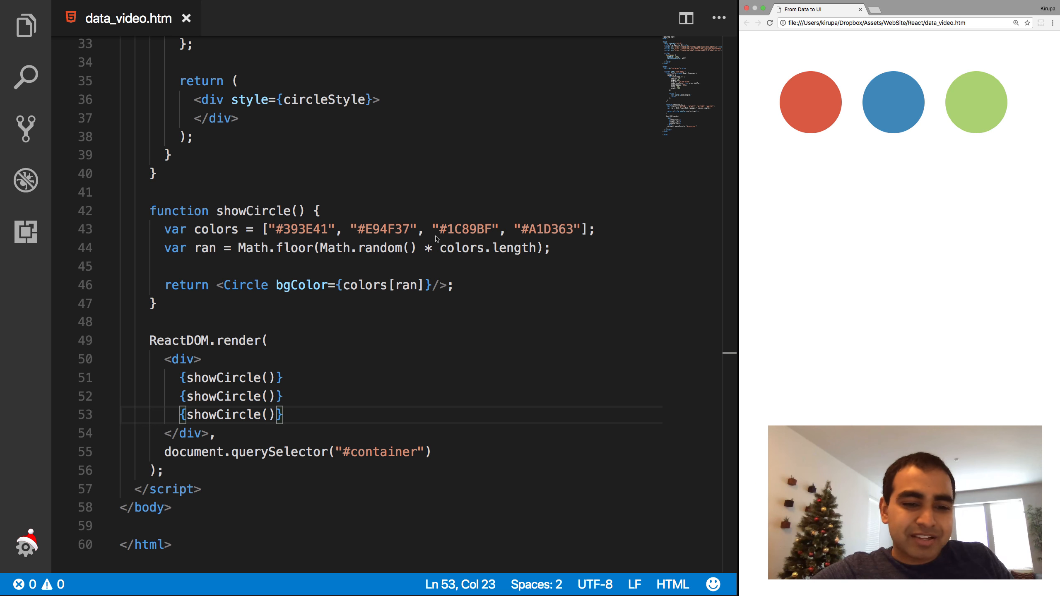
{"action": "mouse_move", "coordinate": [495, 258]}
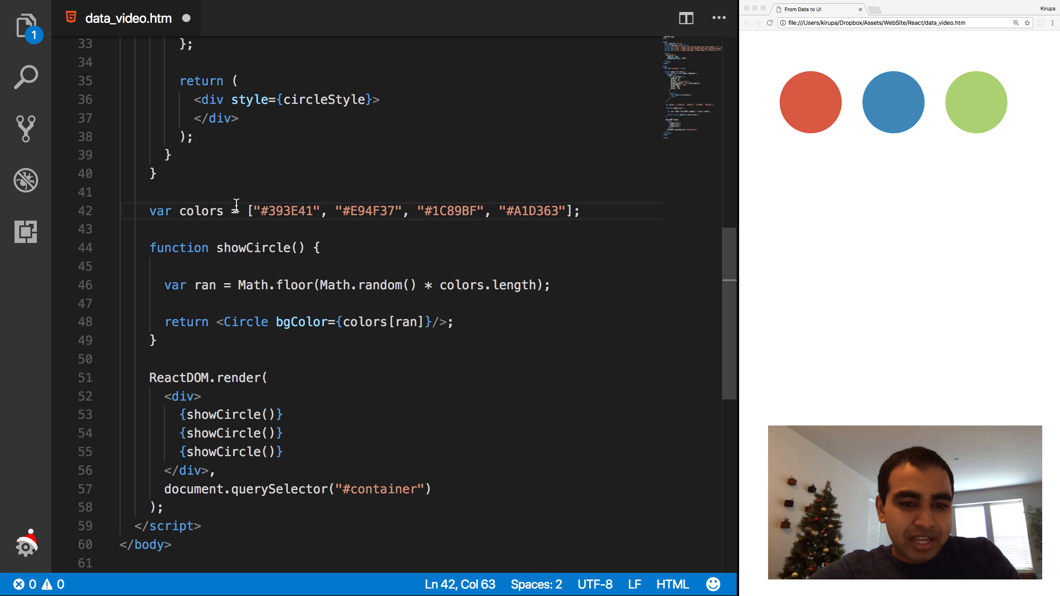
Extend colors with "#85FFC7", "#297373", "#FF8552" and "#A40E4C" on a new line.
{"action": "left_click", "coordinate": [565, 211]}
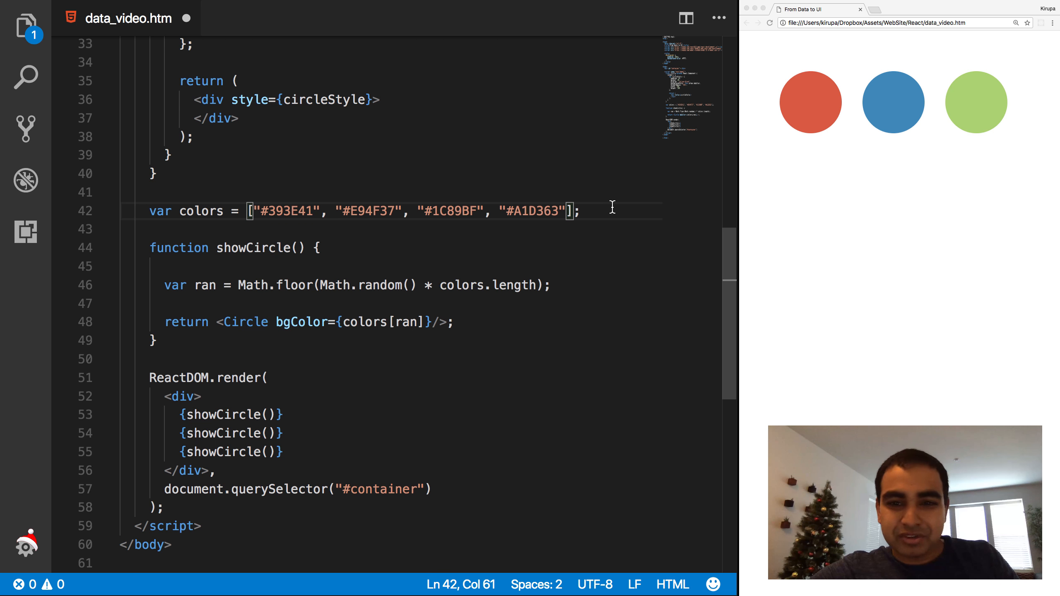
{"action": "type", "text": ","}
{"action": "key", "text": "Enter"}
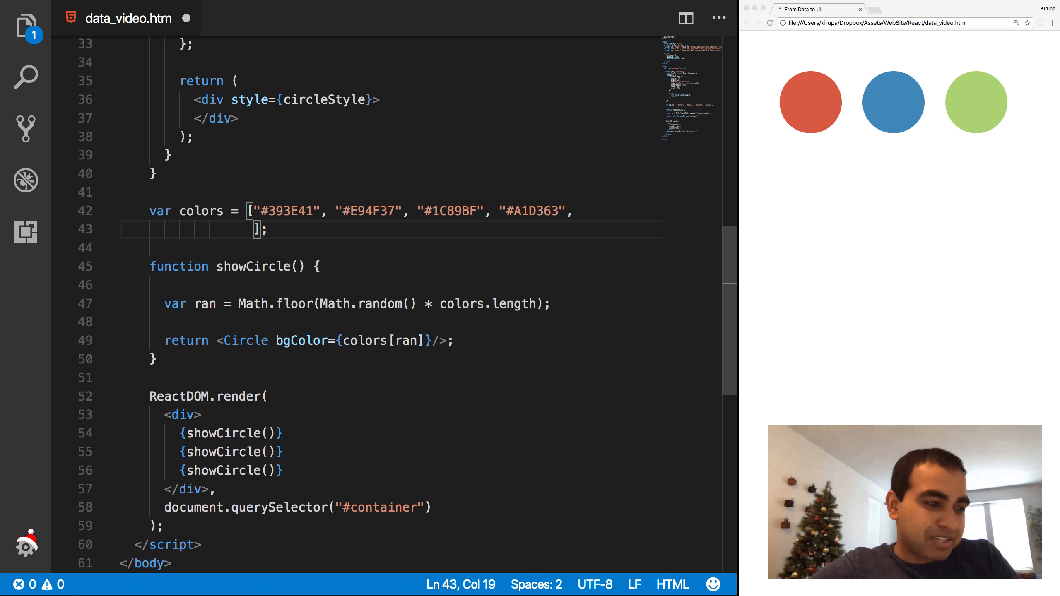
{"action": "type", "text": "\"#"}
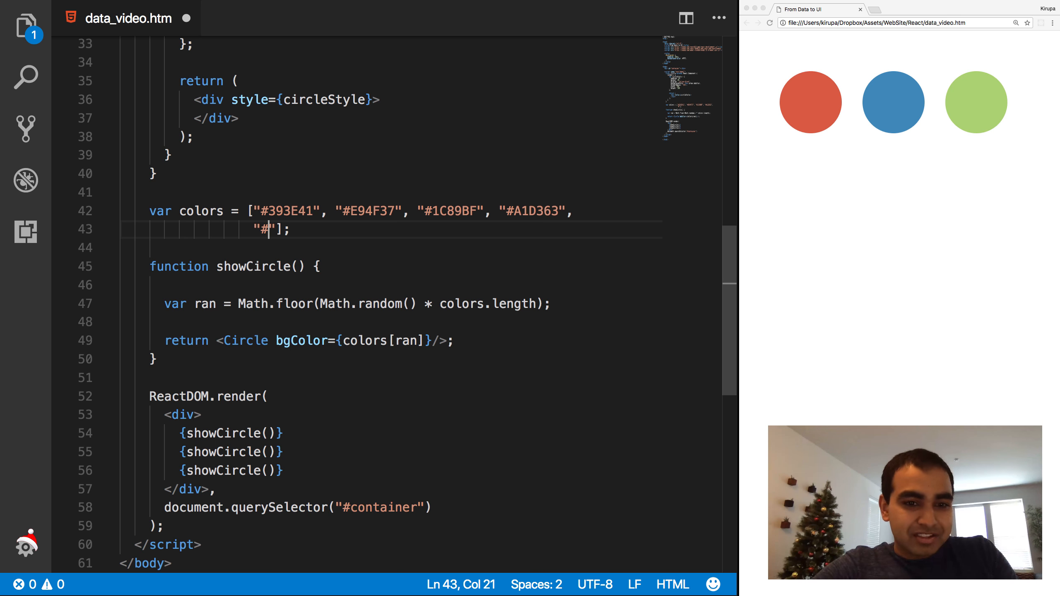
{"action": "type", "text": "85FFC7"}
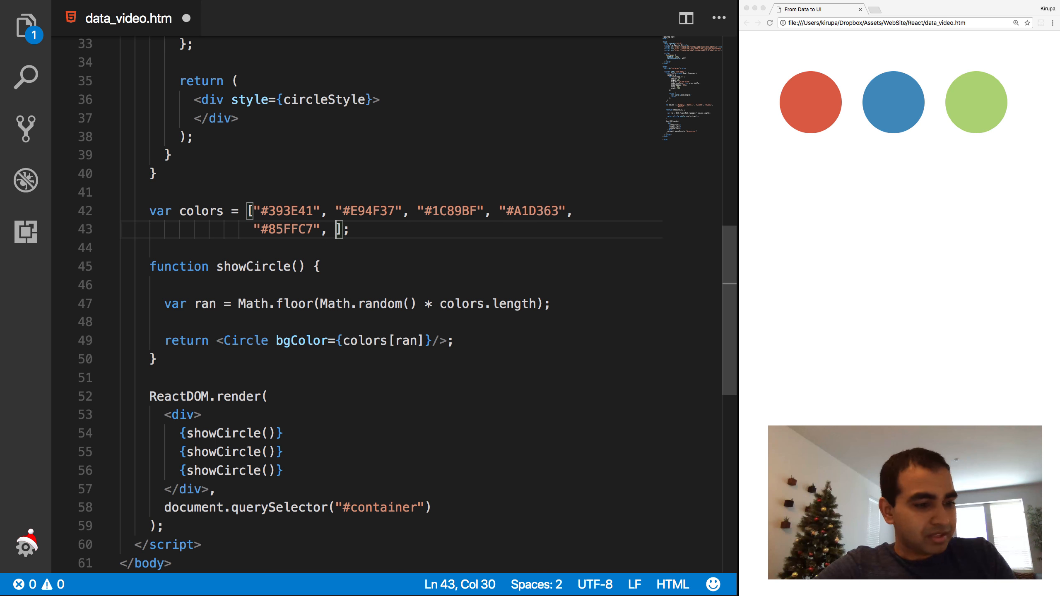
{"action": "type", "text": "#28"}
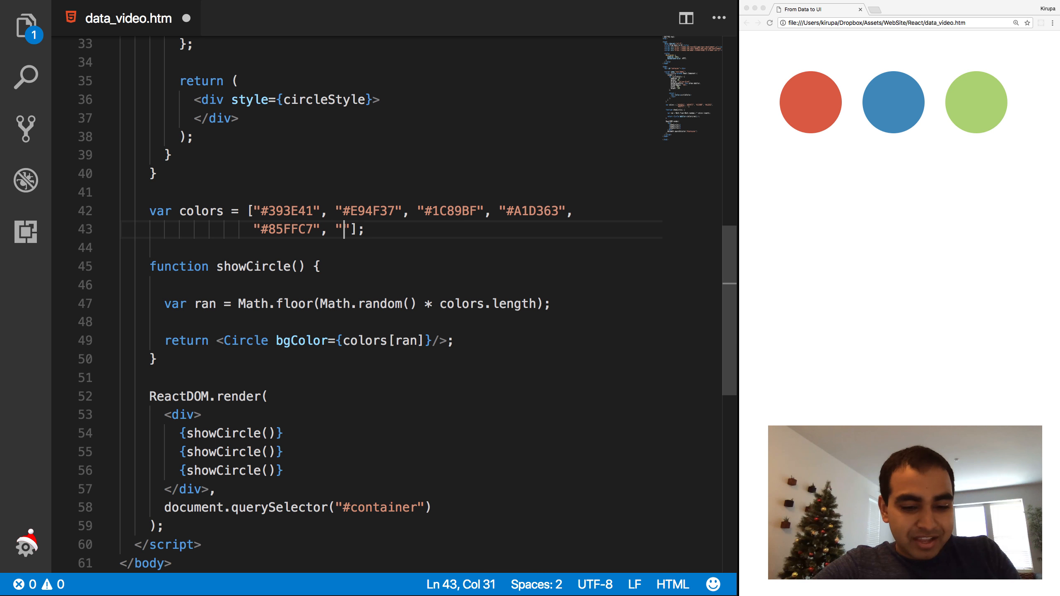
{"action": "type", "text": "297373"}
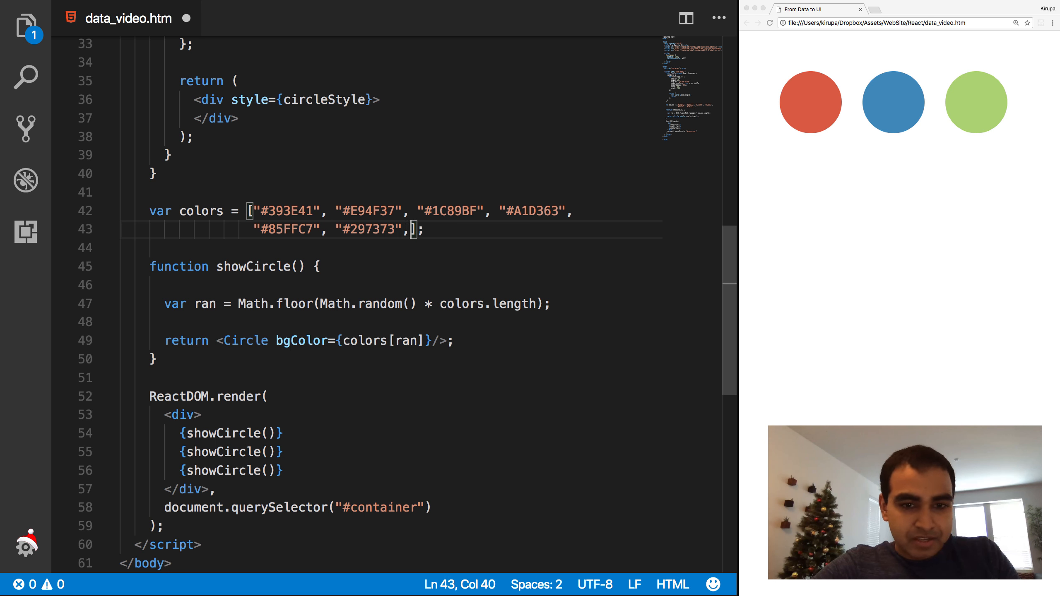
{"action": "type", "text": "\"#FF\""}
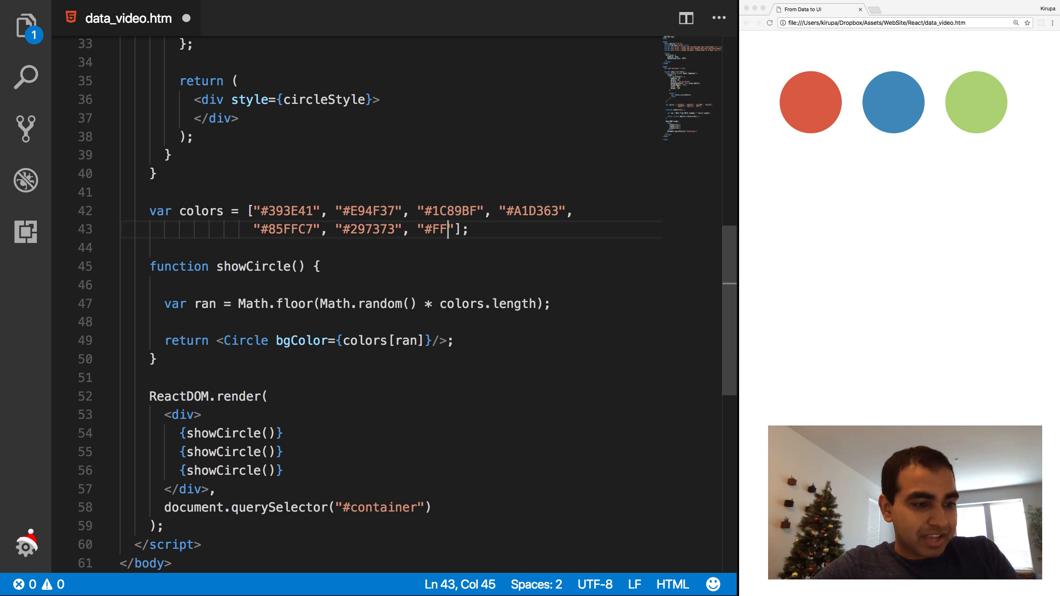
{"action": "type", "text": "8552\", \"#"}
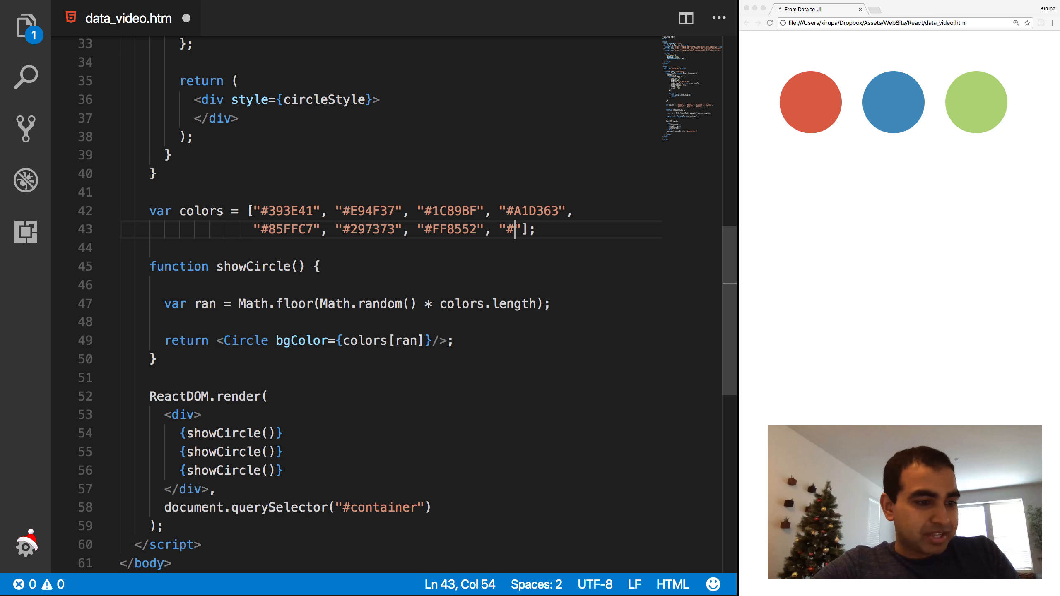
{"action": "type", "text": "A40"}
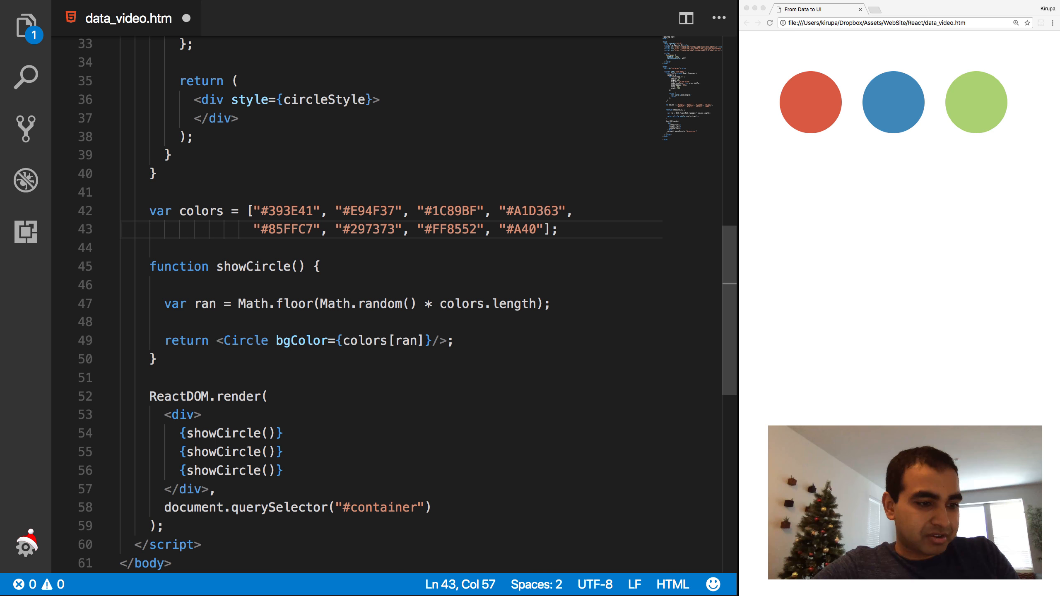
{"action": "type", "text": "E4C"}
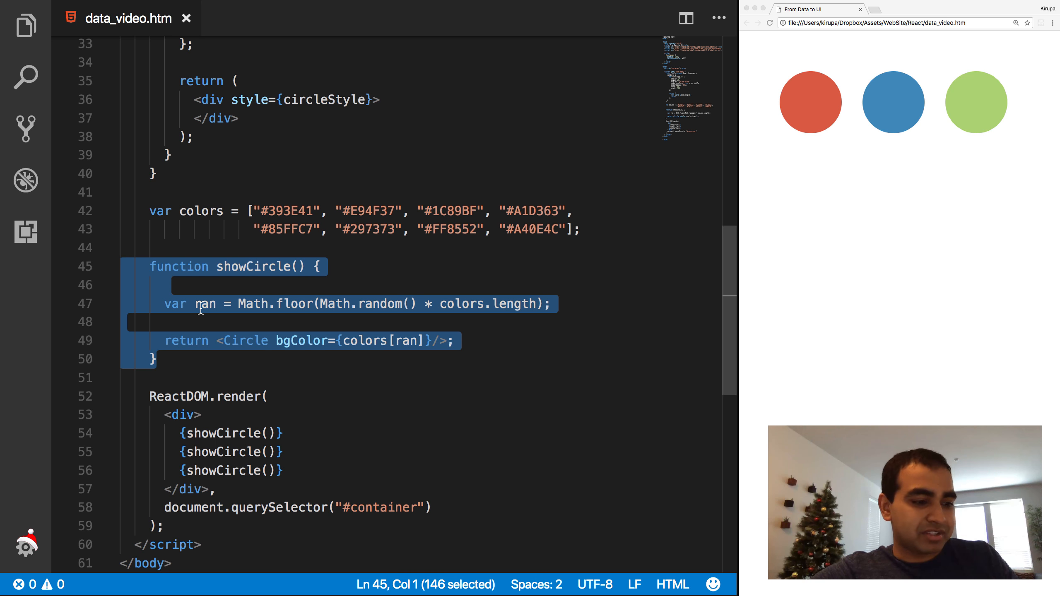
Delete the showCircle function and open blank lines below the colors array.
{"action": "key", "text": "Delete"}
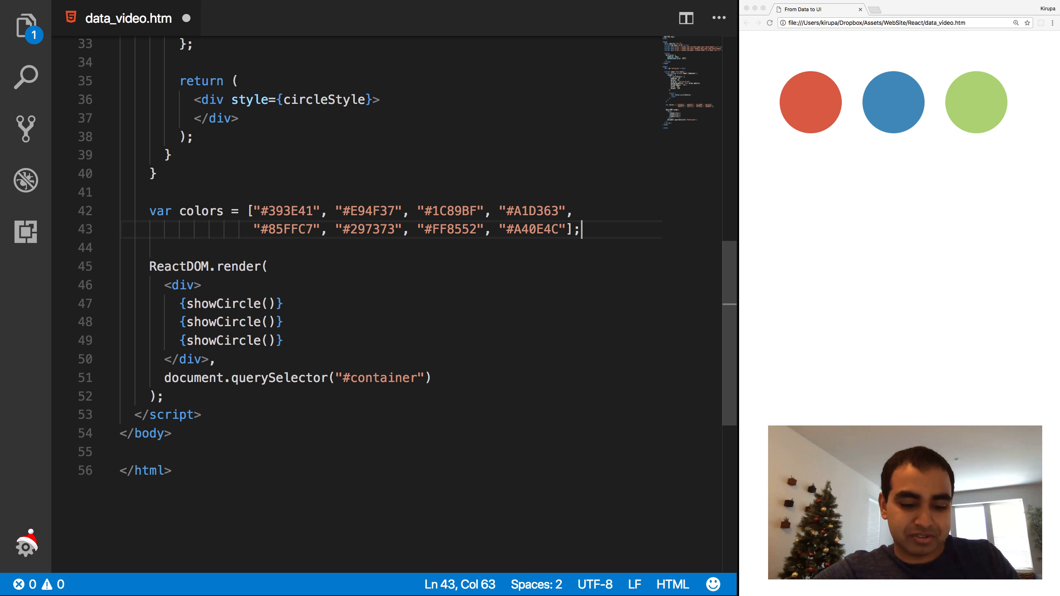
{"action": "left_click", "coordinate": [248, 192]}
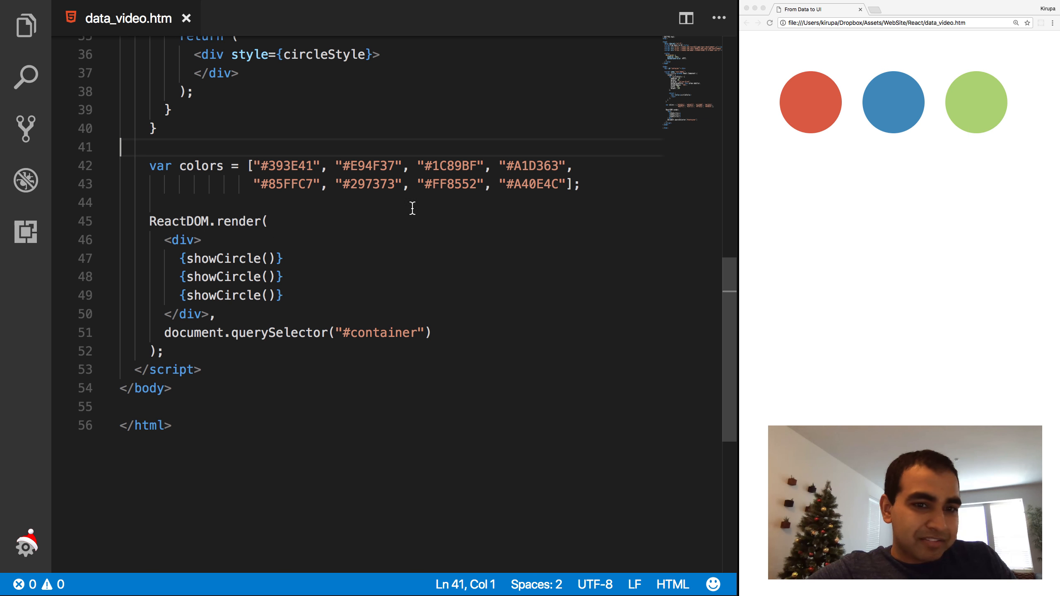
{"action": "key", "text": "enter"}
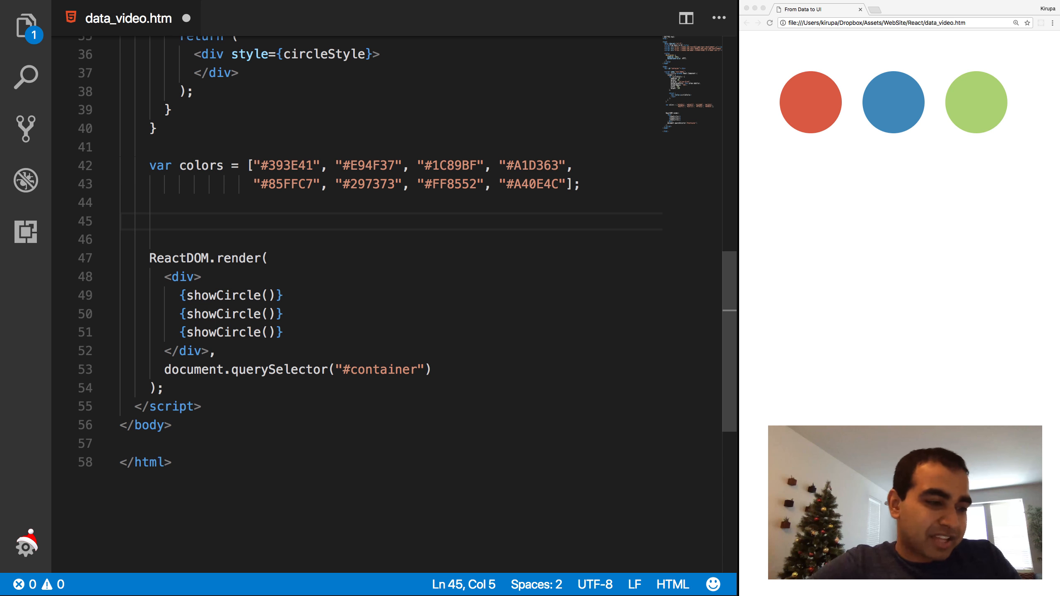
Declare var renderData = []; below the colors array.
{"action": "type", "text": "var"}
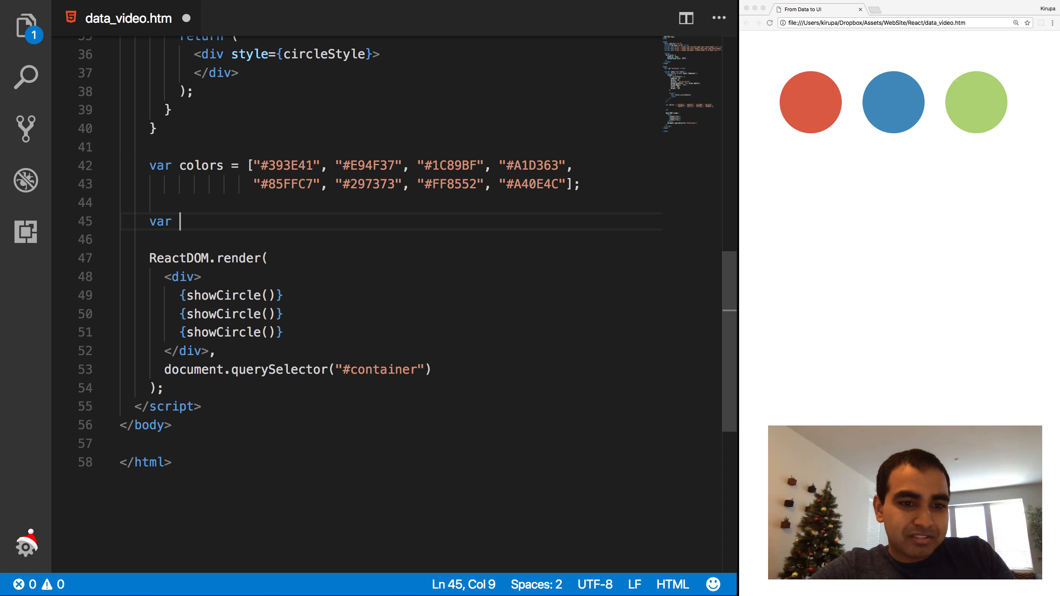
{"action": "type", "text": "renderData"}
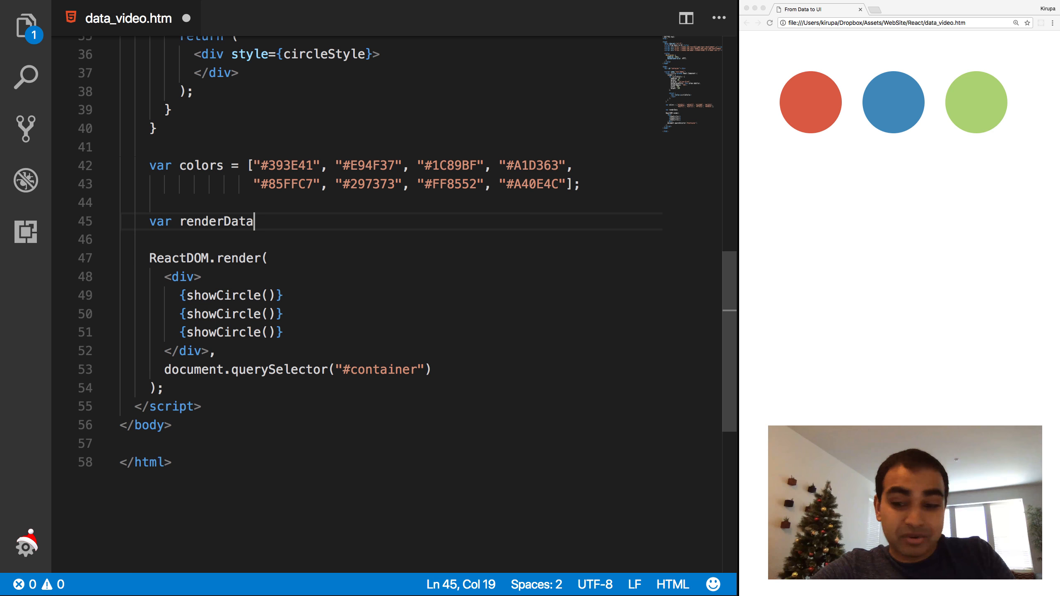
{"action": "type", "text": "= [];"}
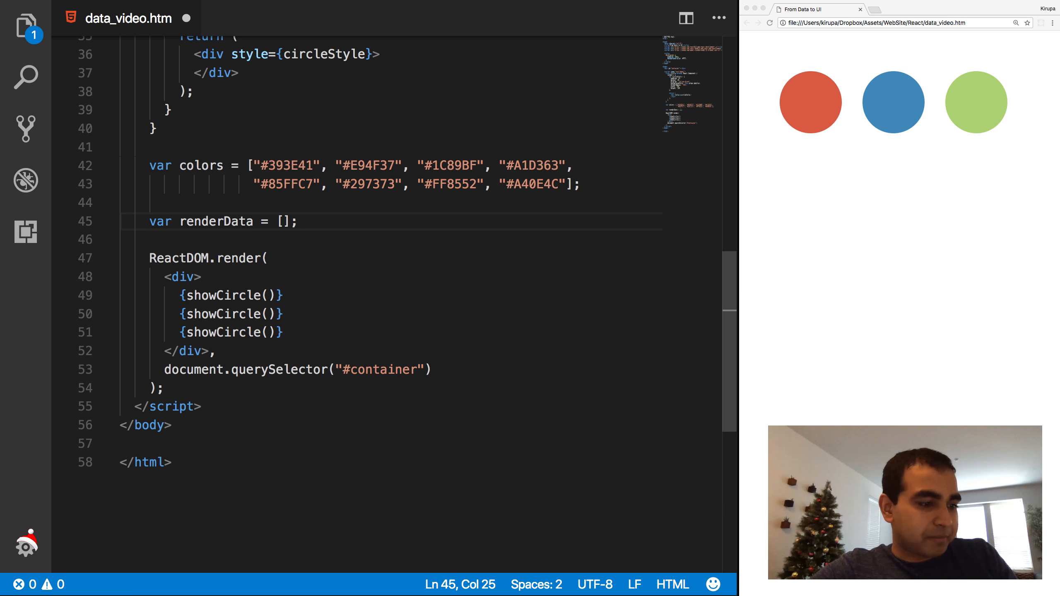
{"action": "key", "text": "Enter"}
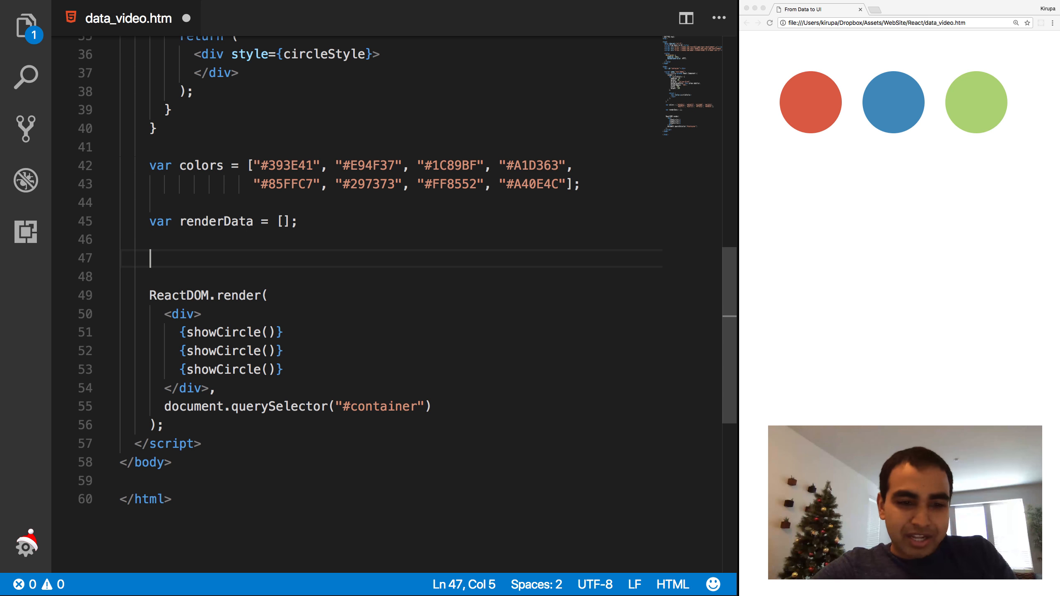
Start a for loop: for (var i = 0; i < colors.length; i++).
{"action": "type", "text": "for (var i"}
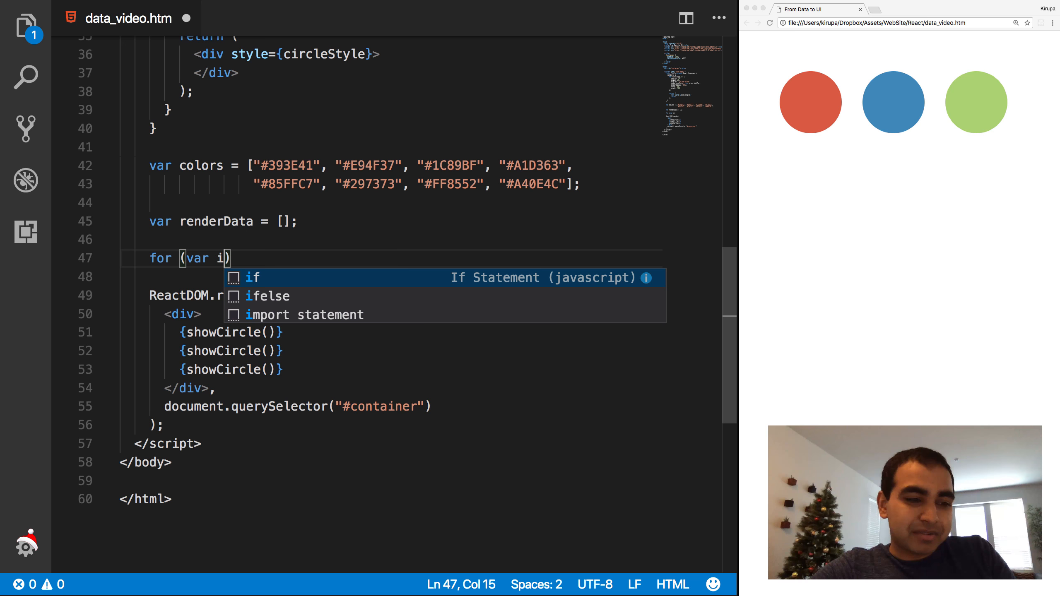
{"action": "type", "text": "= 0;"}
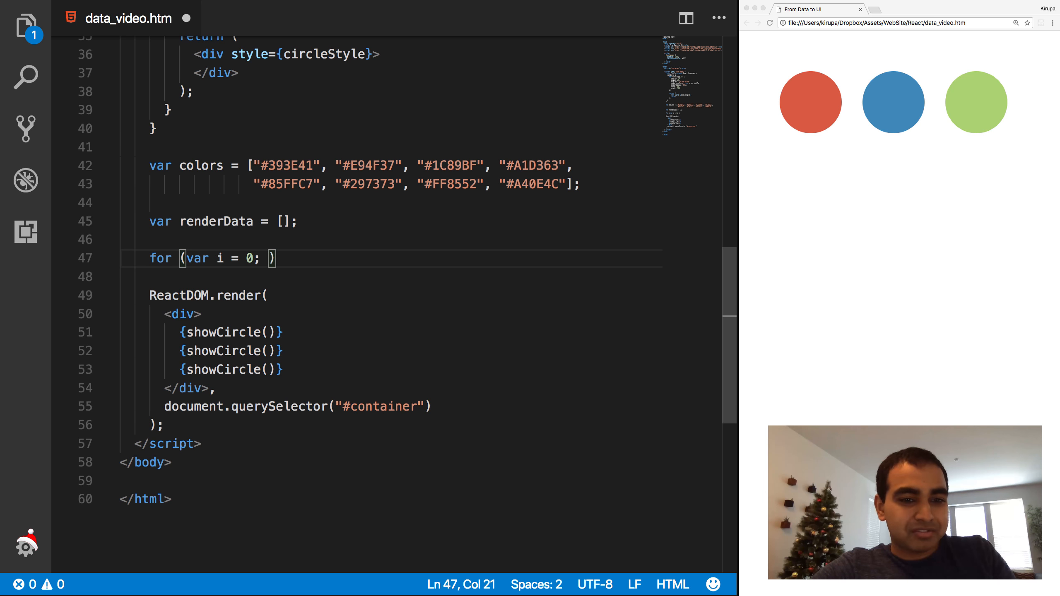
{"action": "type", "text": "colors.length; i++"}
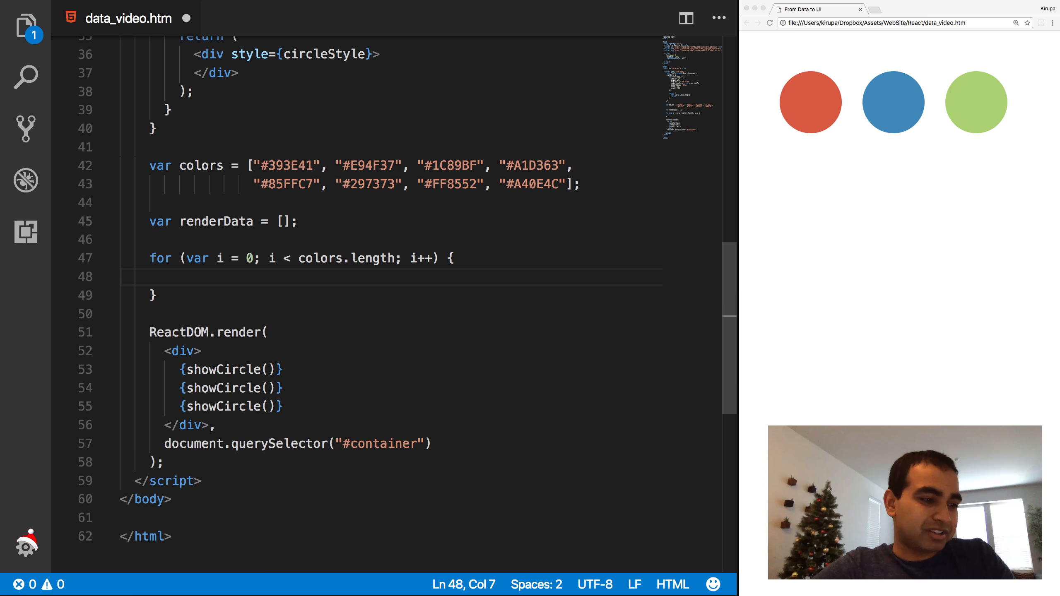
Push <Circle bgColor={colors[i]}/> into renderData inside the loop, fixing the tag closing.
{"action": "type", "text": "renderData.push()"}
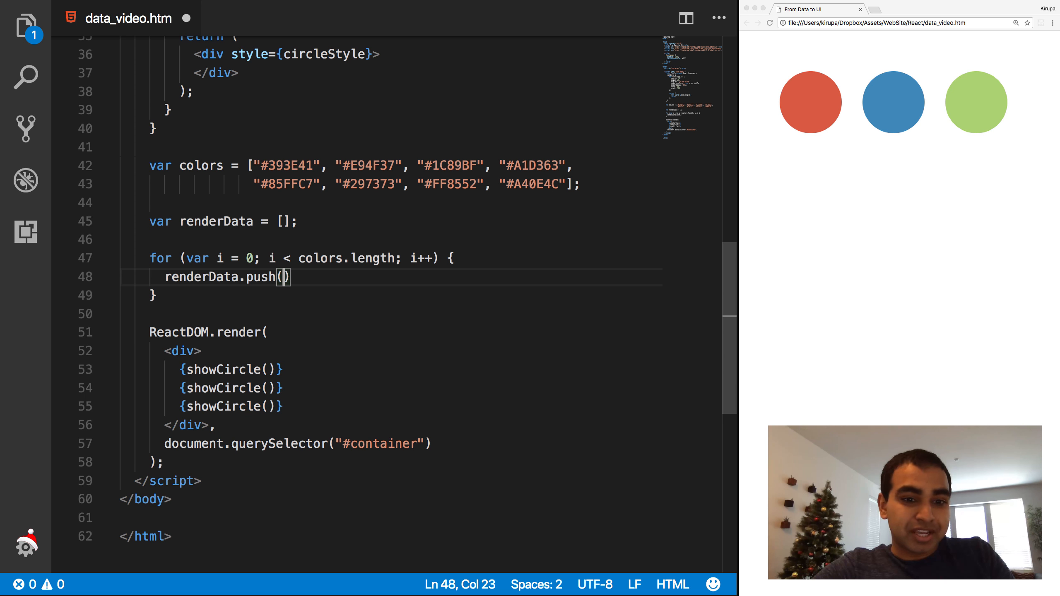
{"action": "type", "text": "<Circle bgColor={colors"}
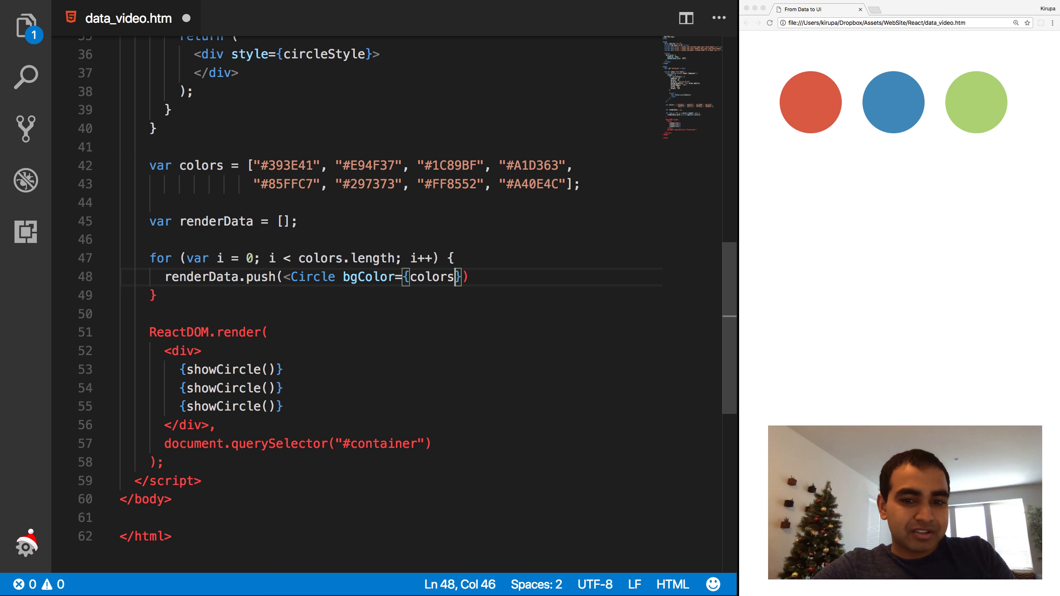
{"action": "type", "text": "[i]"}
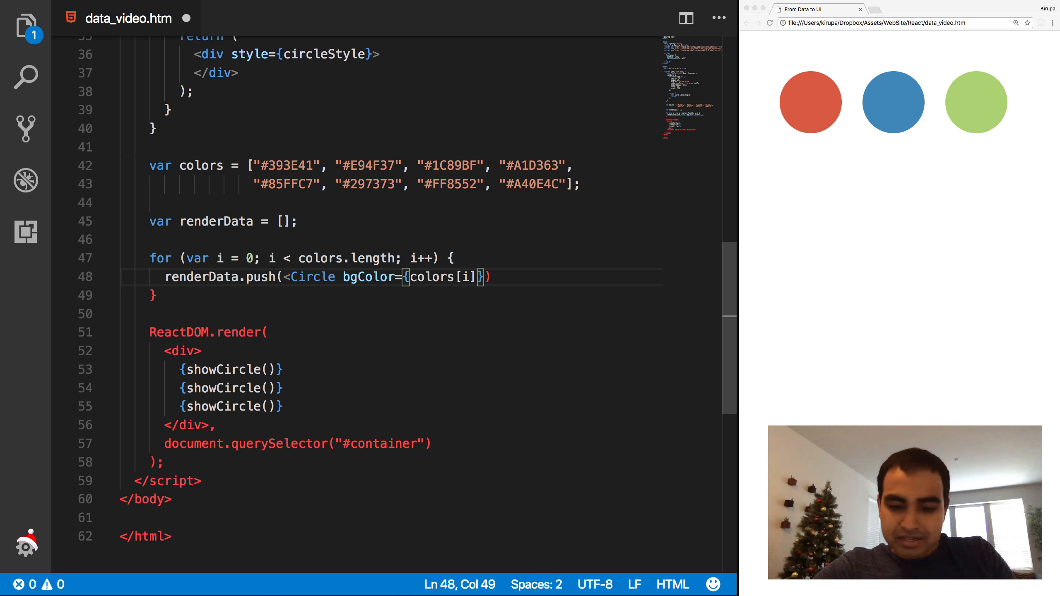
{"action": "type", "text": "/>"}
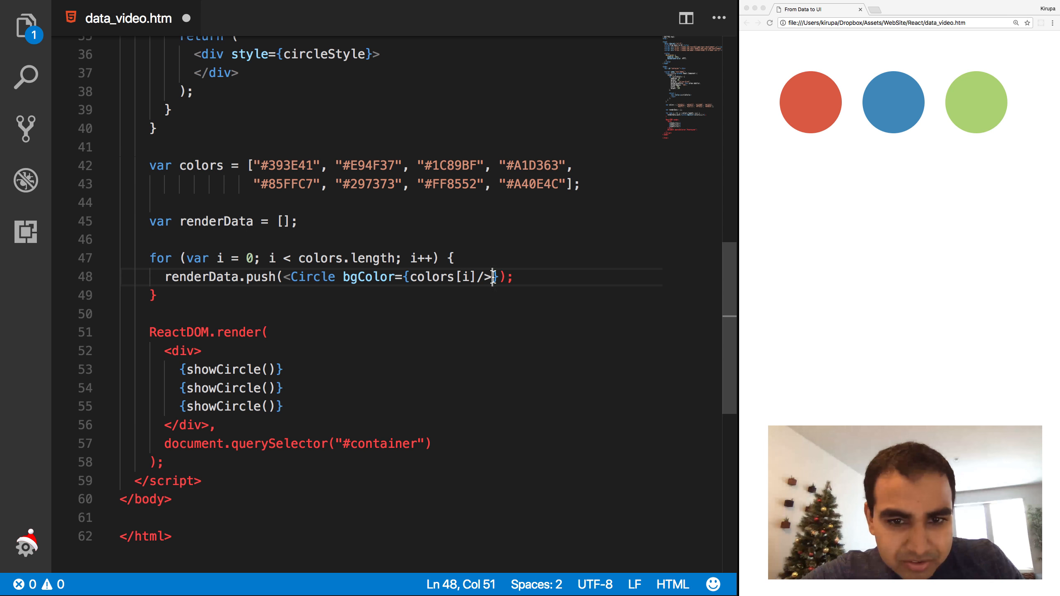
{"action": "key", "text": "Backspace"}
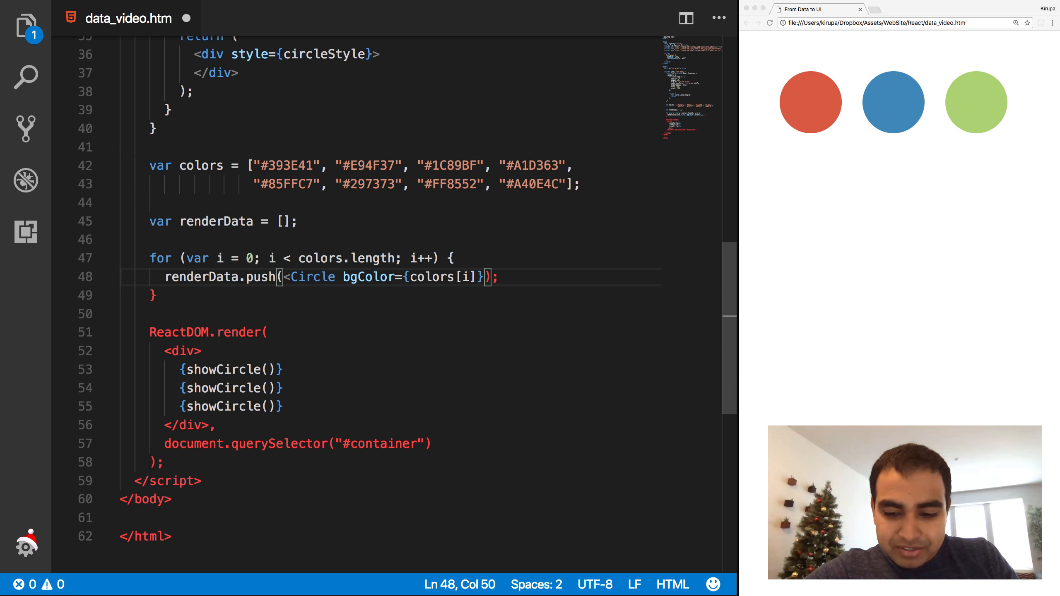
{"action": "type", "text": "/>"}
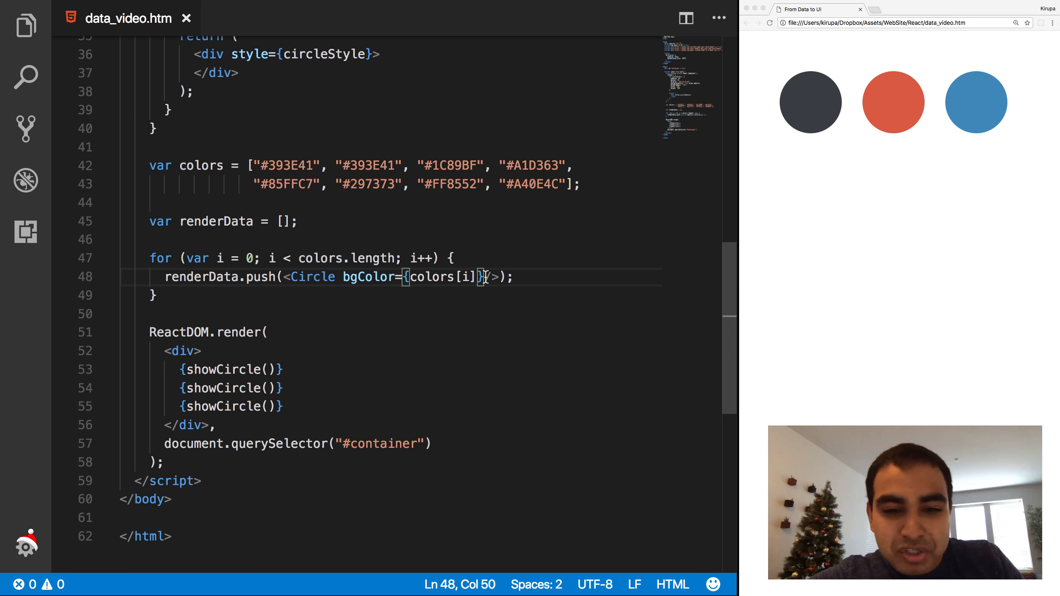
Restore the second colors entry to #E94F37 and save the file.
{"action": "double_click", "coordinate": [370, 165]}
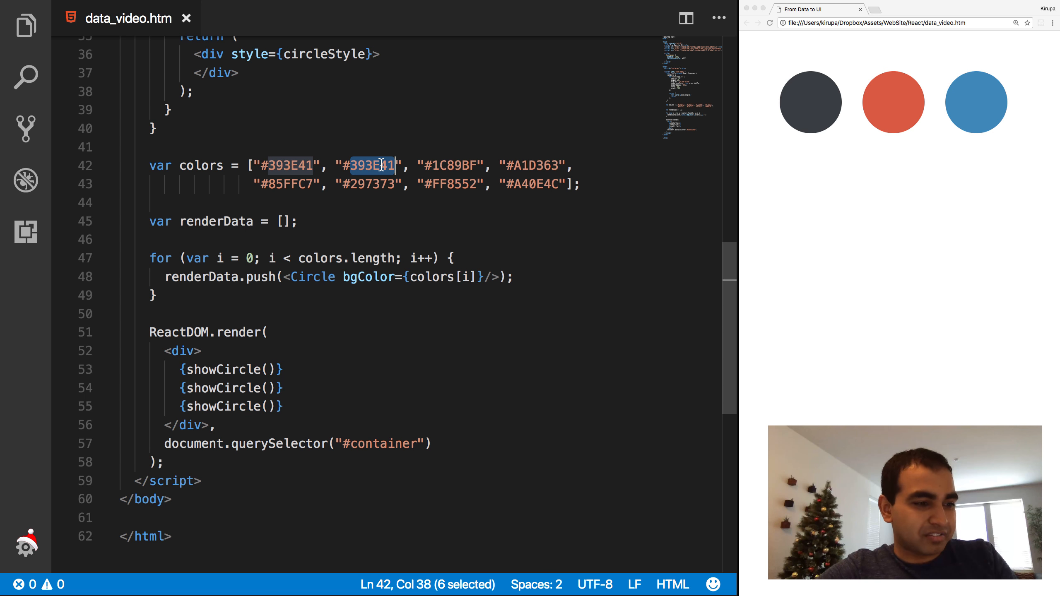
{"action": "type", "text": "E"}
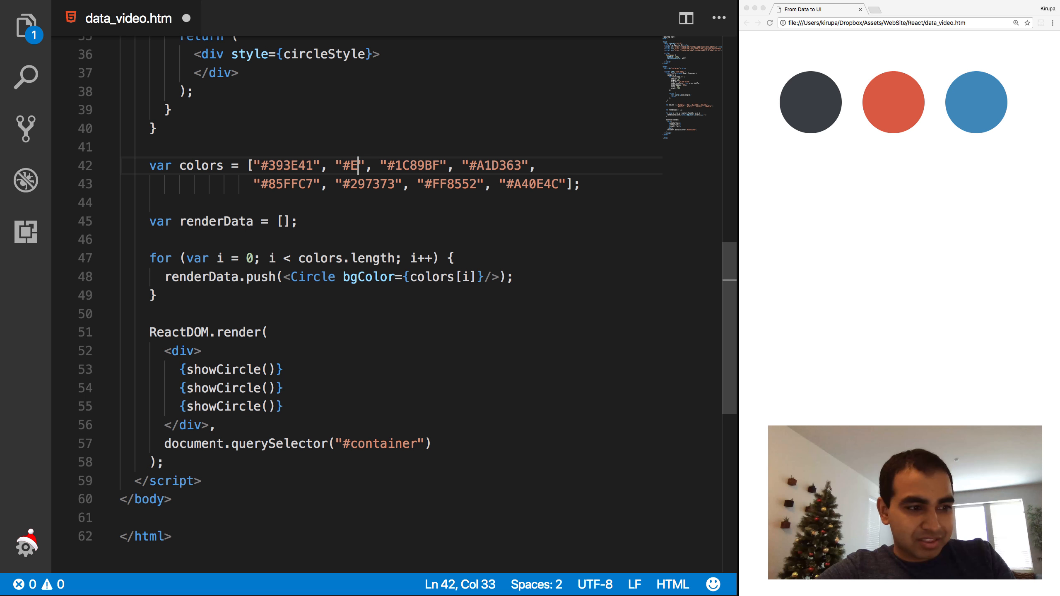
{"action": "type", "text": "94F"}
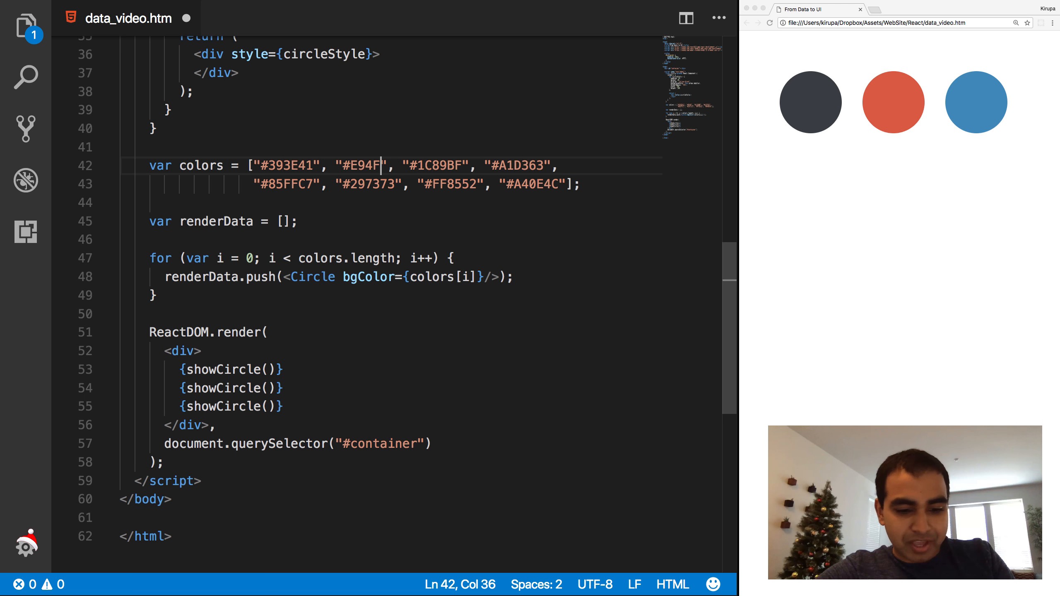
{"action": "type", "text": "37"}
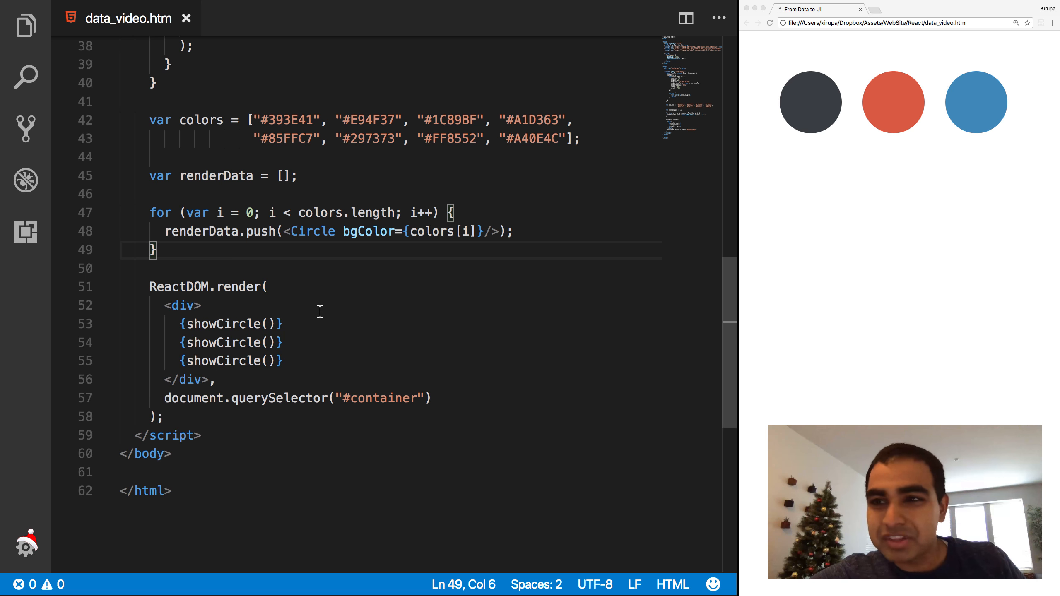
Replace the three showCircle() calls with {renderData}, save, and reload to show eight circles.
{"action": "left_click_drag", "start_coordinate": [179, 323], "coordinate": [284, 360]}
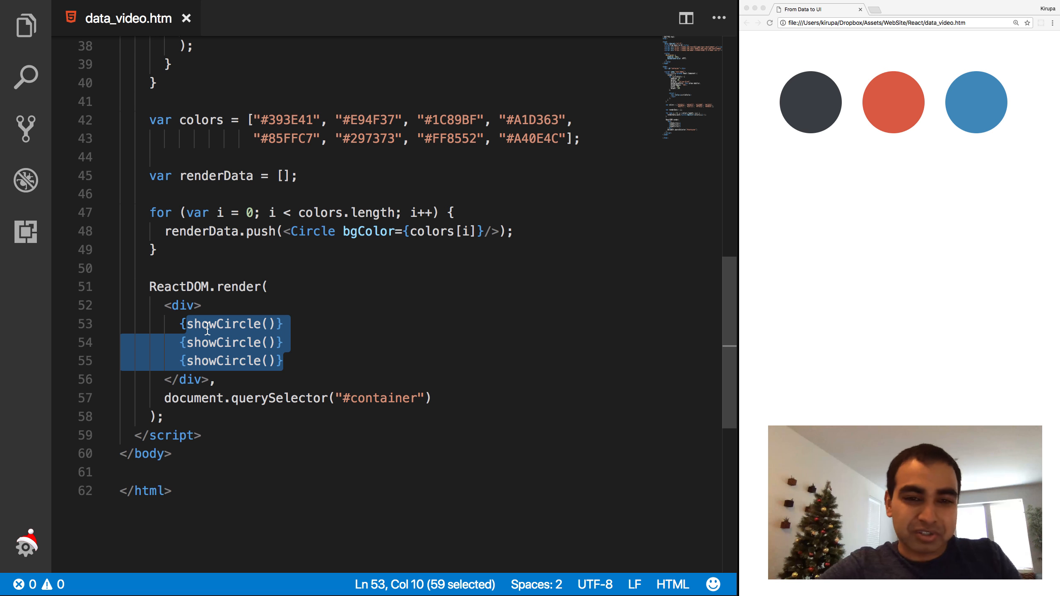
{"action": "type", "text": "{renderD"}
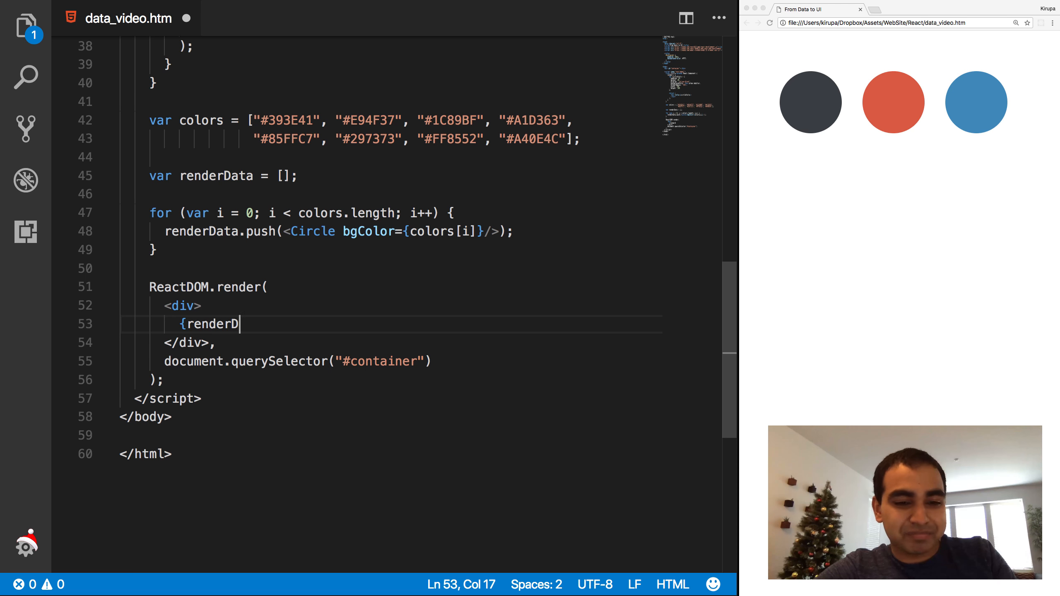
{"action": "type", "text": "ata}"}
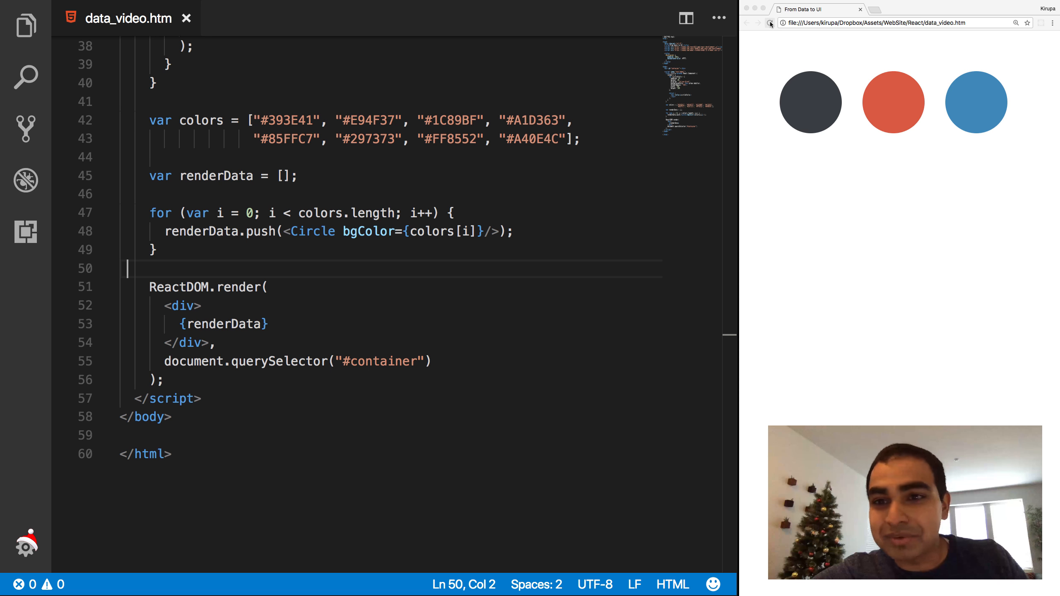
{"action": "left_click", "coordinate": [769, 22]}
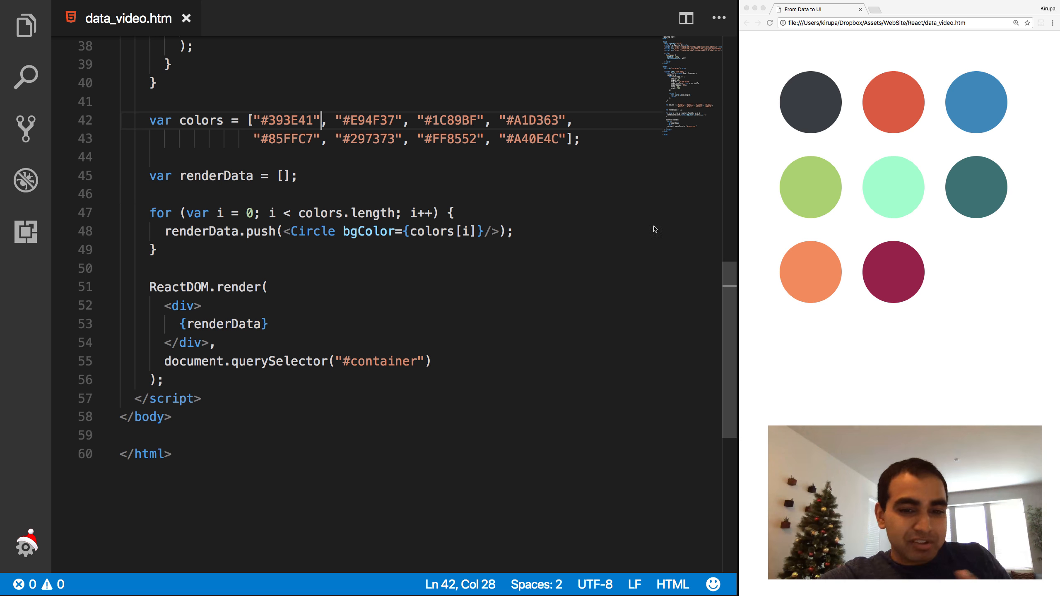
Inspect the page console to read the unique "key" prop warning, then close DevTools.
{"action": "right_click", "coordinate": [811, 102]}
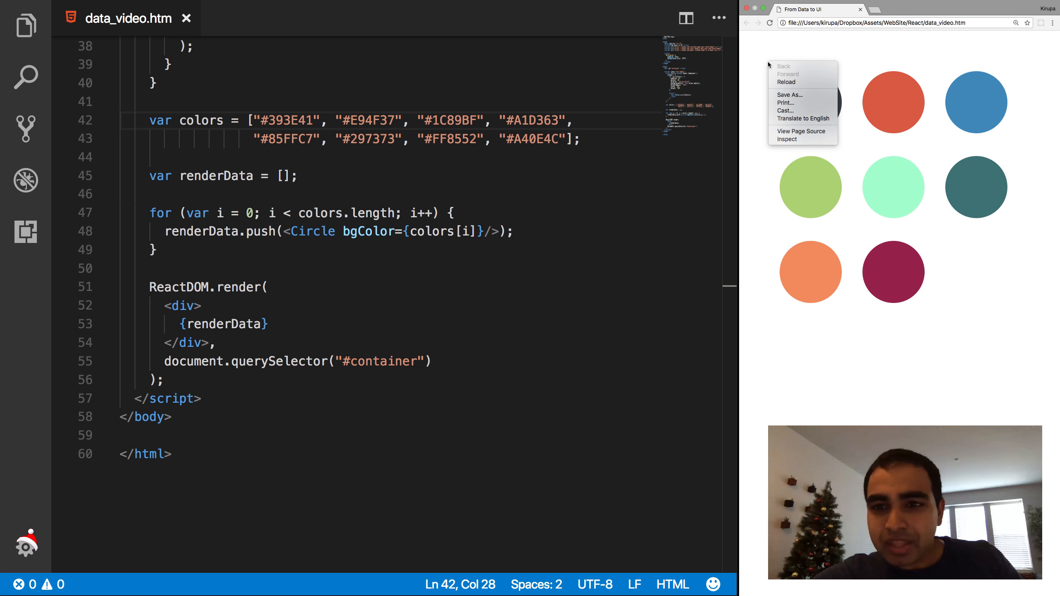
{"action": "left_click", "coordinate": [786, 140]}
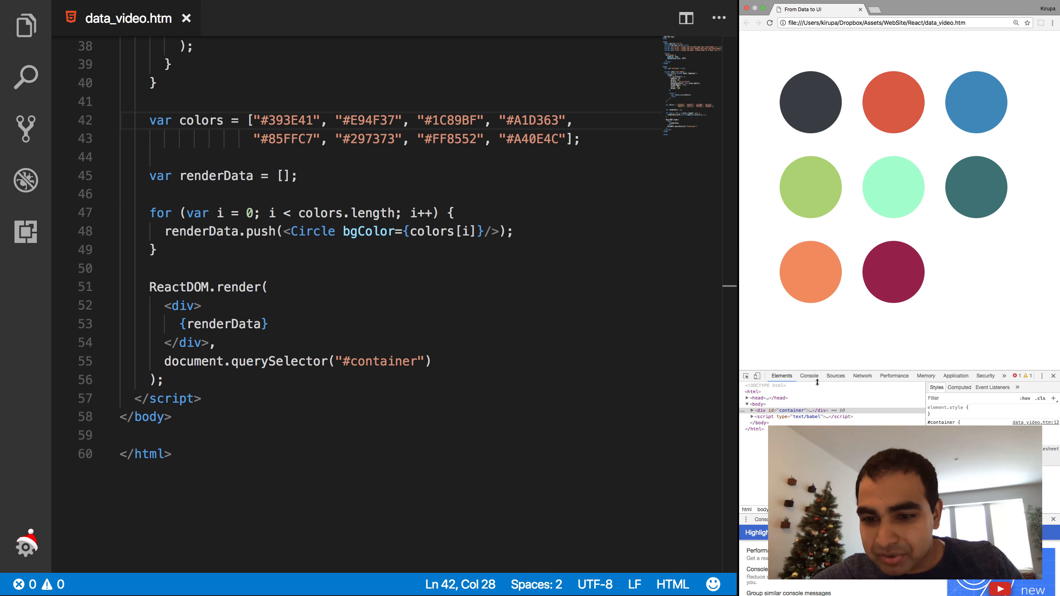
{"action": "left_click", "coordinate": [808, 376]}
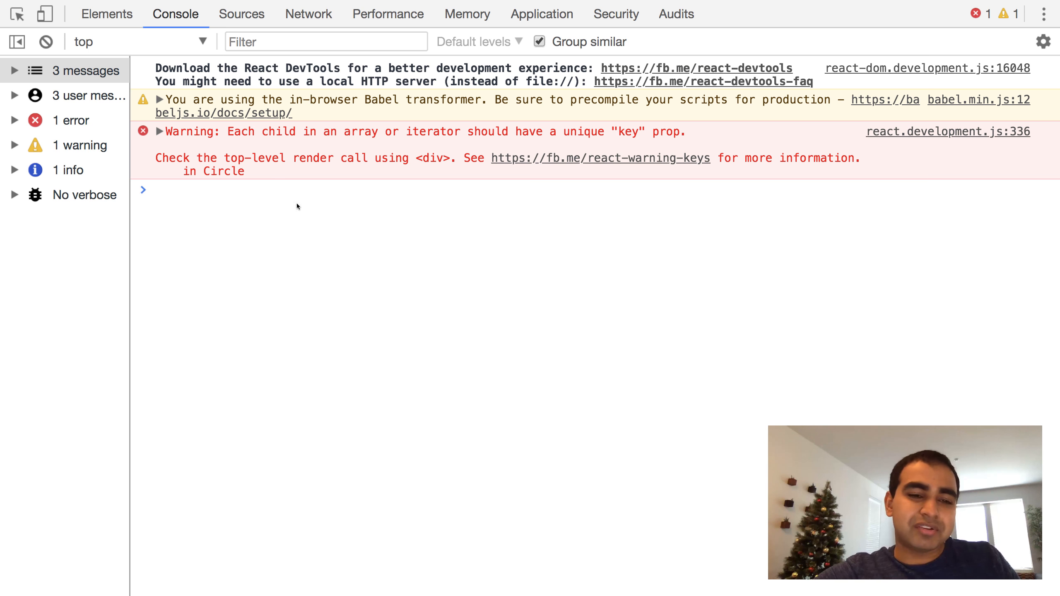
{"action": "left_click", "coordinate": [271, 190]}
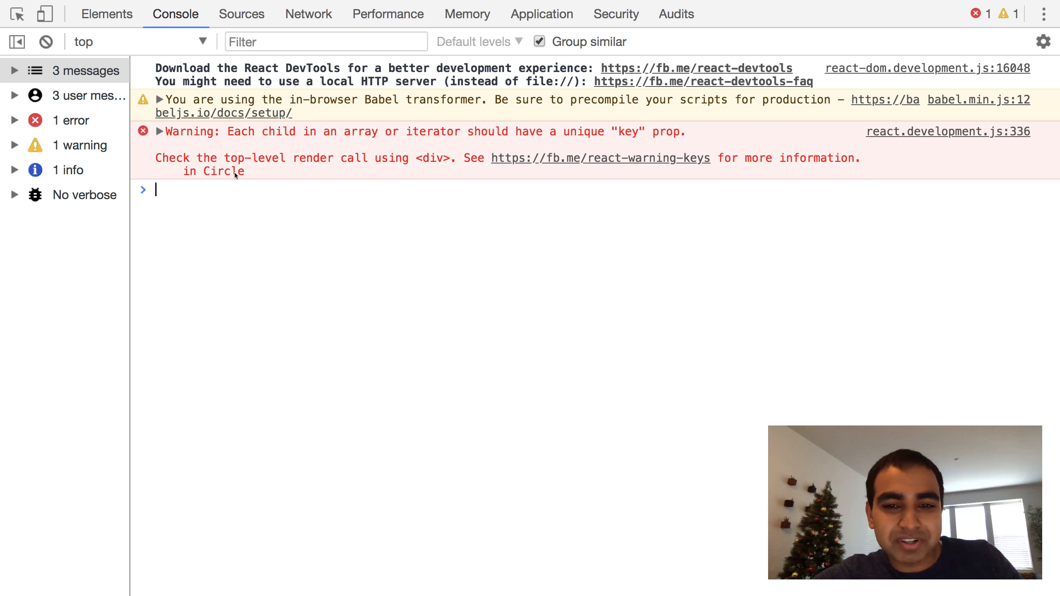
{"action": "left_click", "coordinate": [1043, 13]}
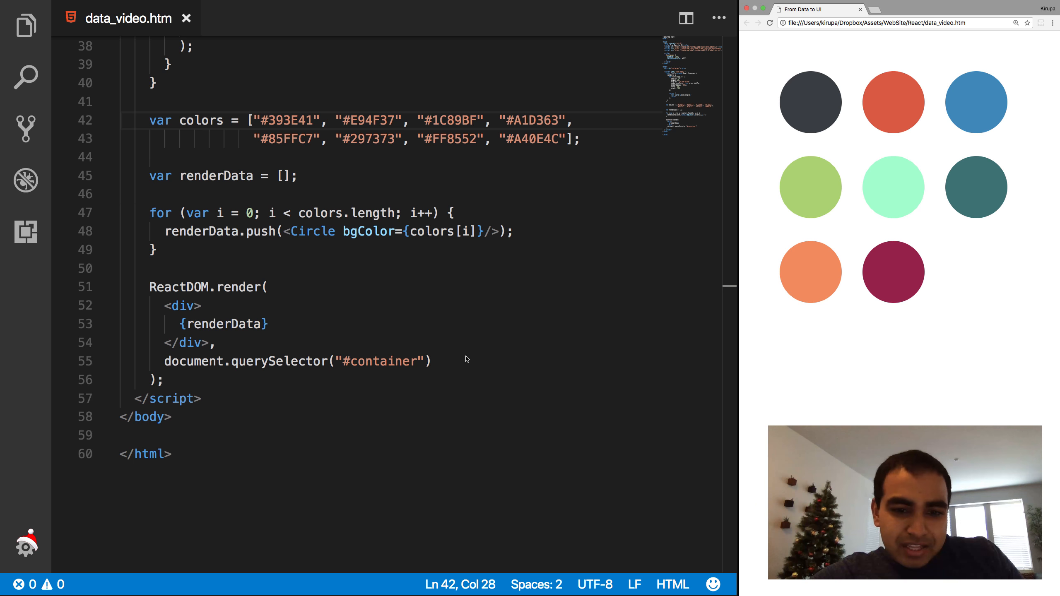
{"action": "left_click", "coordinate": [223, 324]}
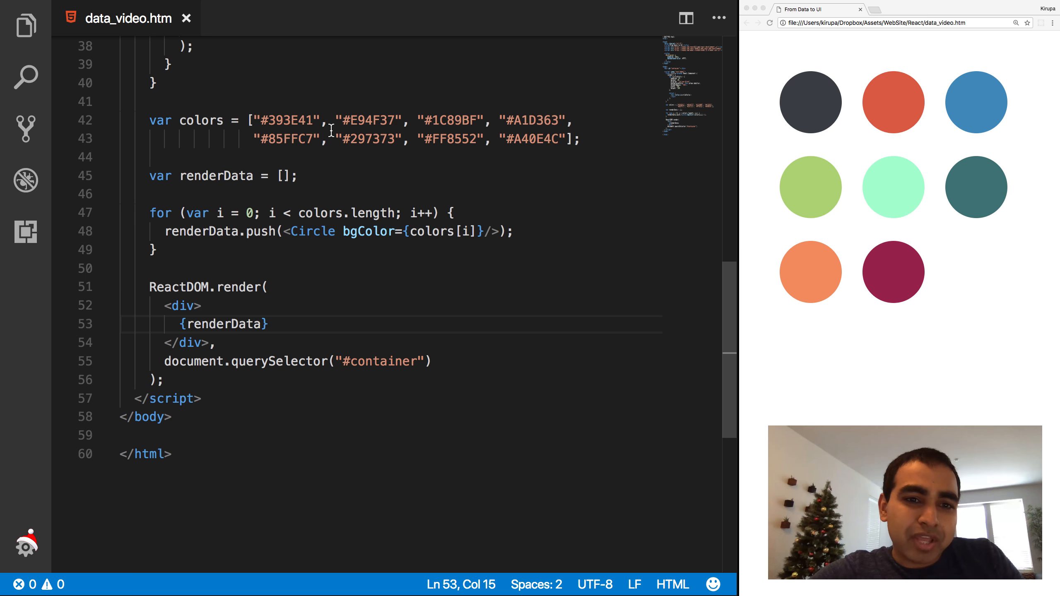
{"action": "double_click", "coordinate": [289, 120]}
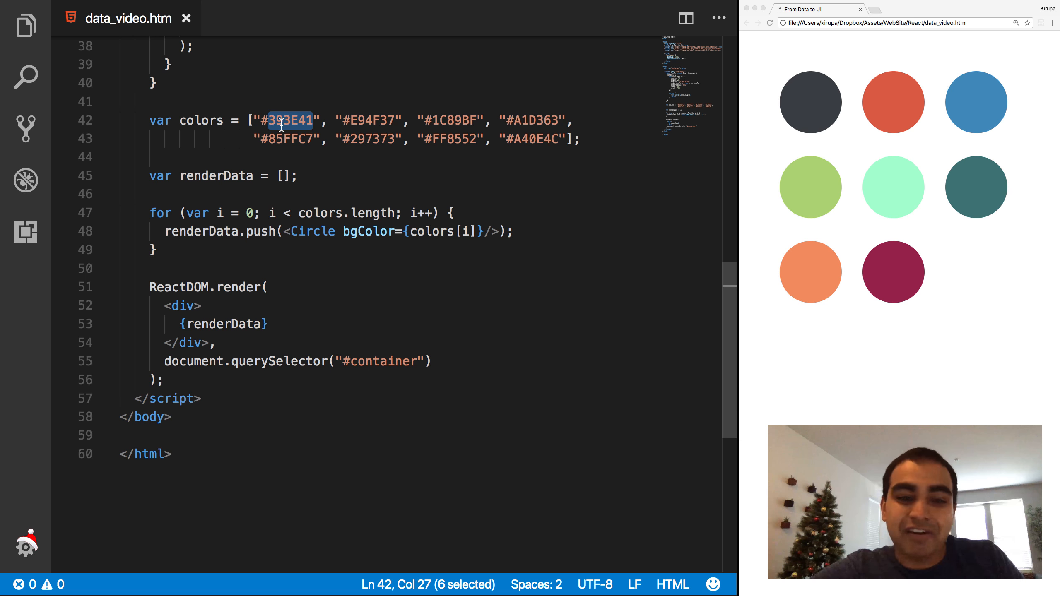
{"action": "mouse_move", "coordinate": [340, 245]}
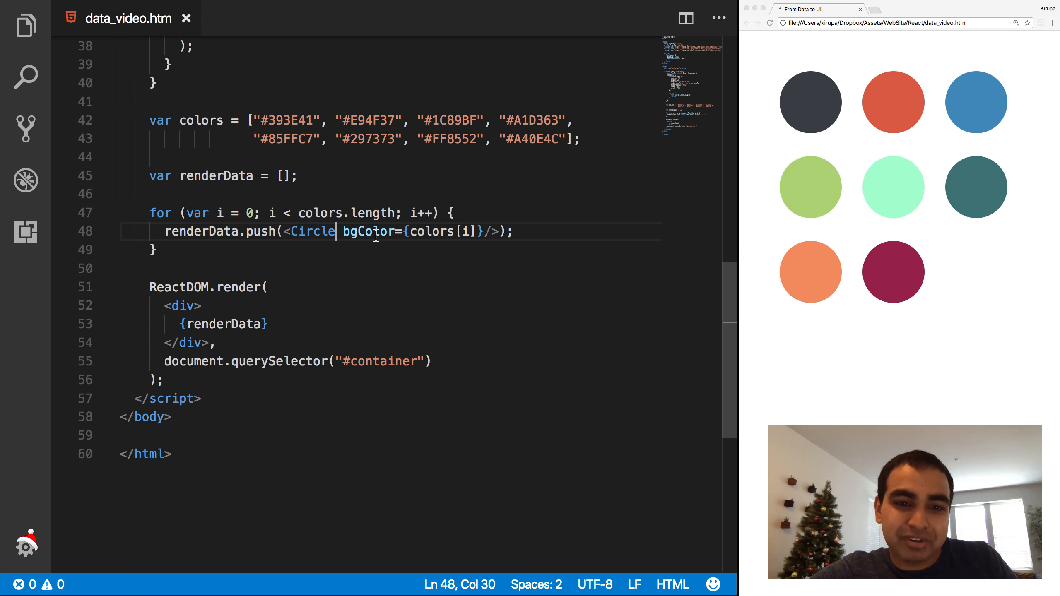
Add key={i + colors[i]} to the looped Circle element and save.
{"action": "type", "text": "kew"}
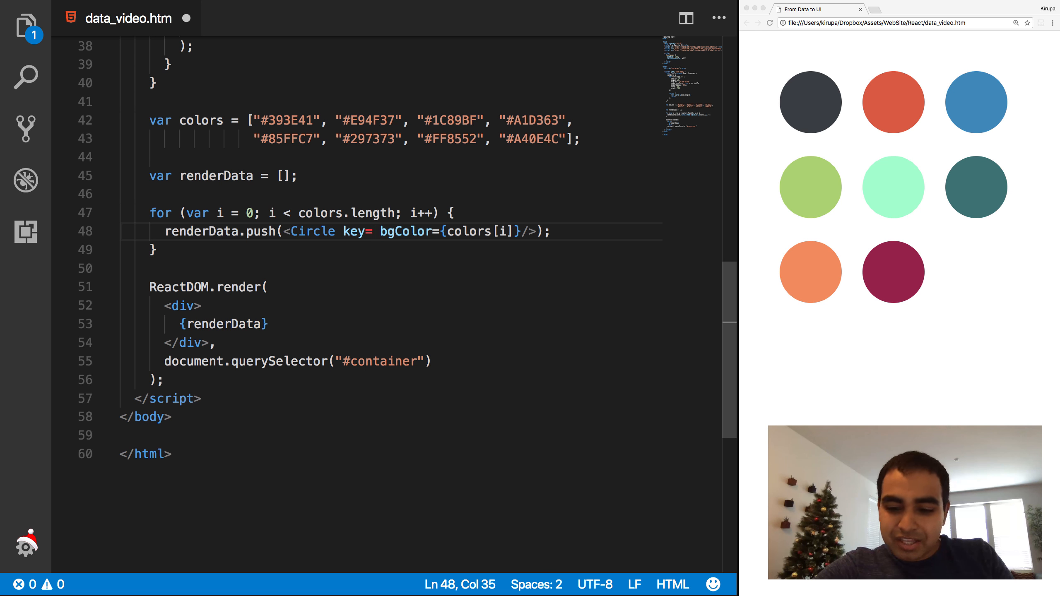
{"action": "type", "text": "{}"}
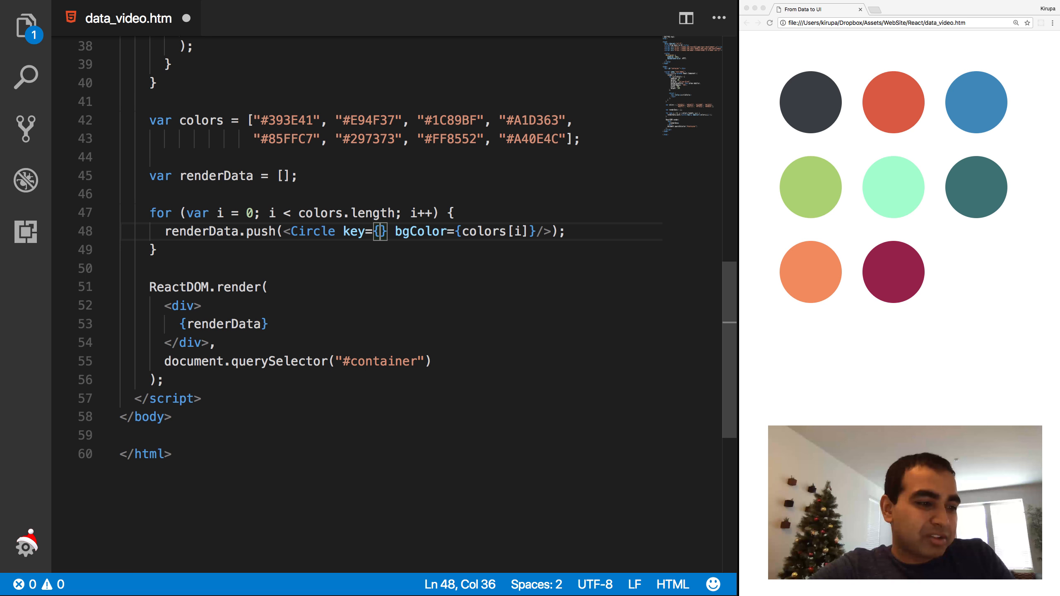
{"action": "type", "text": "i + colors[i"}
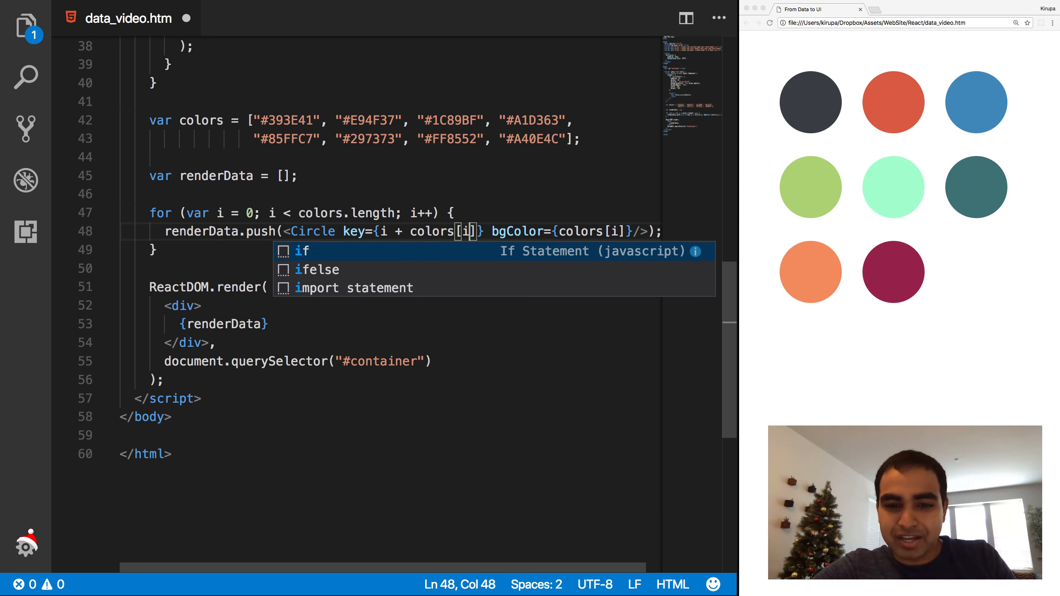
{"action": "key", "text": "Escape"}
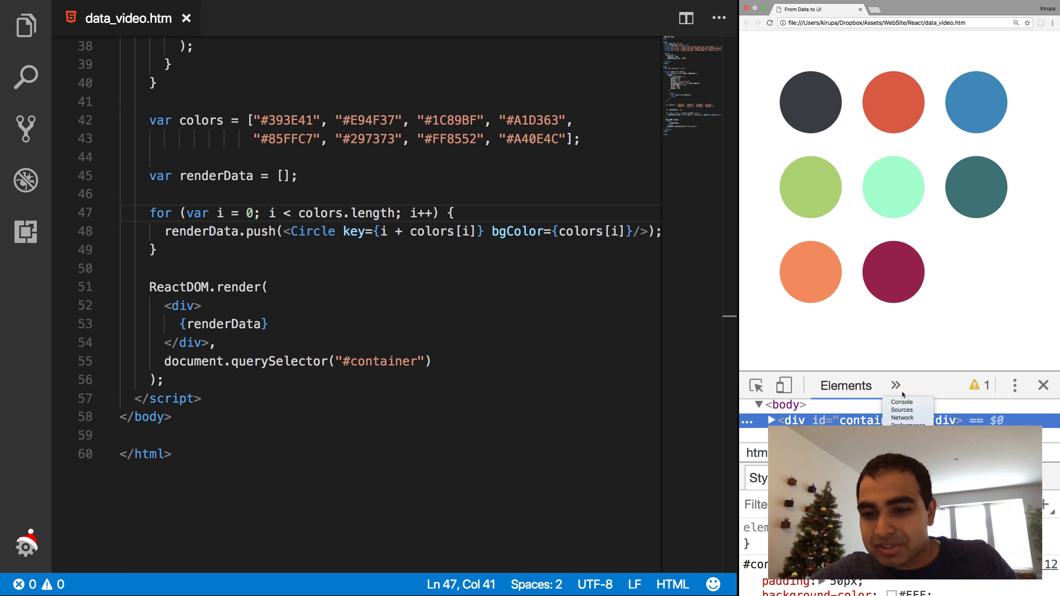
{"action": "left_click", "coordinate": [901, 403]}
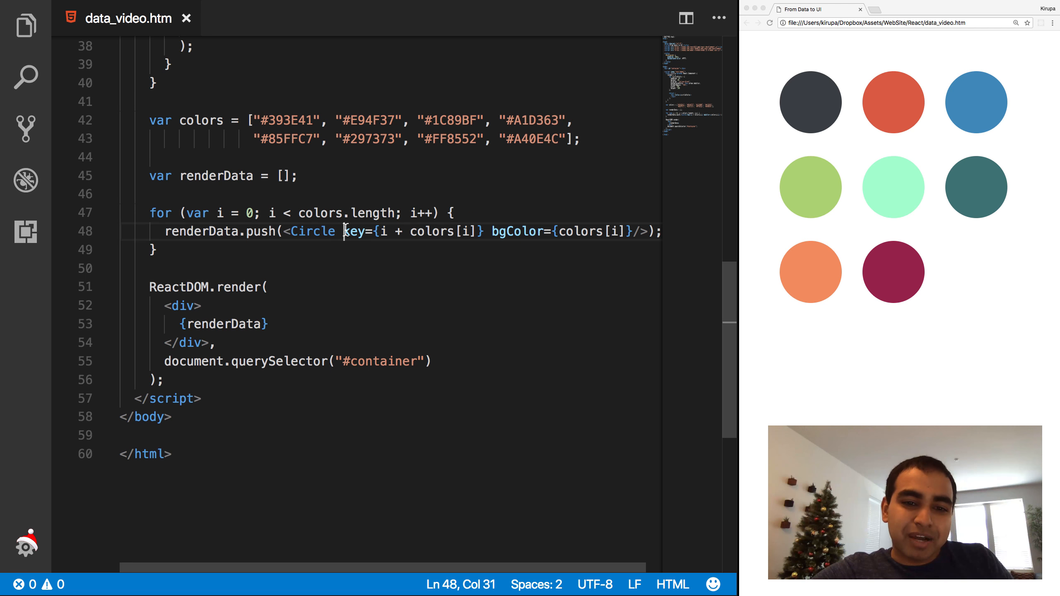
{"action": "left_click_drag", "start_coordinate": [345, 231], "coordinate": [481, 231]}
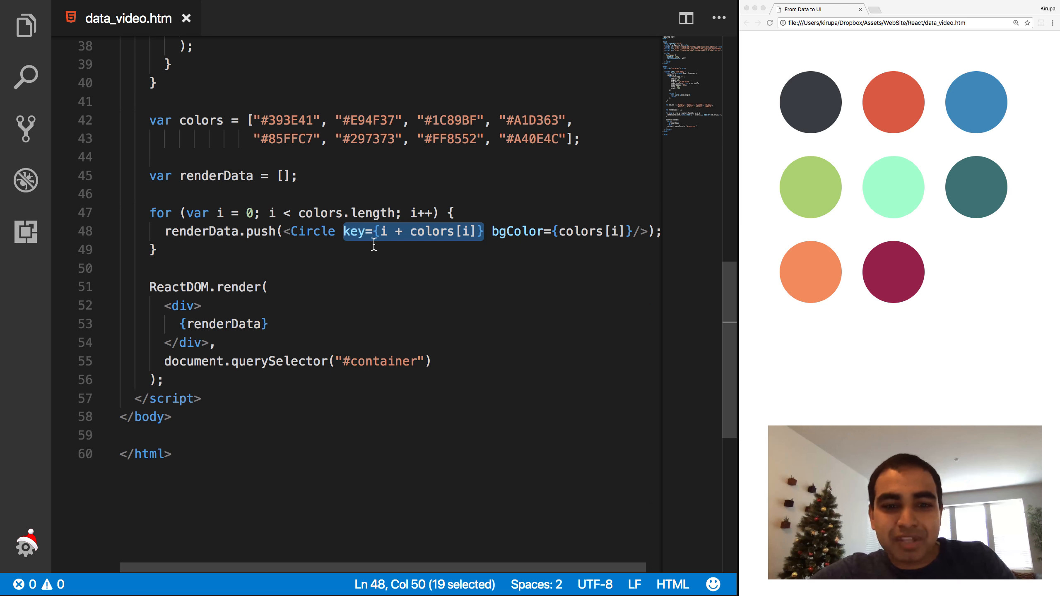
{"action": "double_click", "coordinate": [352, 231]}
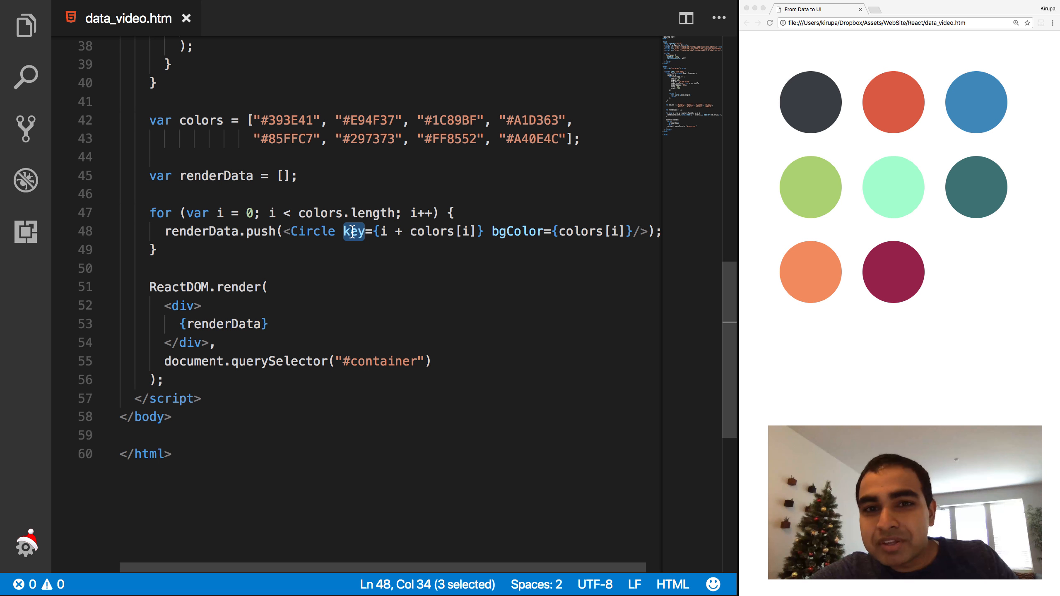